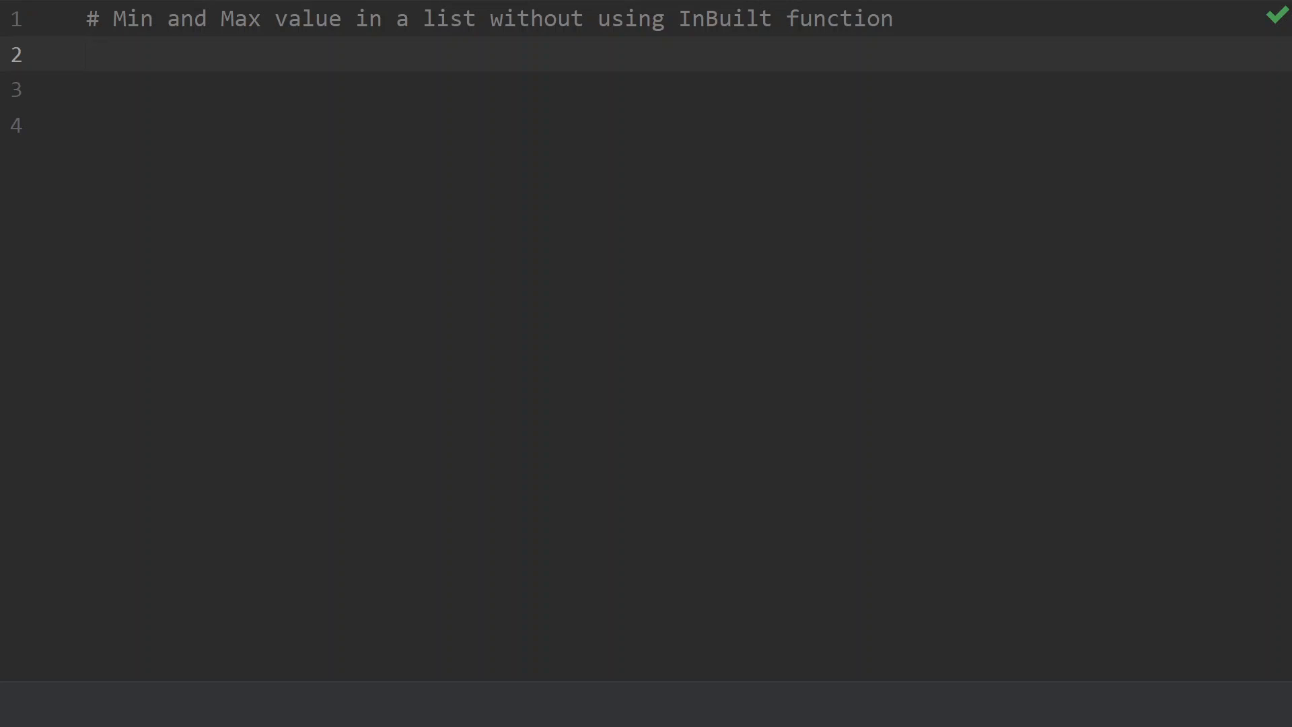
- Add a blank line below the comment heading, ready for the function code
{"action": "left_click", "coordinate": [88, 55]}
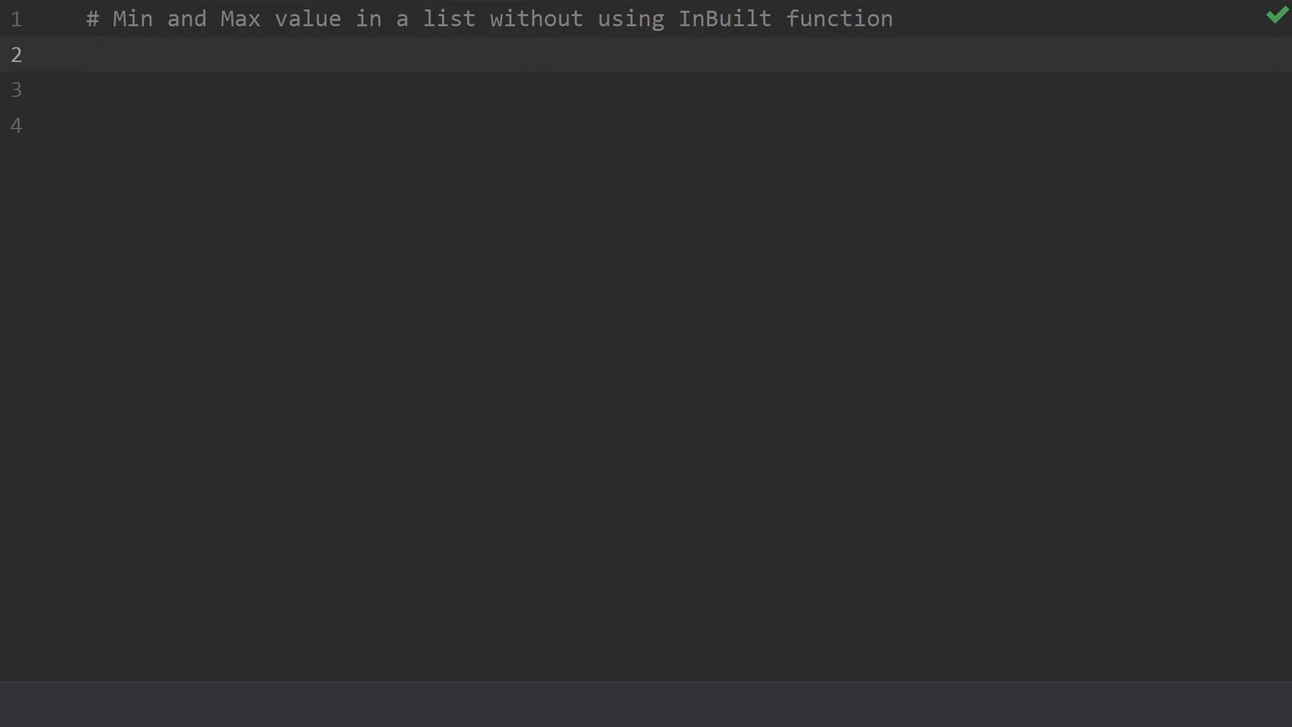
{"action": "left_click", "coordinate": [89, 54]}
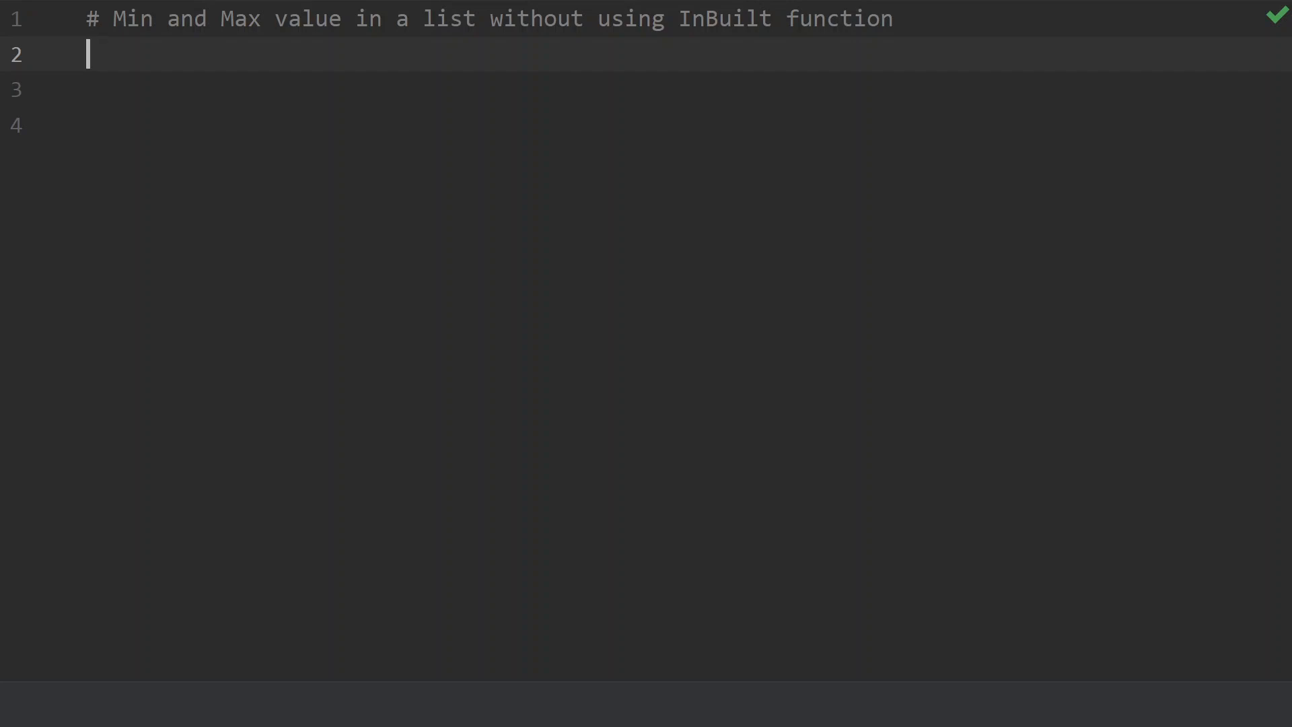
{"action": "key", "text": "Return"}
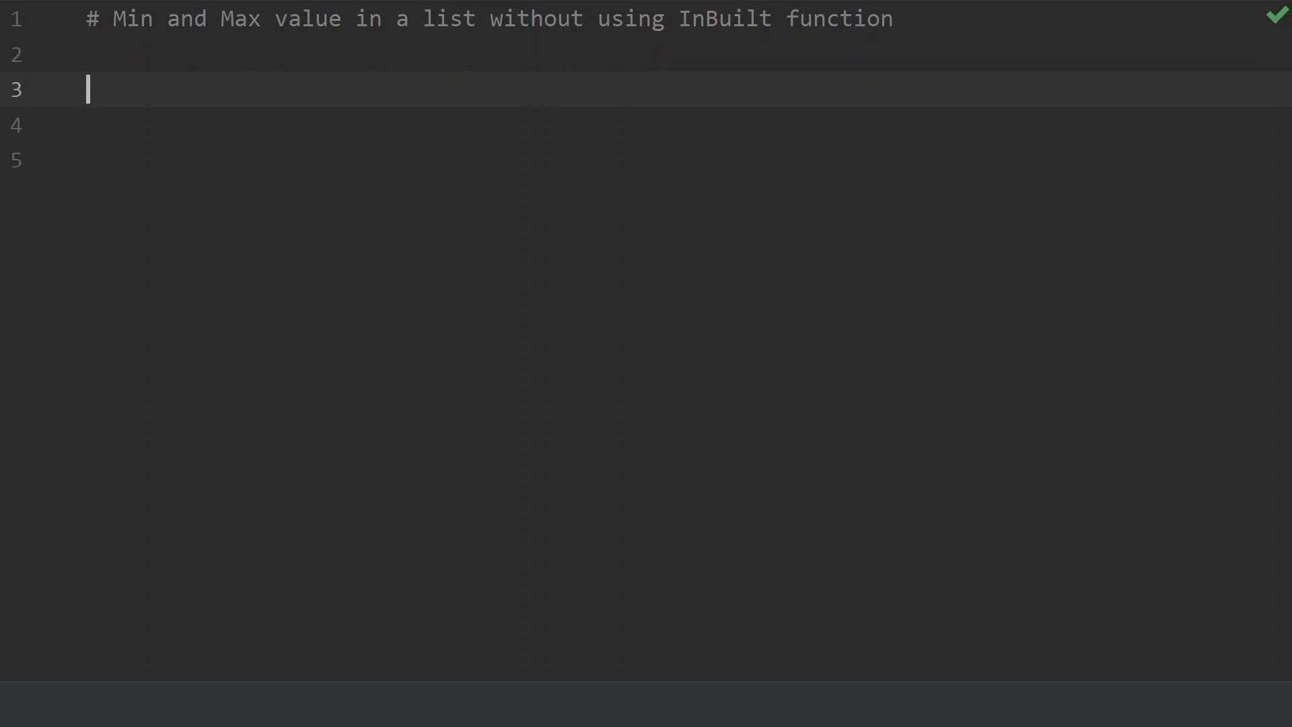
- Define the function header def minandmax():
{"action": "type", "text": "def"}
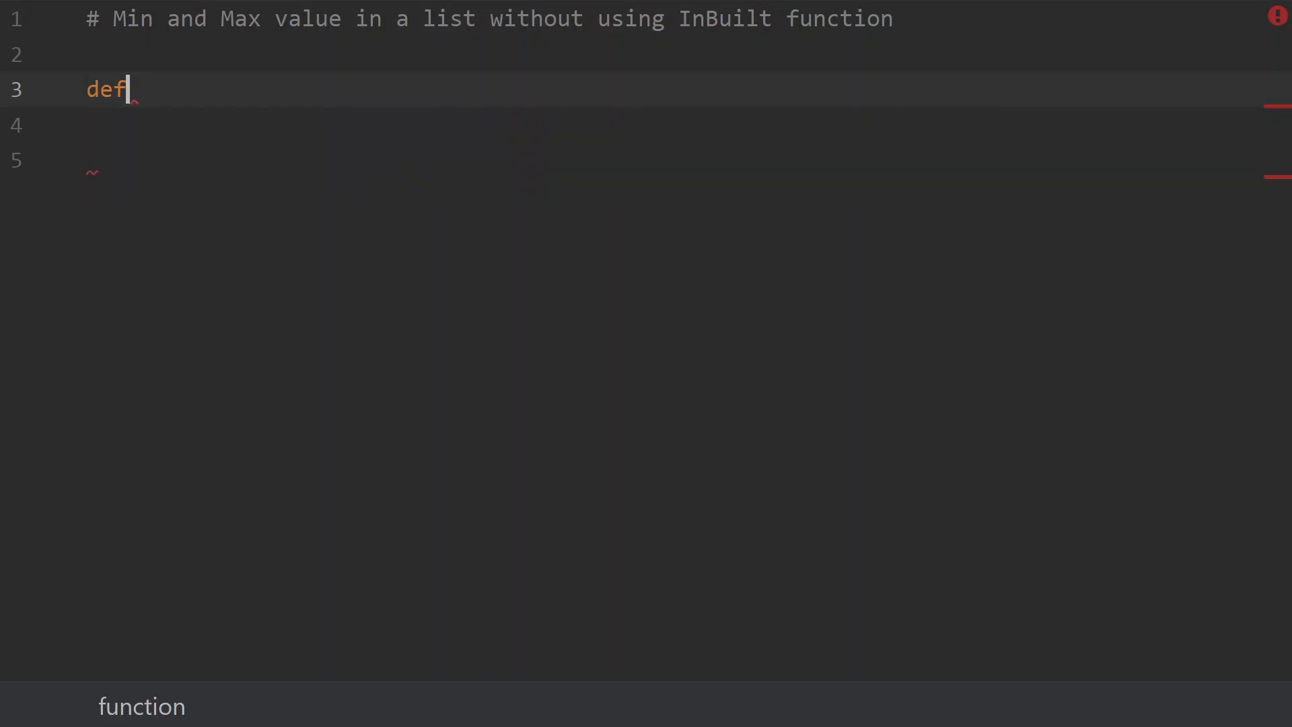
{"action": "type", "text": "mi"}
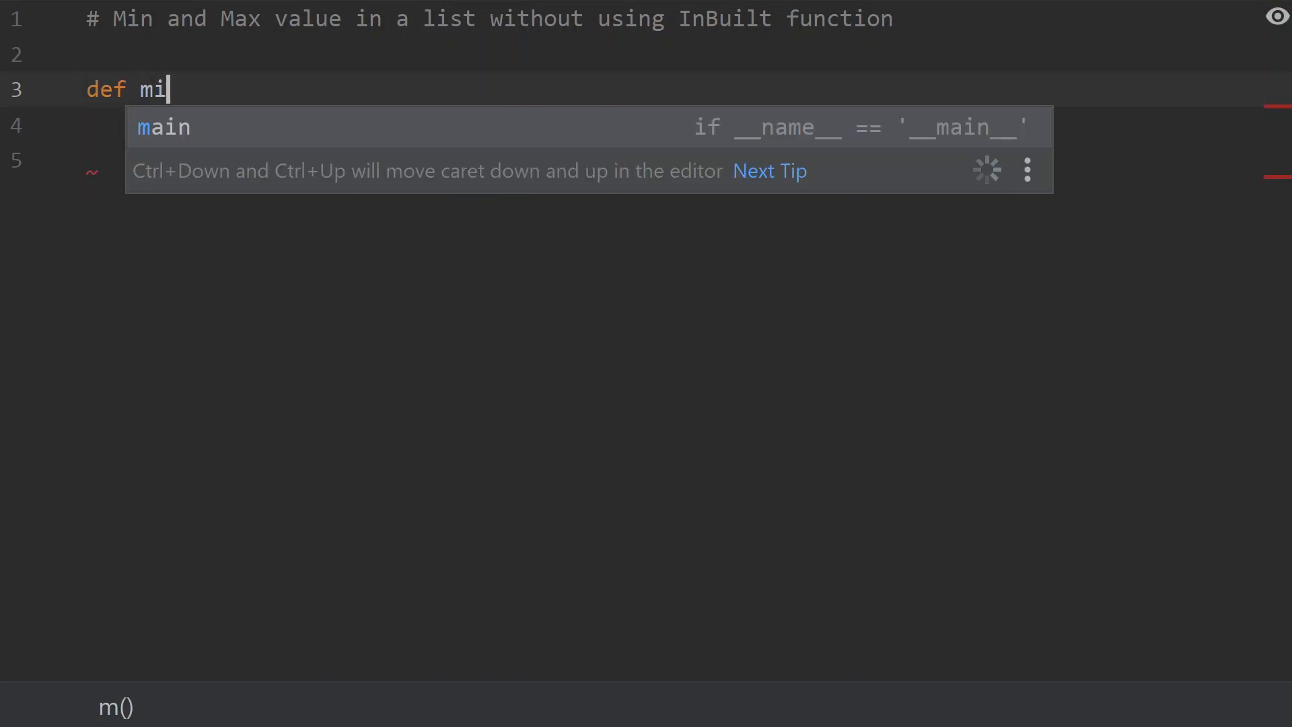
{"action": "type", "text": "nn"}
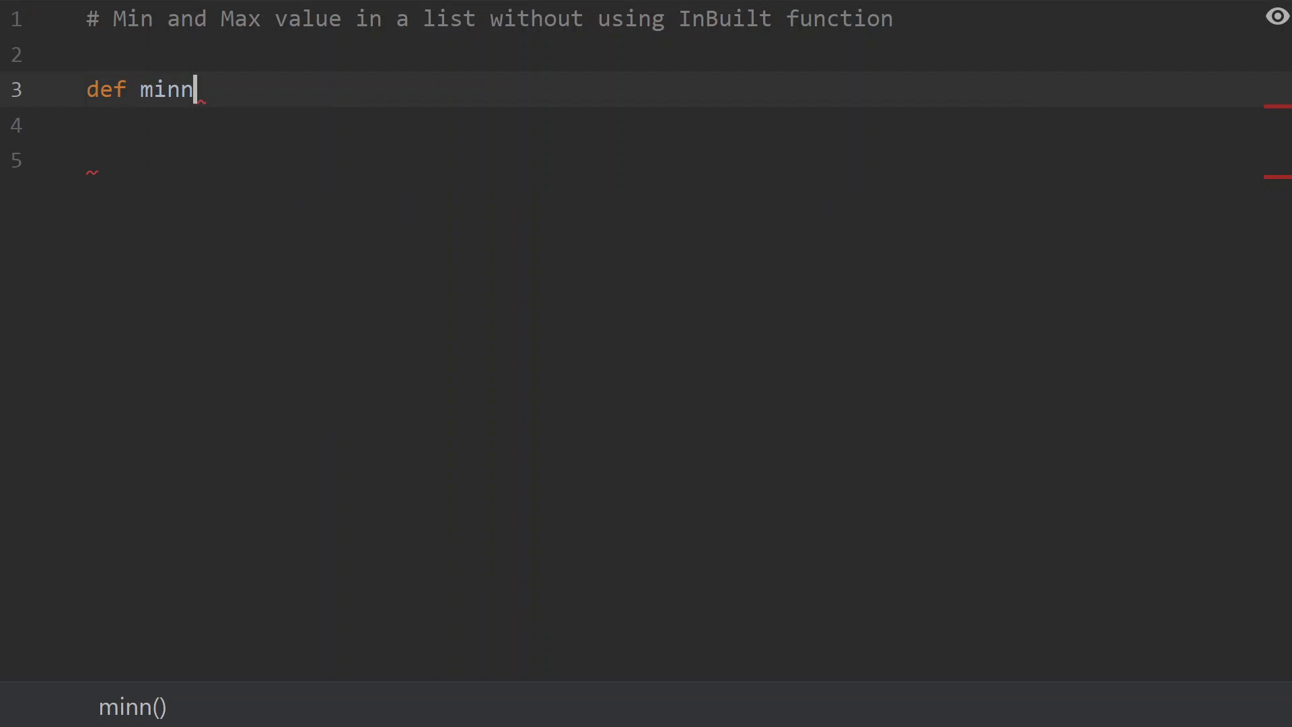
{"action": "type", "text": "max():"}
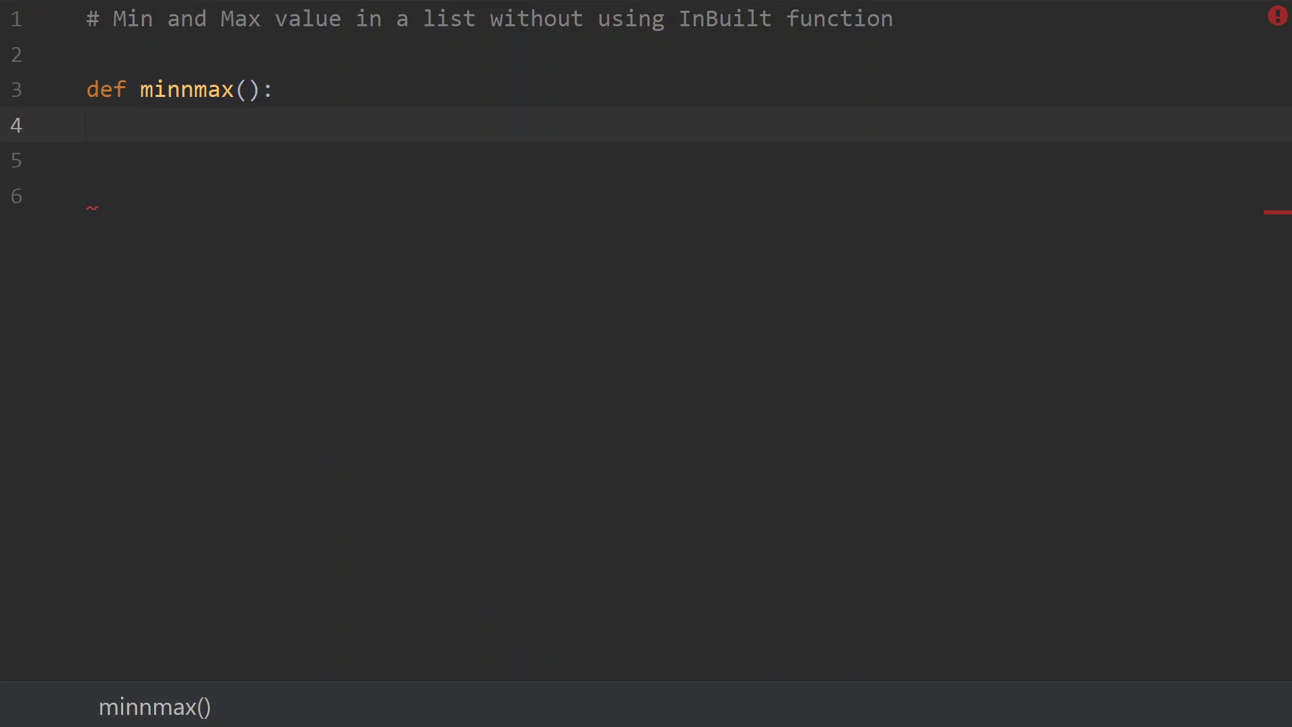
{"action": "type", "text": "and"}
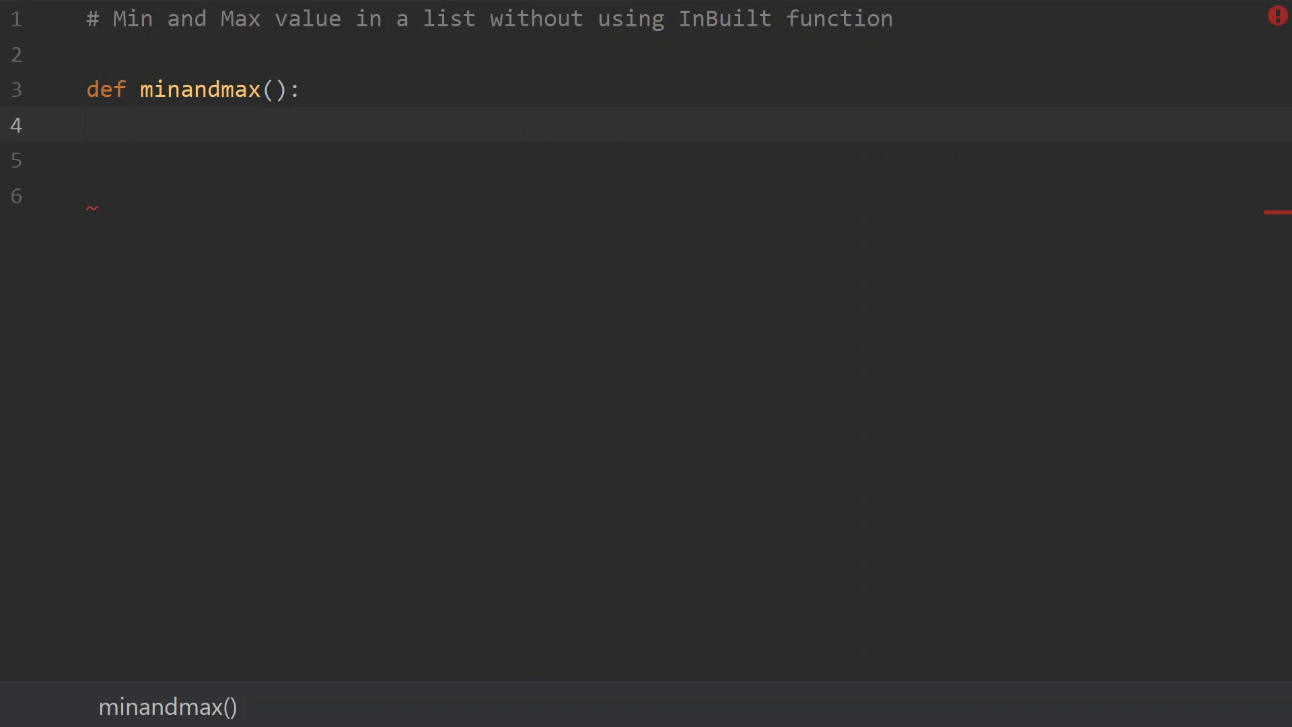
- Inside the function, create the list num = [27,31,9,5,23,12,16]
{"action": "left_click", "coordinate": [140, 124]}
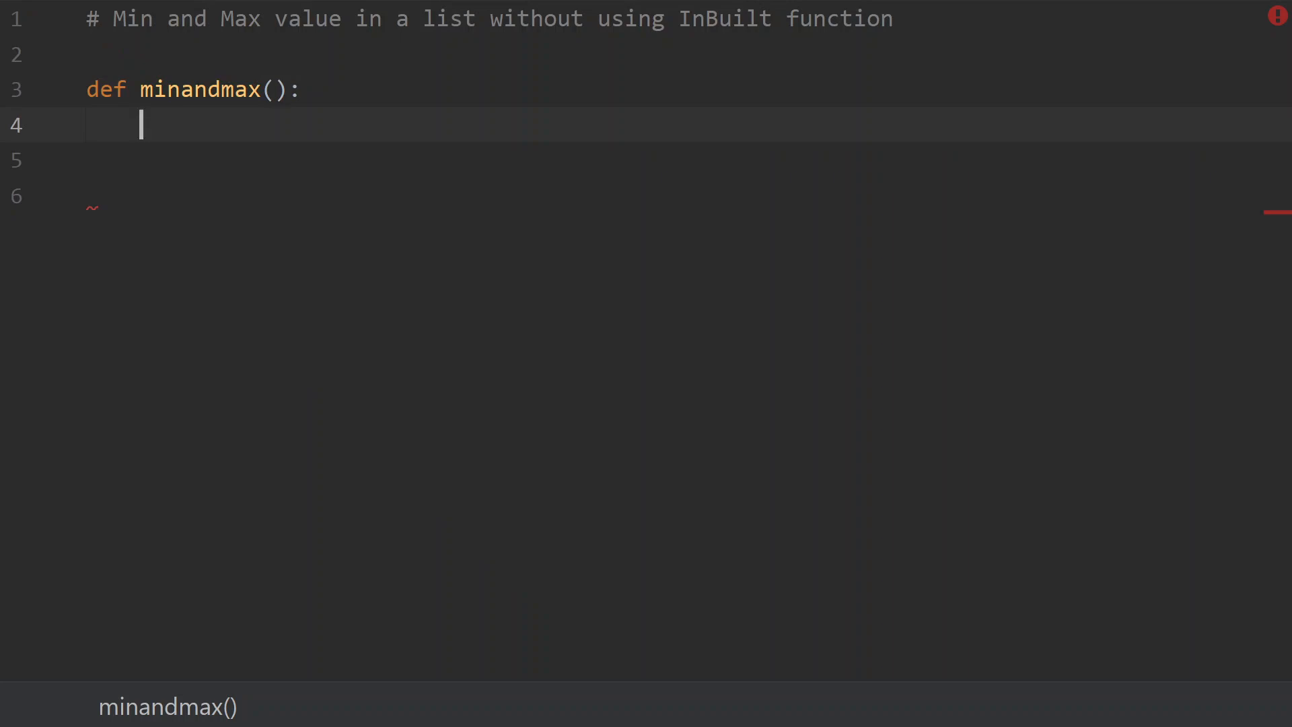
{"action": "type", "text": "num"}
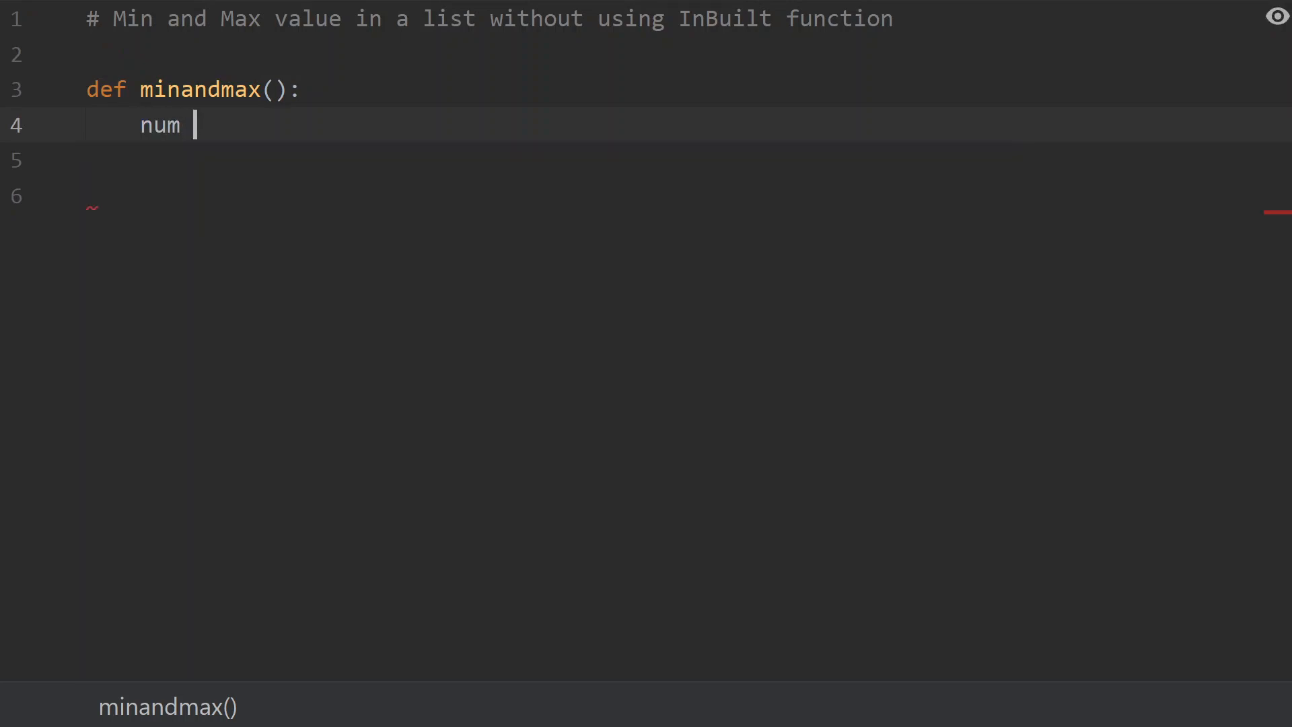
{"action": "type", "text": "="}
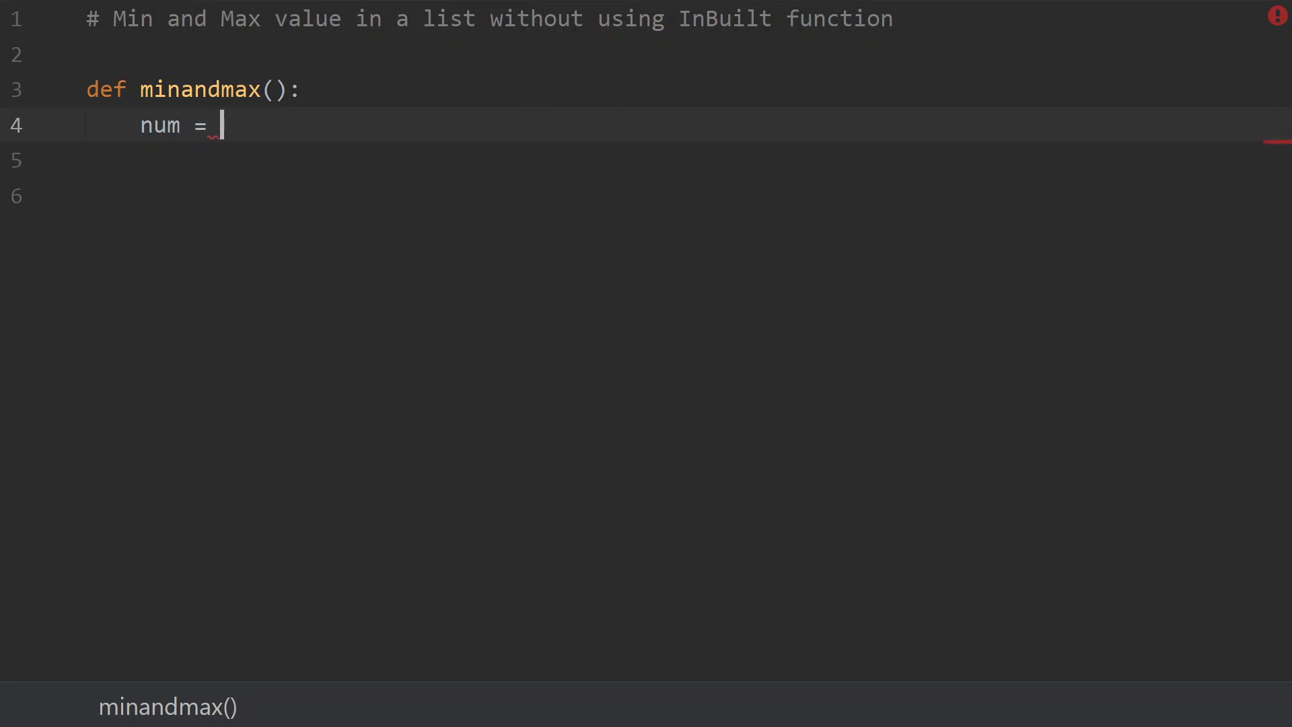
{"action": "type", "text": "["}
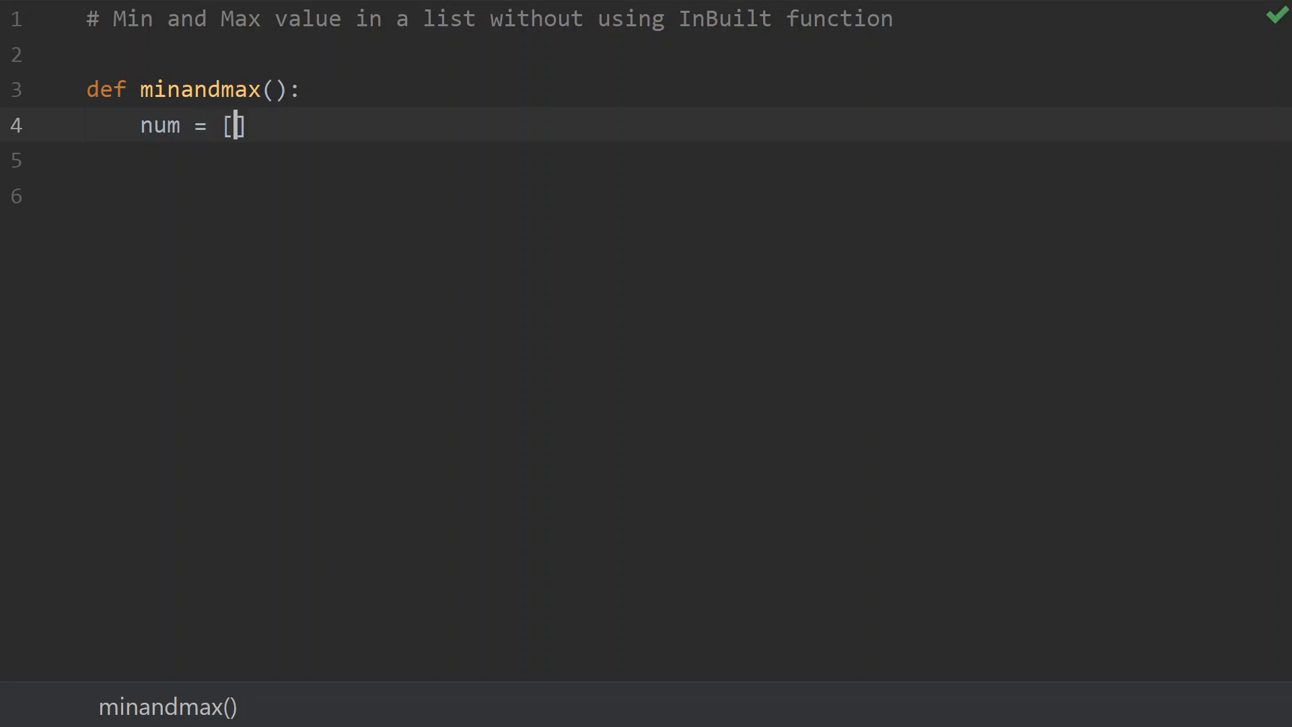
{"action": "type", "text": "27,"}
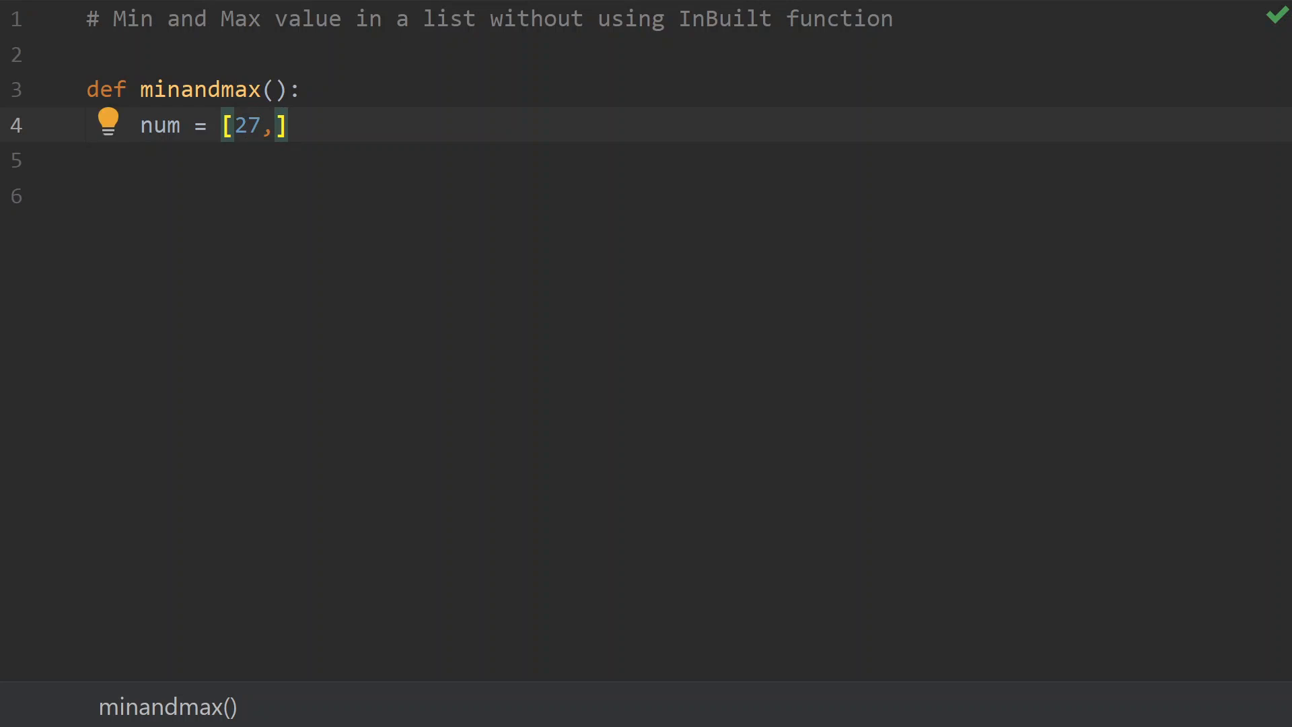
{"action": "type", "text": "31,"}
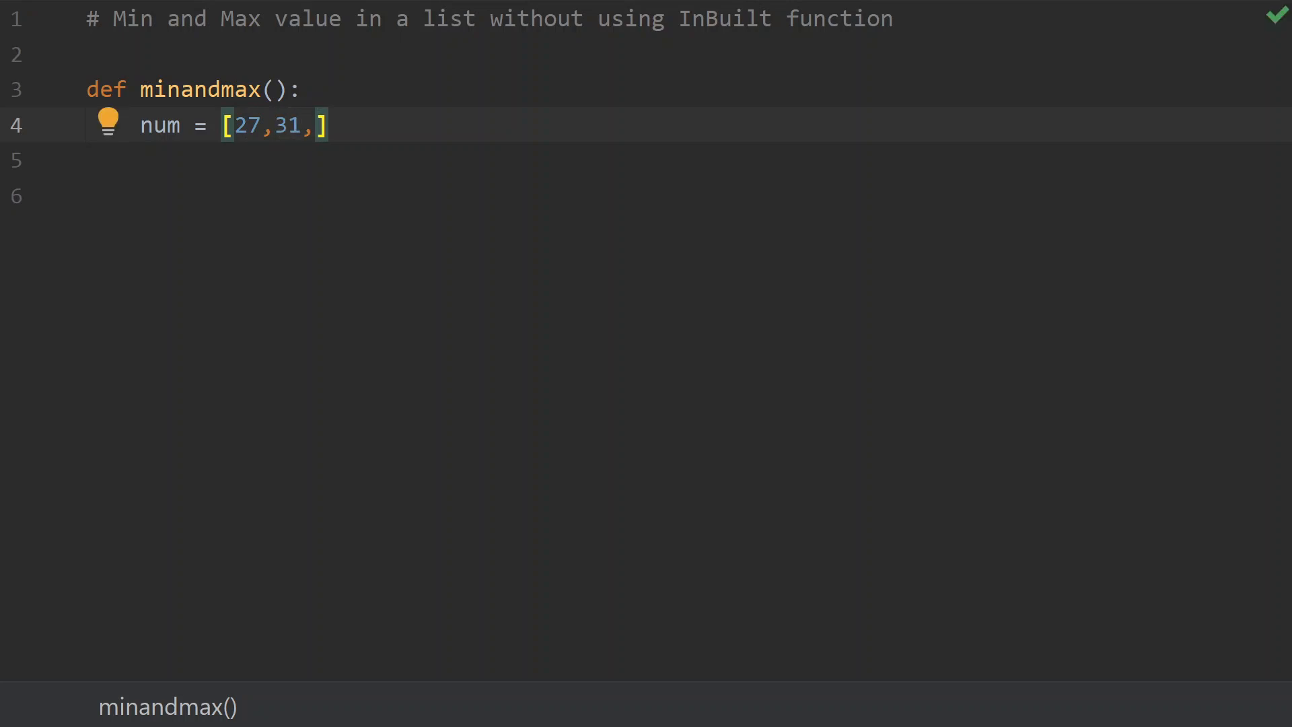
{"action": "type", "text": "9,5,"}
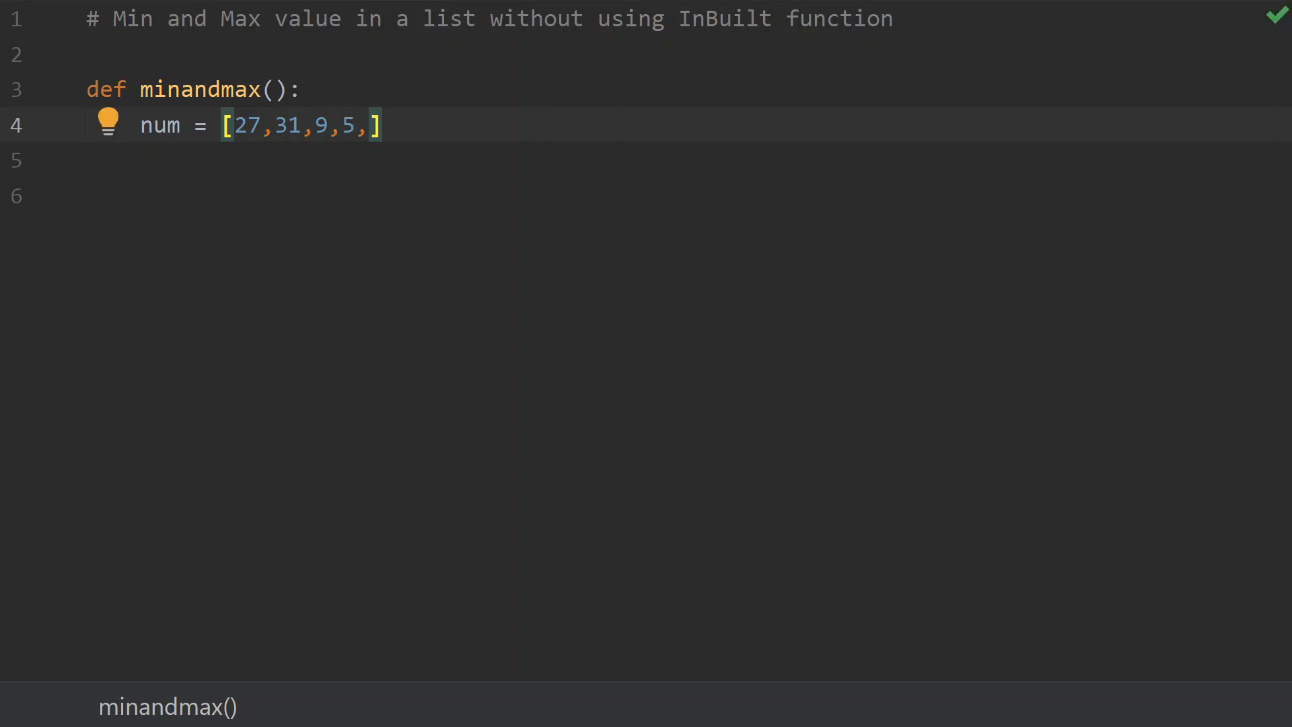
{"action": "type", "text": "23,12,1"}
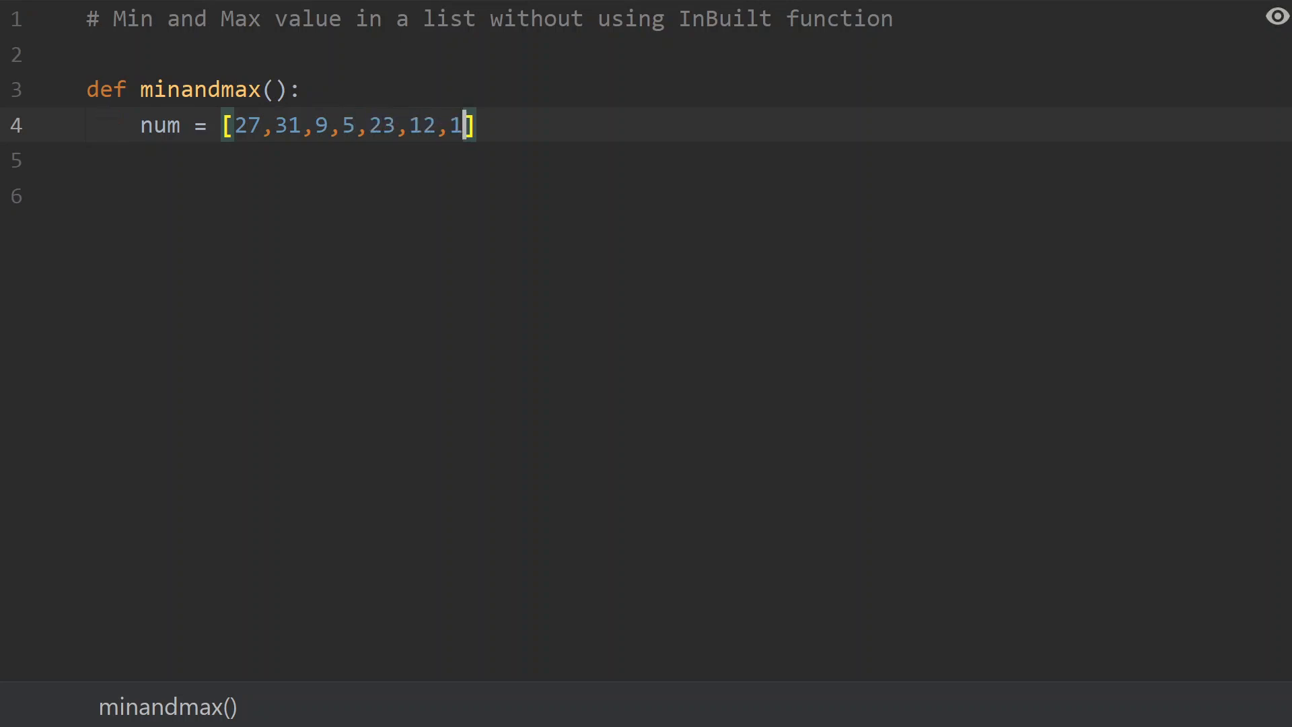
{"action": "type", "text": "6"}
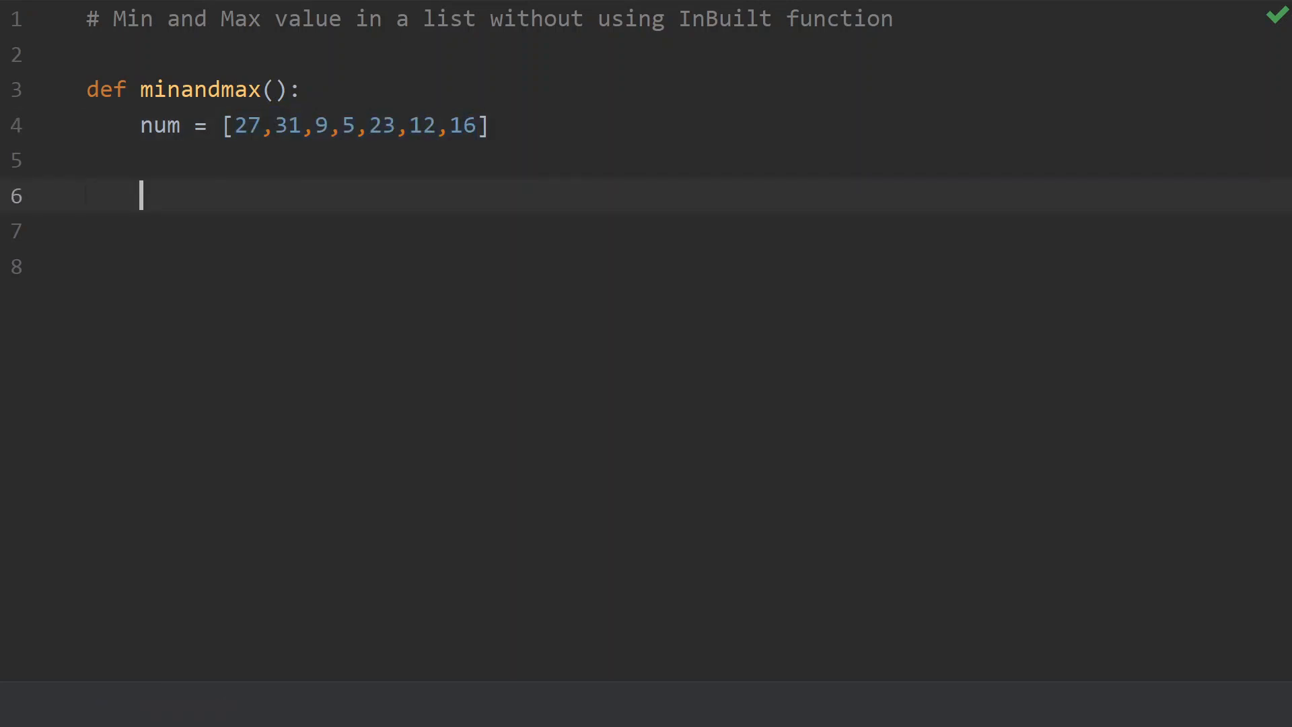
- Write the loop header for a in num: inside minandmax
{"action": "type", "text": "fo"}
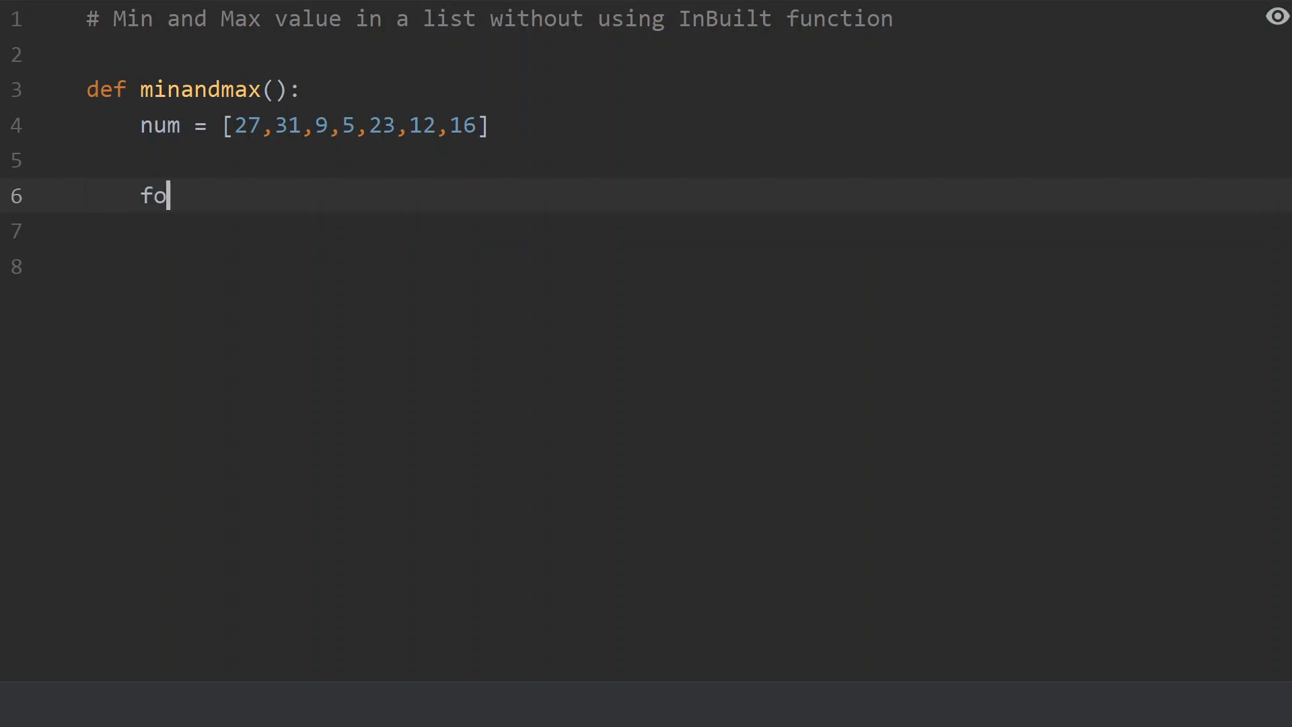
{"action": "type", "text": "r"}
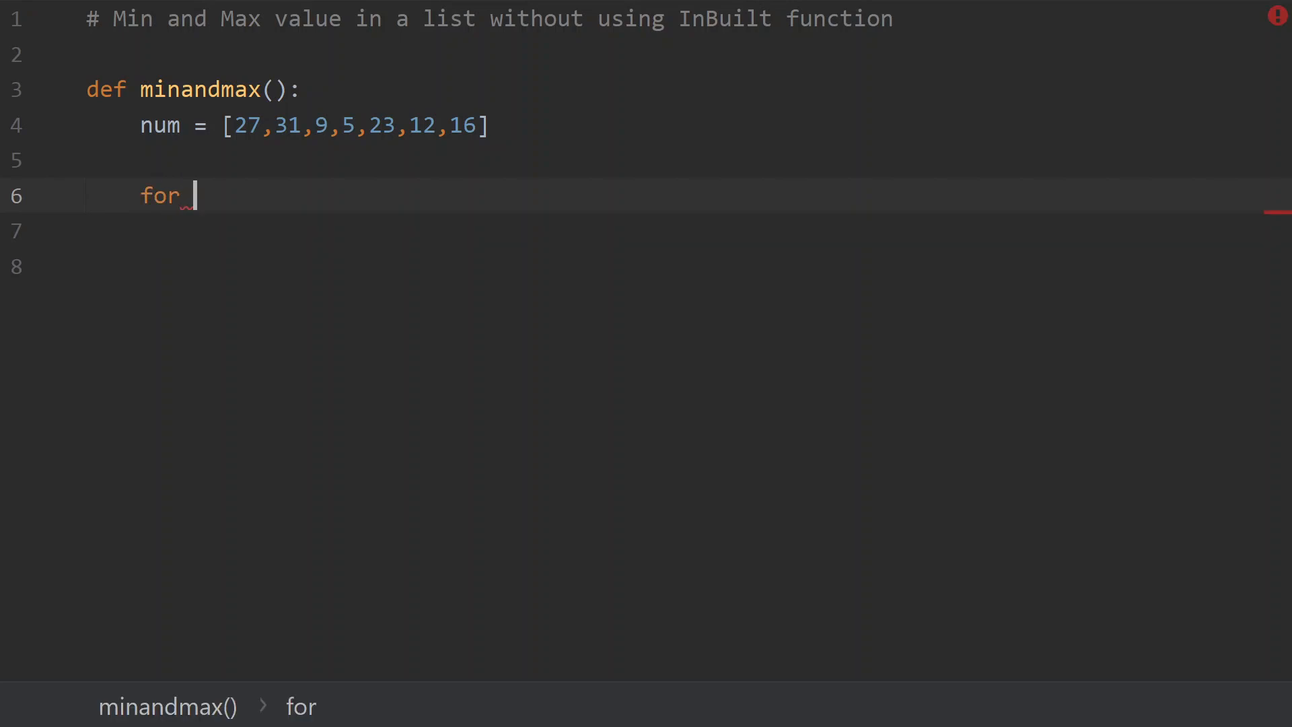
{"action": "type", "text": "a in"}
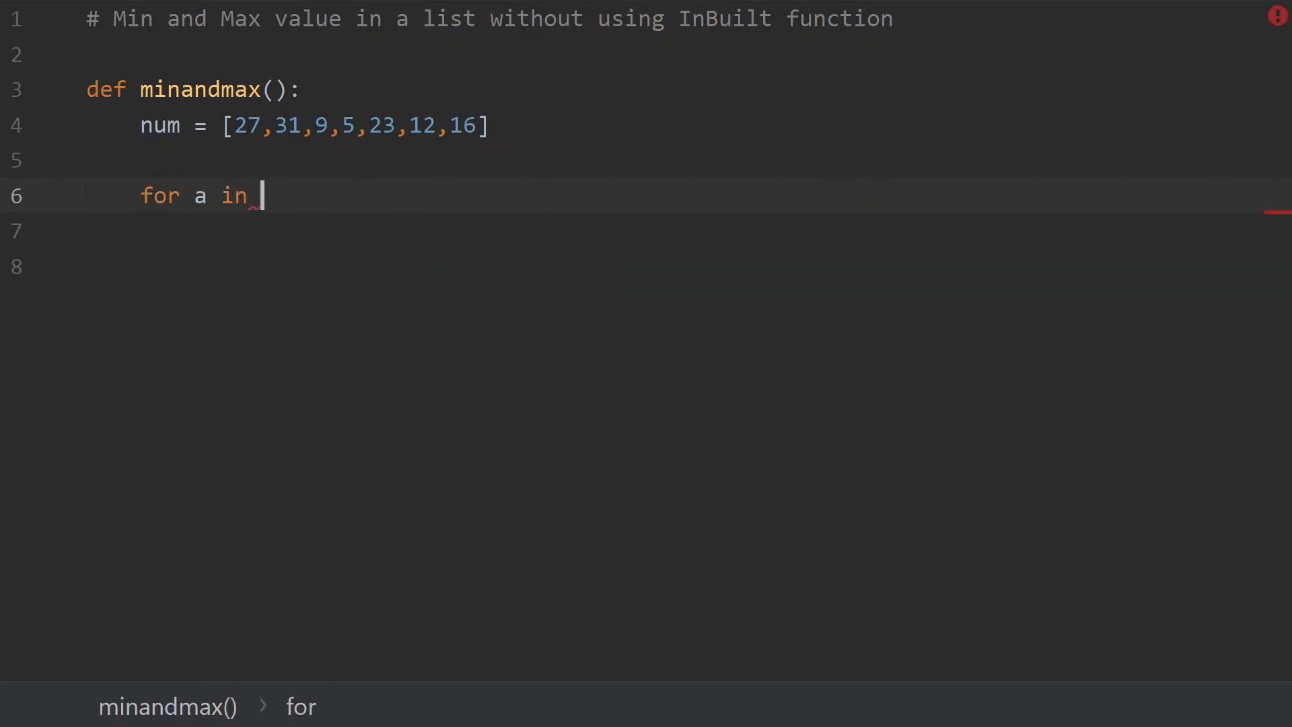
{"action": "type", "text": "um:"}
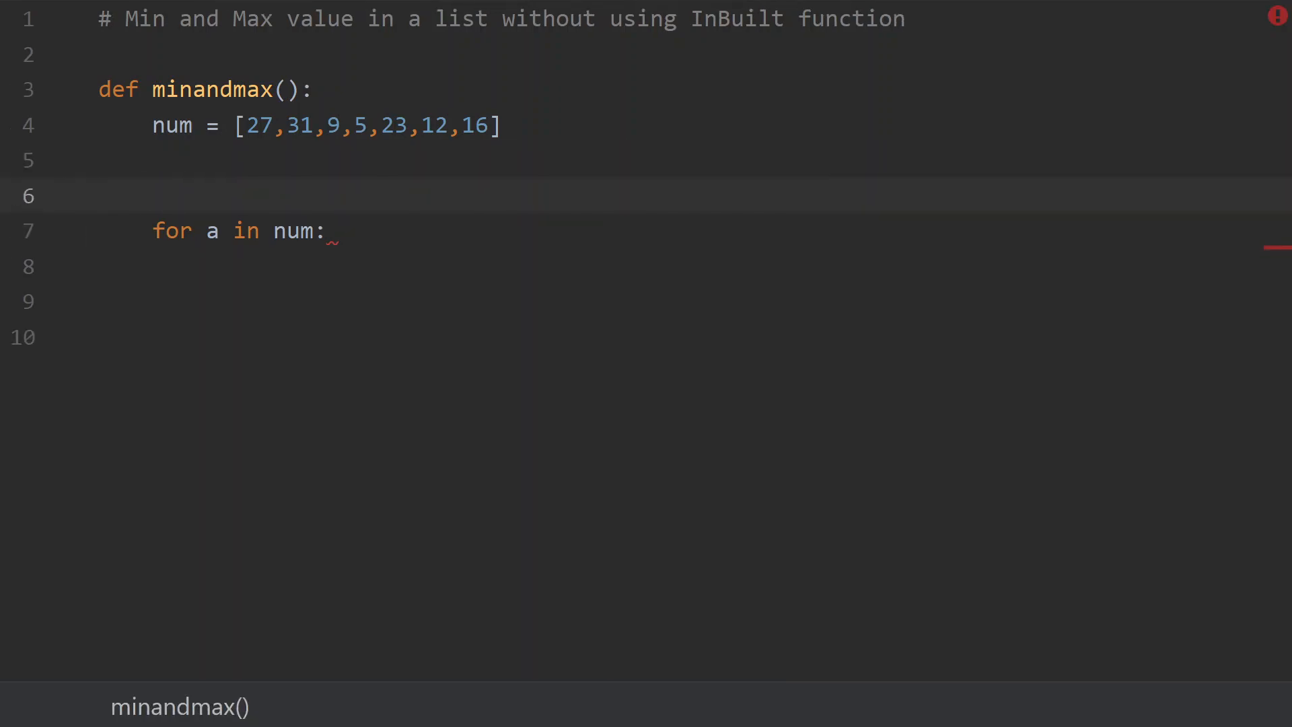
- Initialise min = num[0] above the loop and start the empty loop body line
{"action": "type", "text": "min ="}
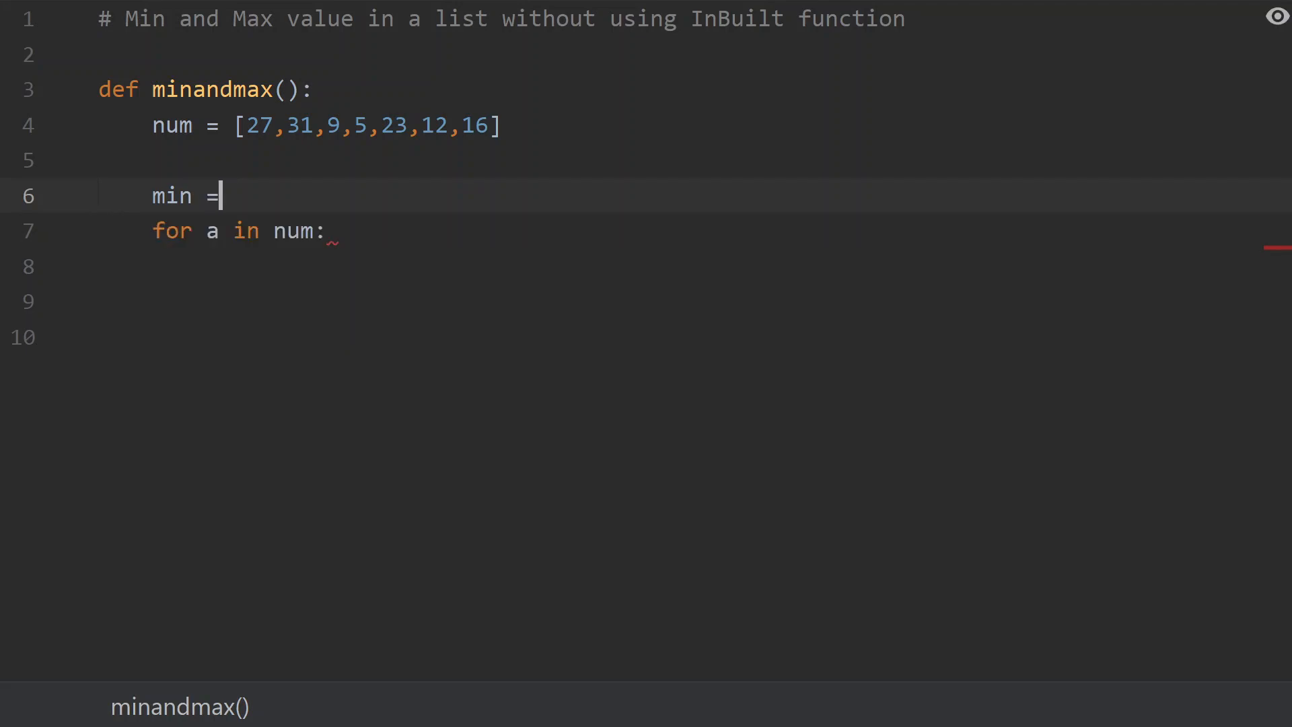
{"action": "type", "text": "num"}
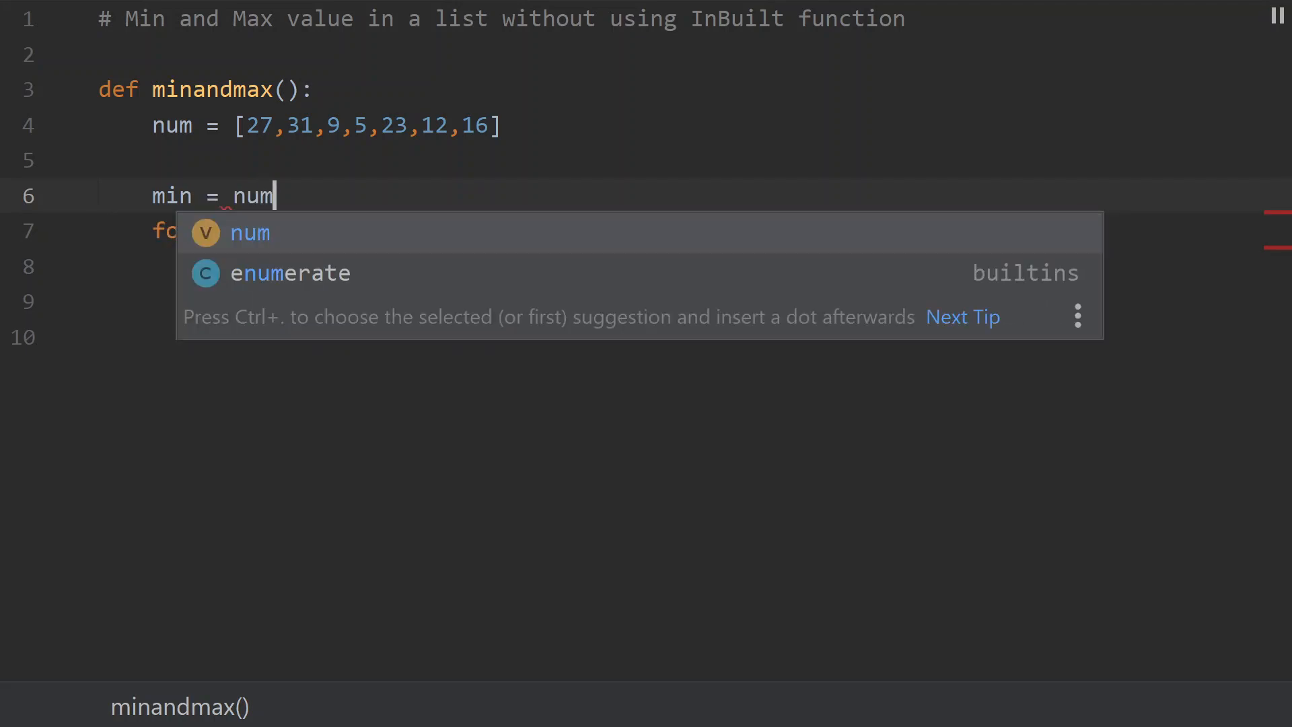
{"action": "type", "text": "[0]"}
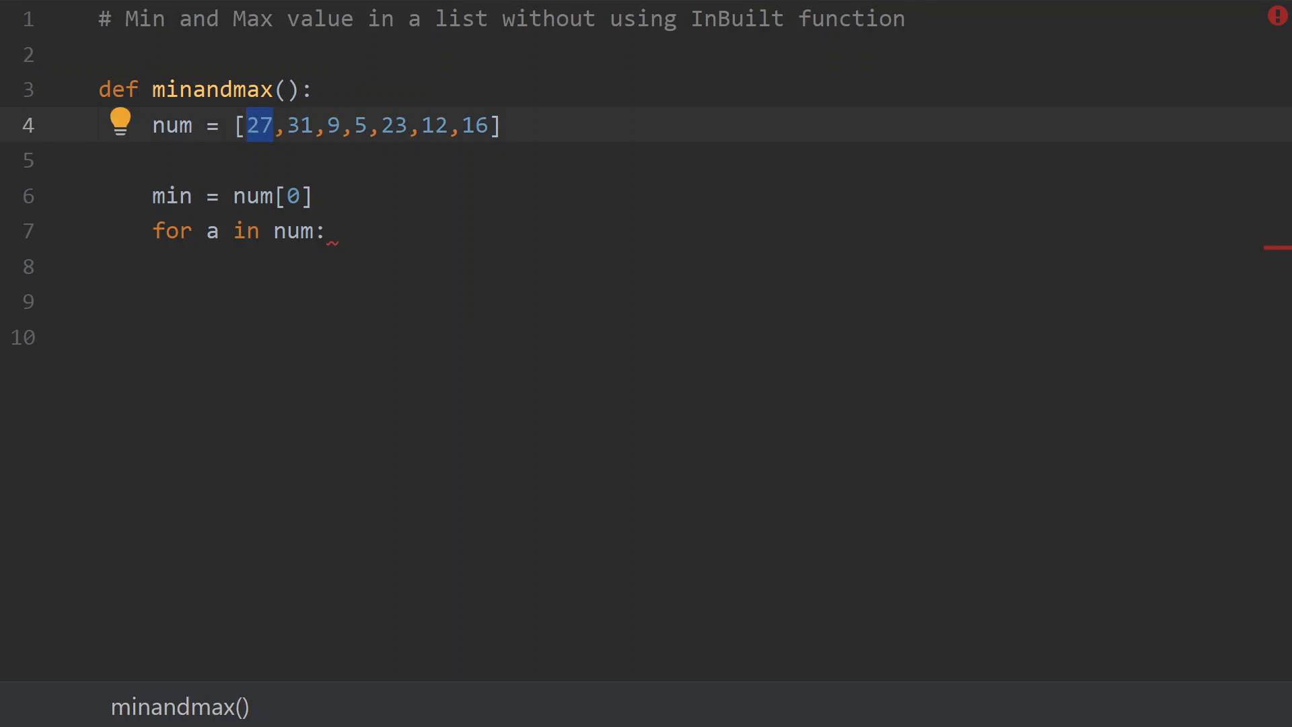
{"action": "double_click", "coordinate": [272, 195]}
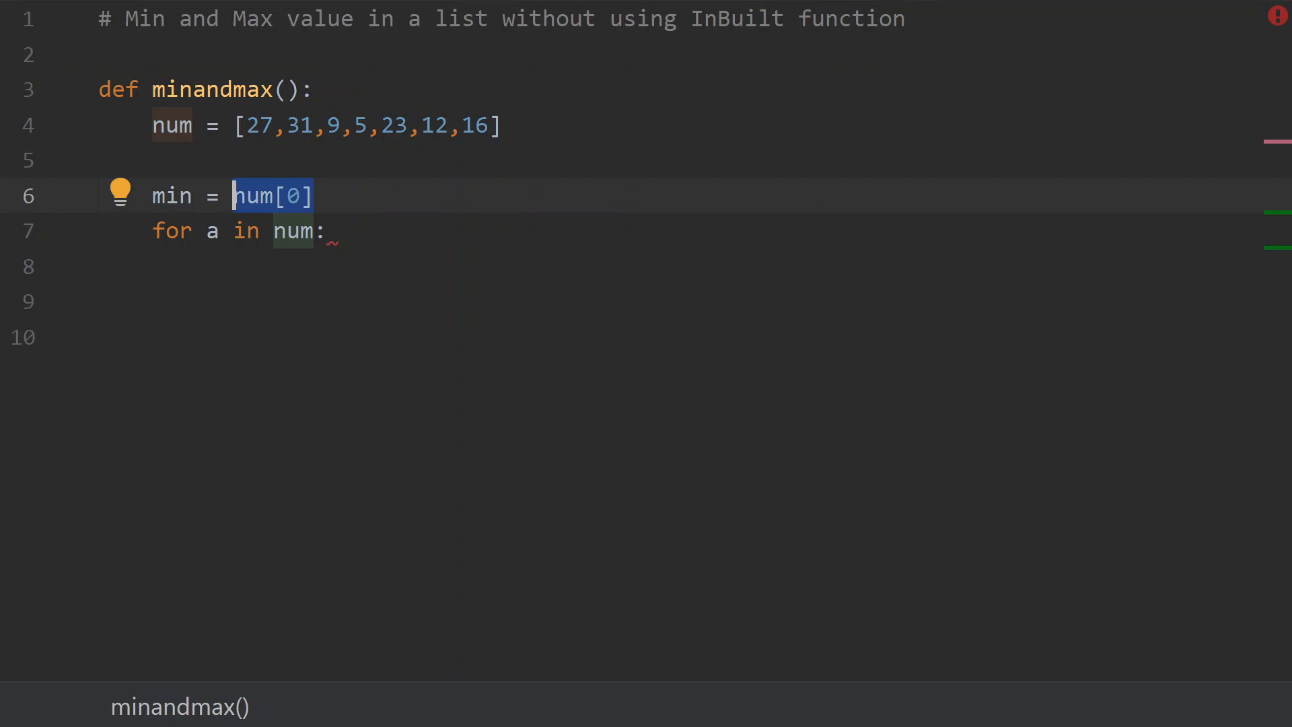
{"action": "left_click", "coordinate": [180, 195]}
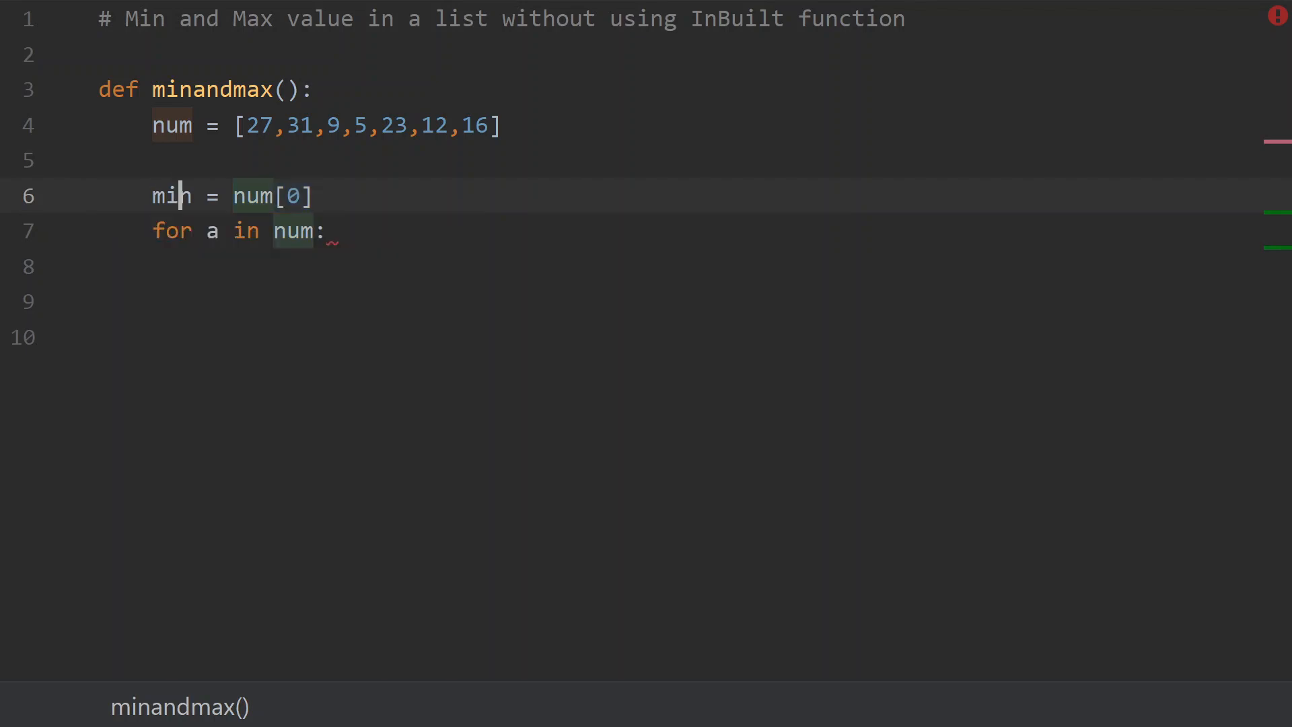
{"action": "double_click", "coordinate": [170, 196]}
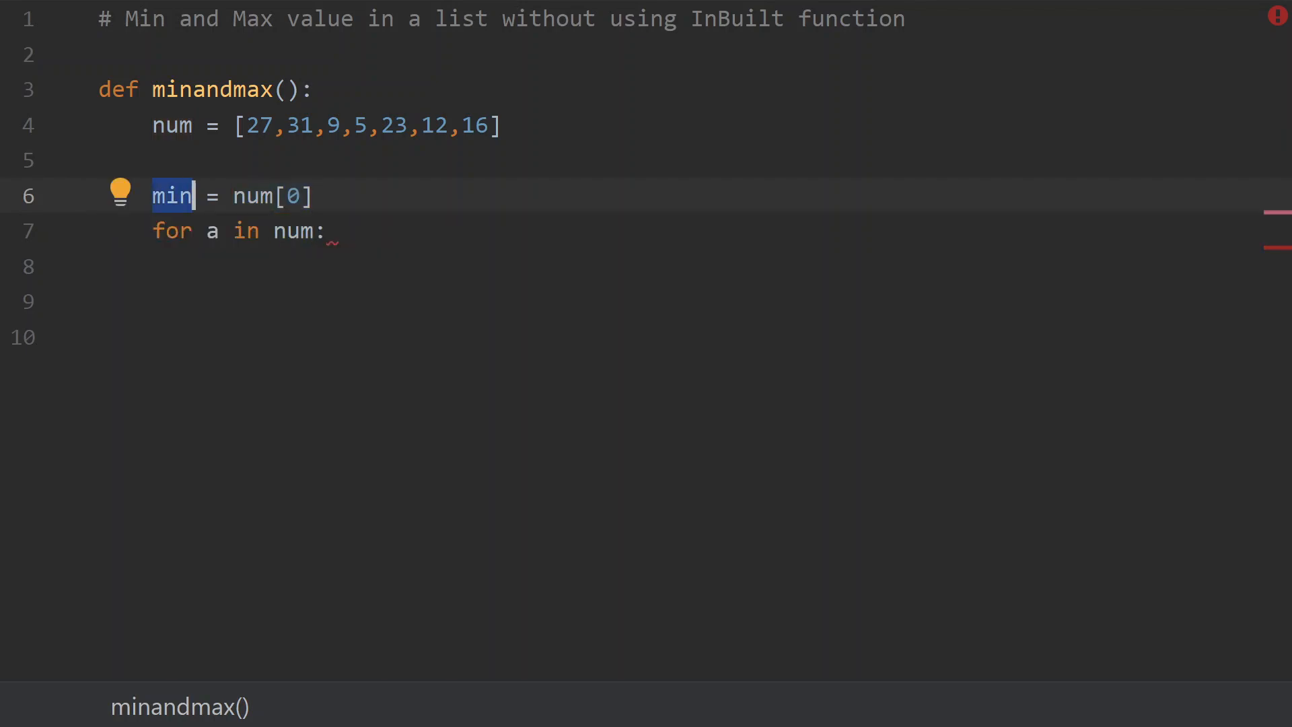
{"action": "key", "text": "Return"}
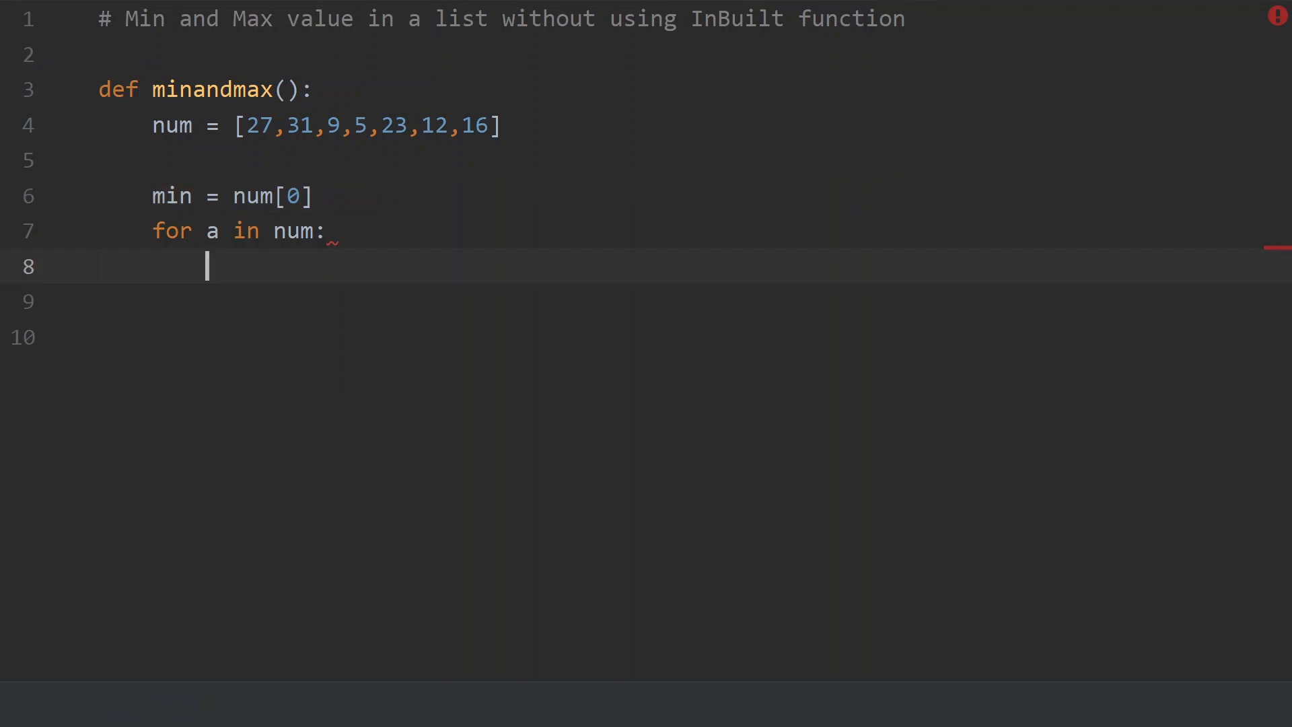
- In the loop body, write if a < min: with min = a beneath it
{"action": "type", "text": "i"}
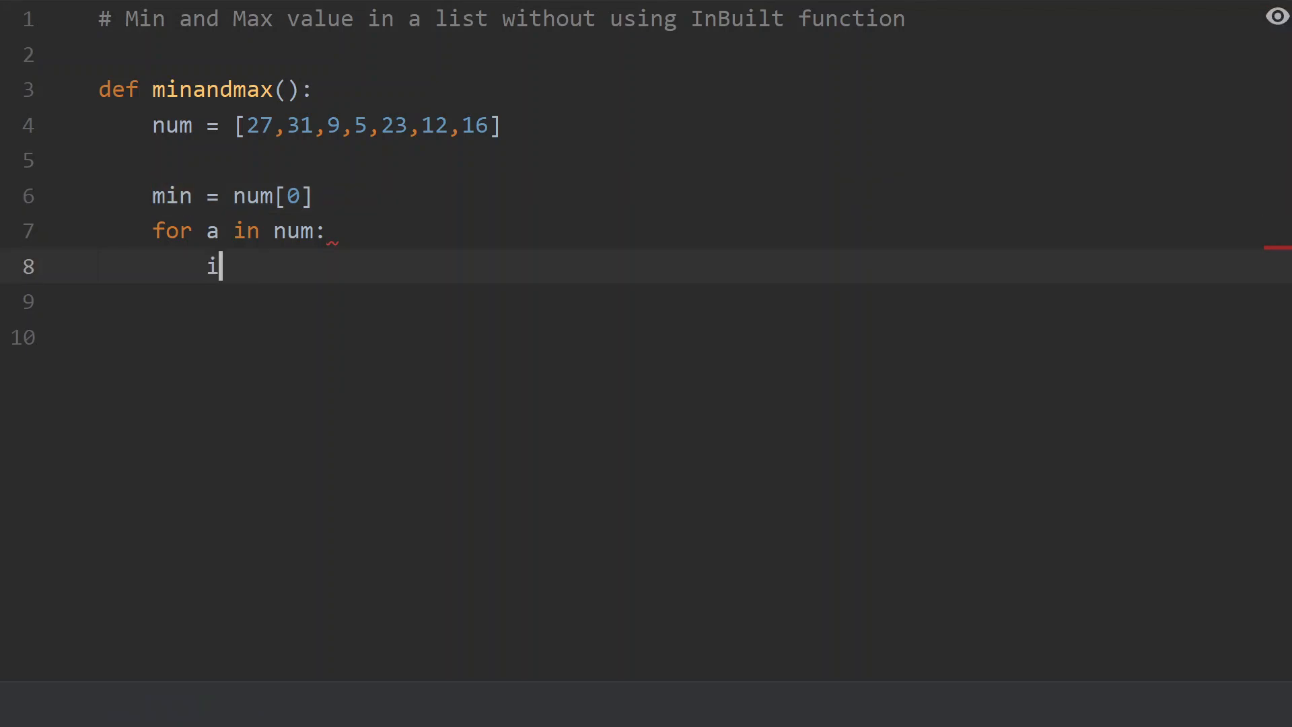
{"action": "type", "text": "f a"}
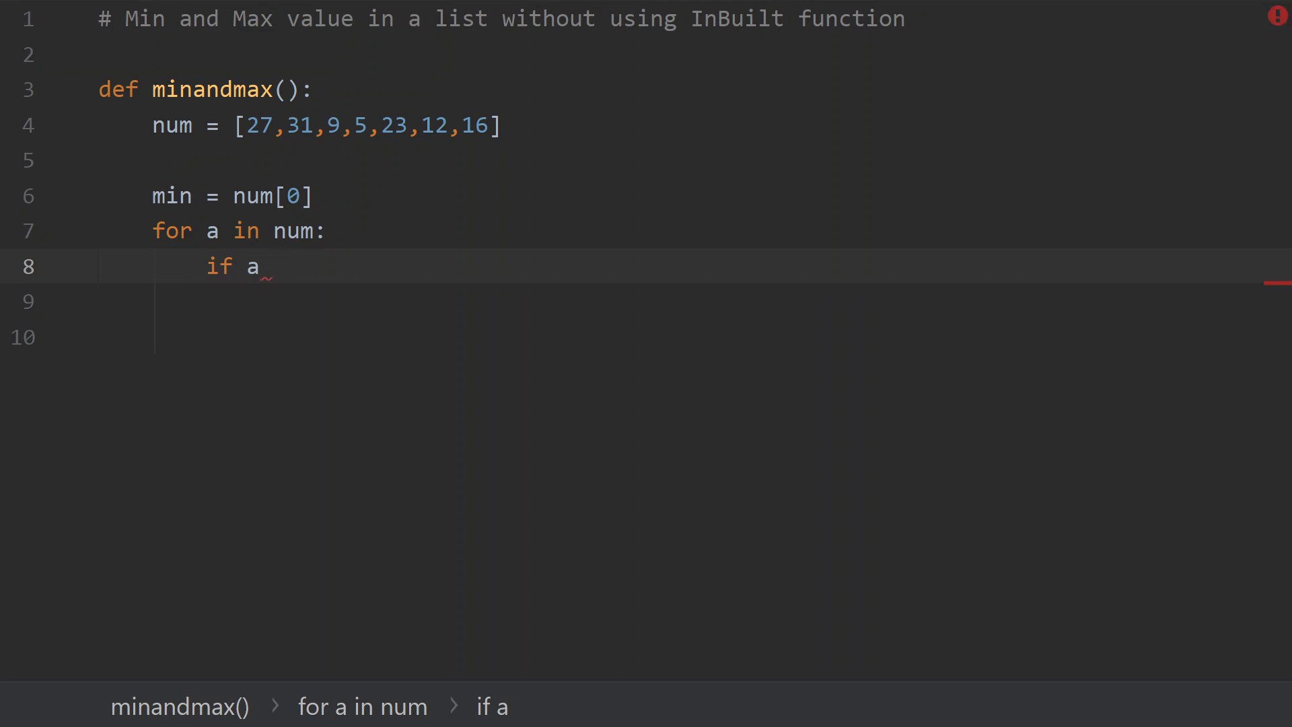
{"action": "type", "text": "< min"}
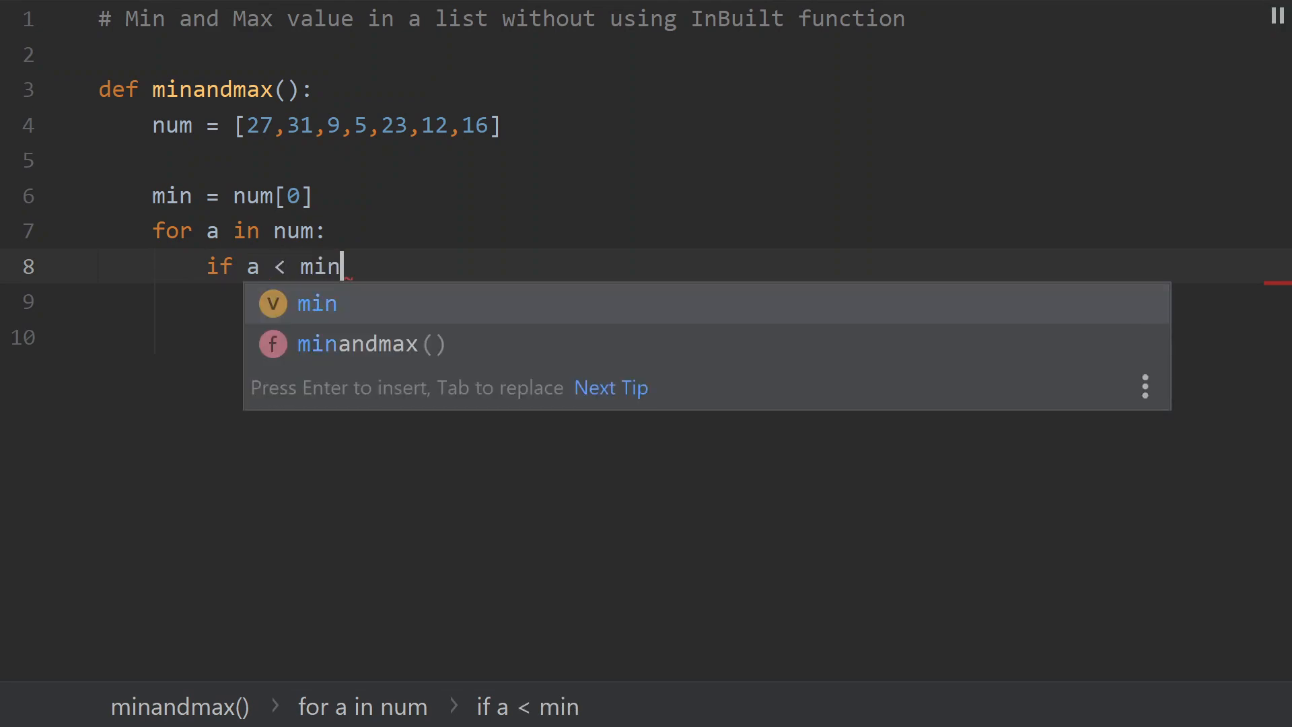
{"action": "type", "text": ":"}
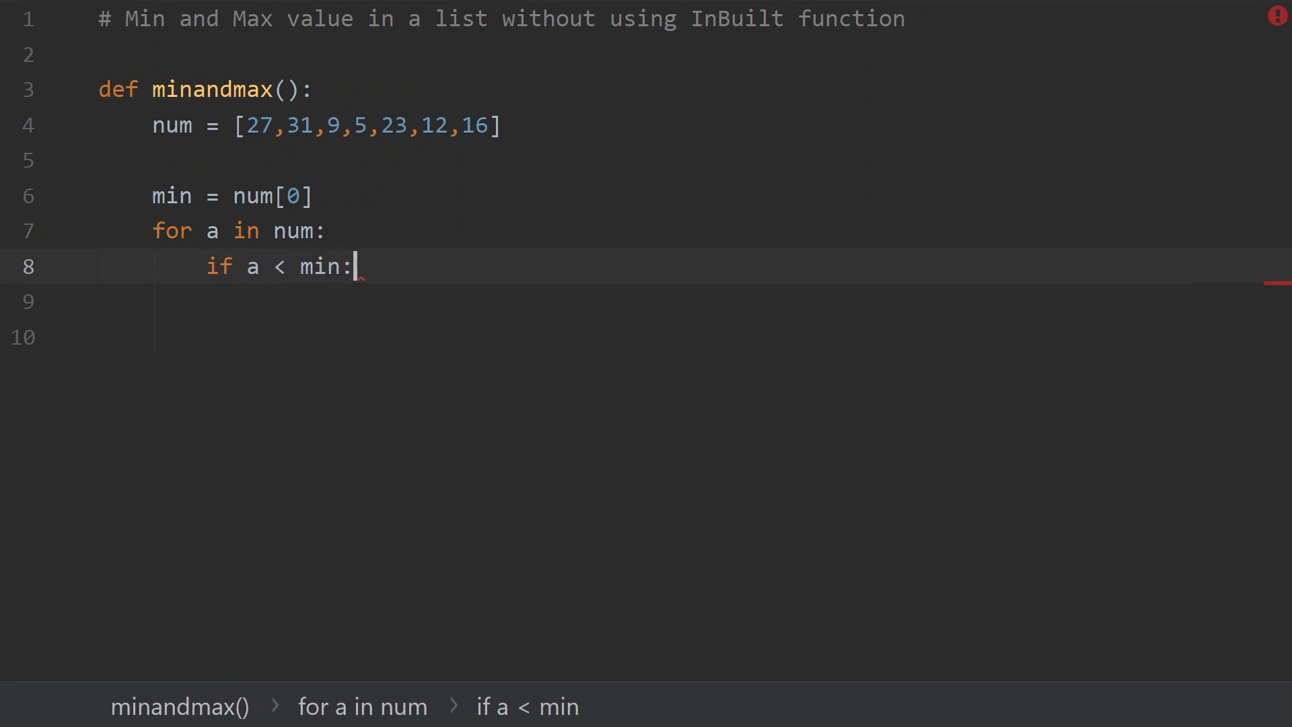
{"action": "type", "text": "min ="}
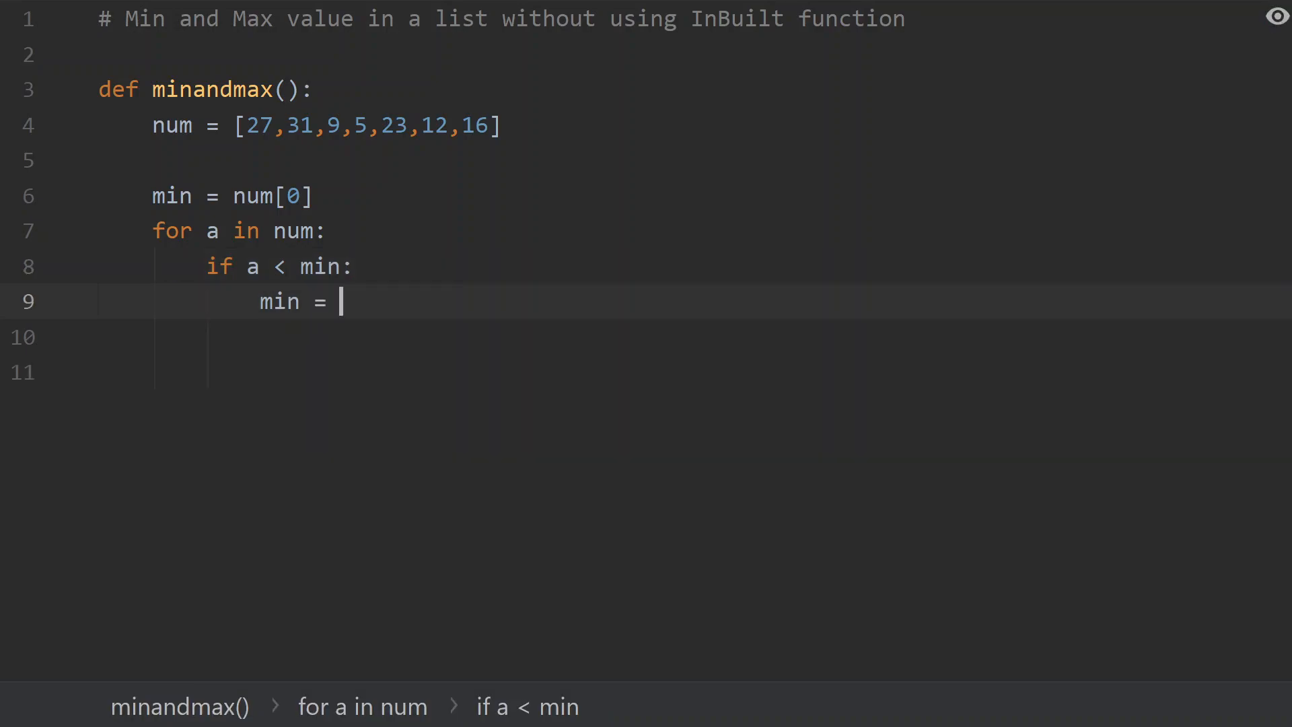
{"action": "type", "text": "a"}
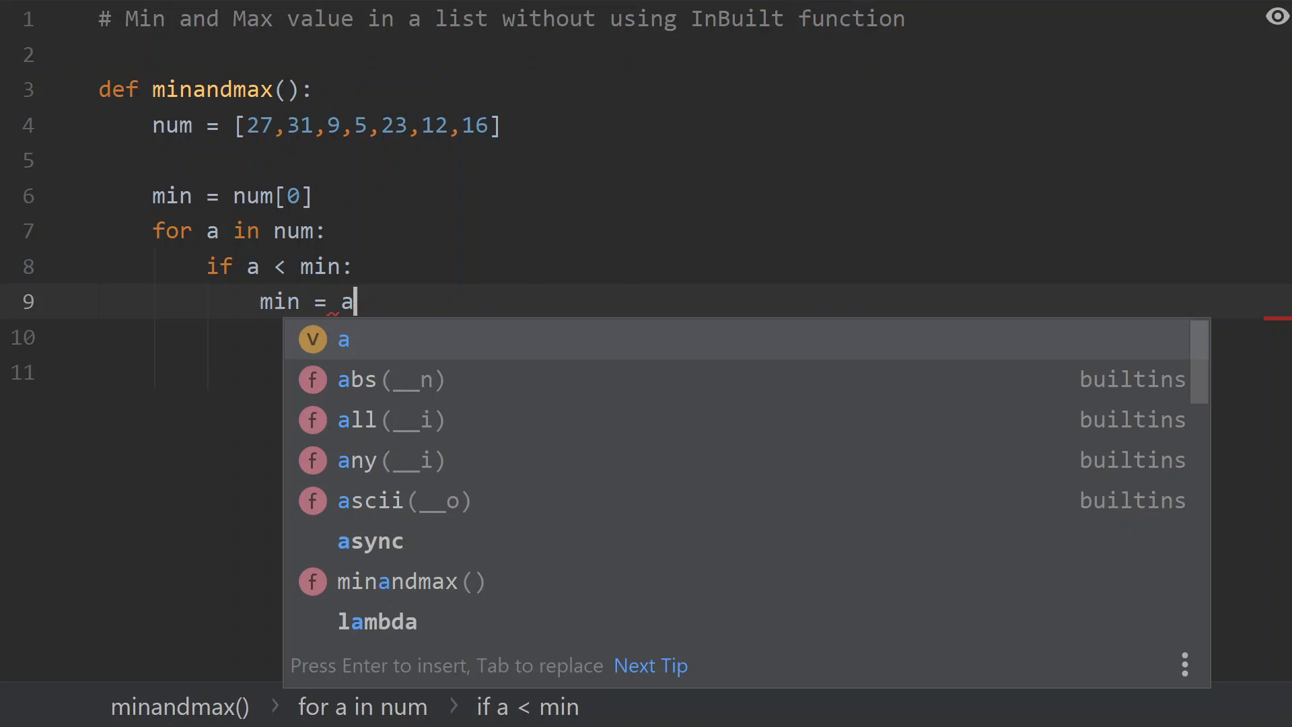
{"action": "key", "text": "Escape"}
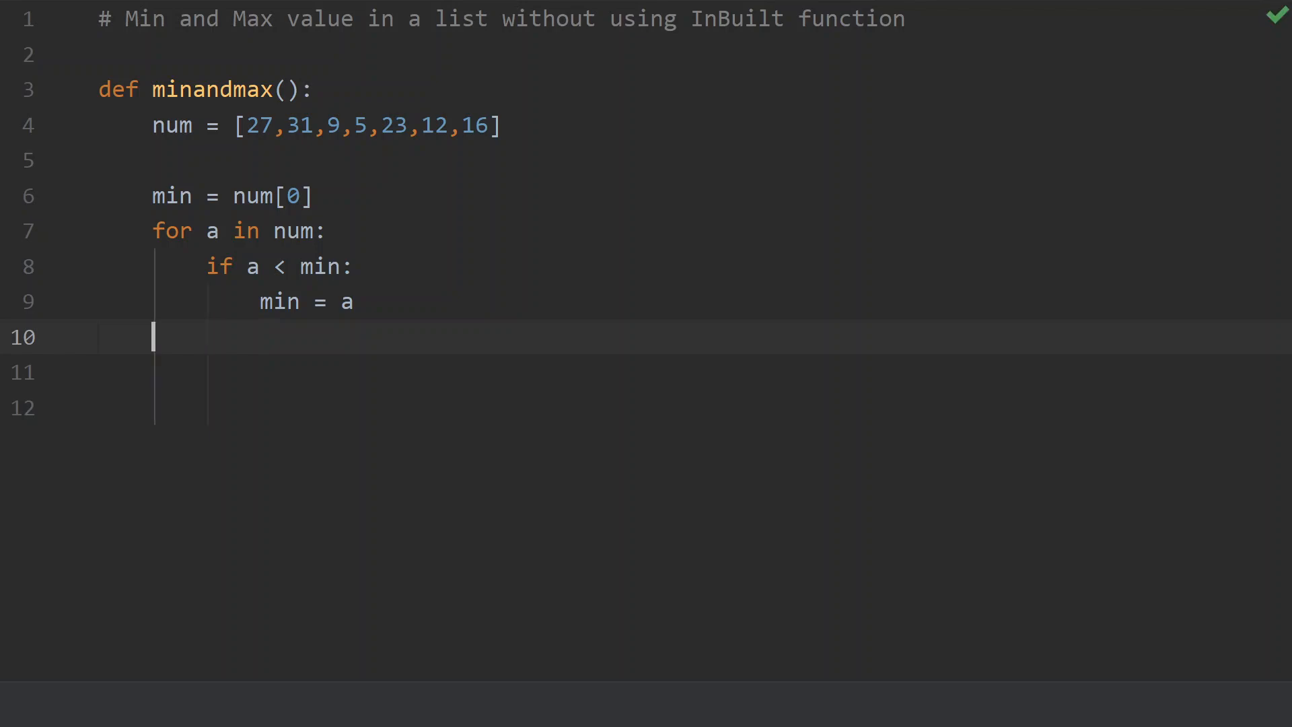
- After the loop, write print("Min value is: ", min)
{"action": "type", "text": "print()"}
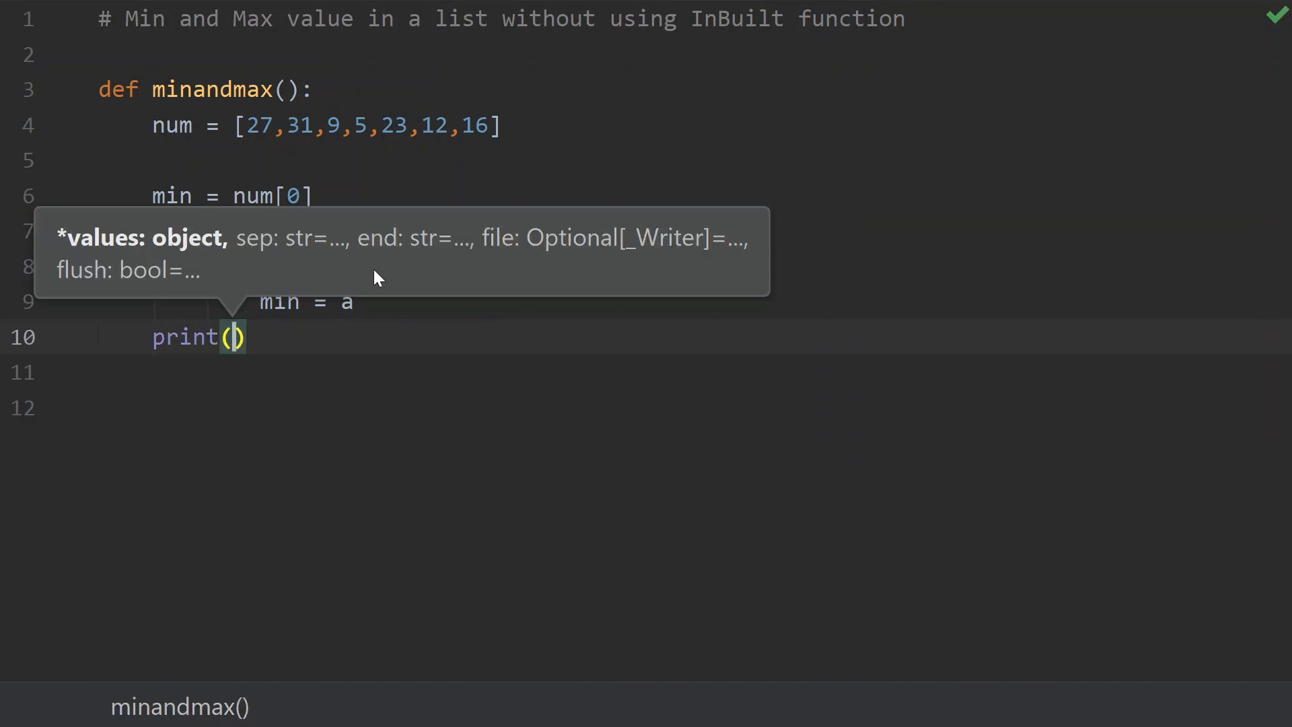
{"action": "type", "text": "\""}
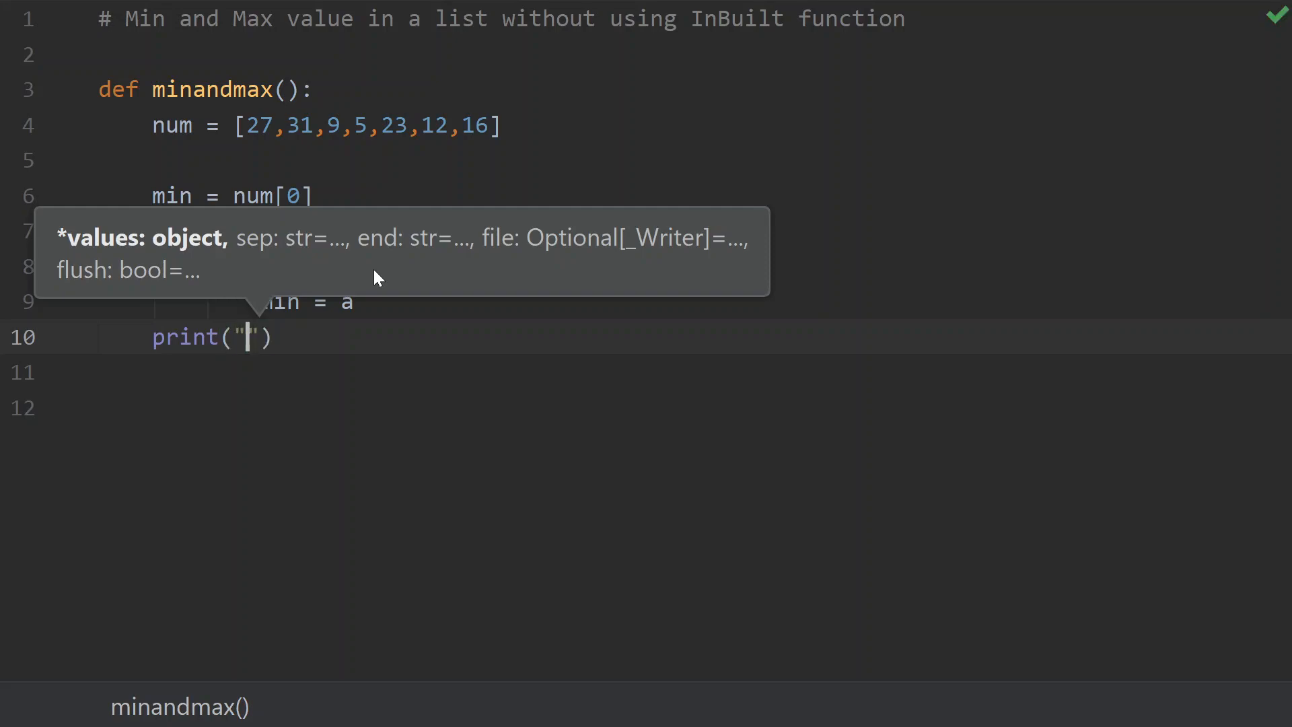
{"action": "type", "text": "Min"}
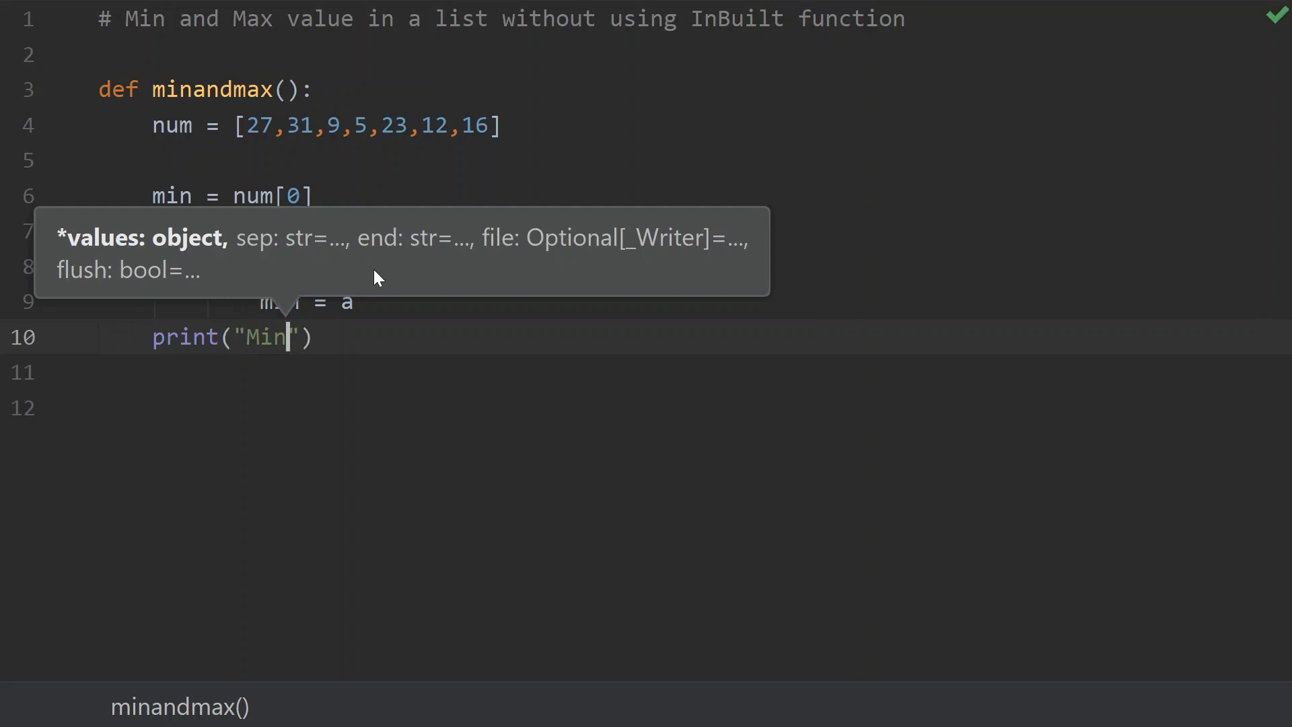
{"action": "type", "text": "value is:"}
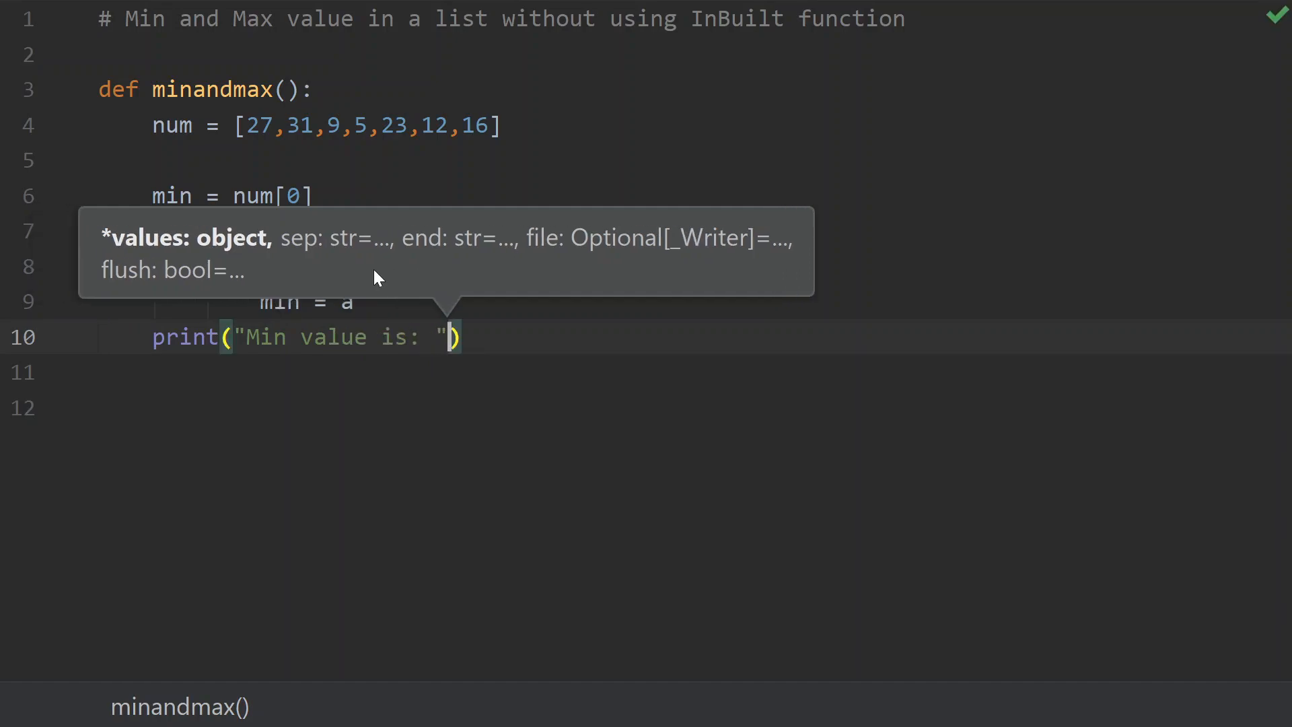
{"action": "type", "text": "\","}
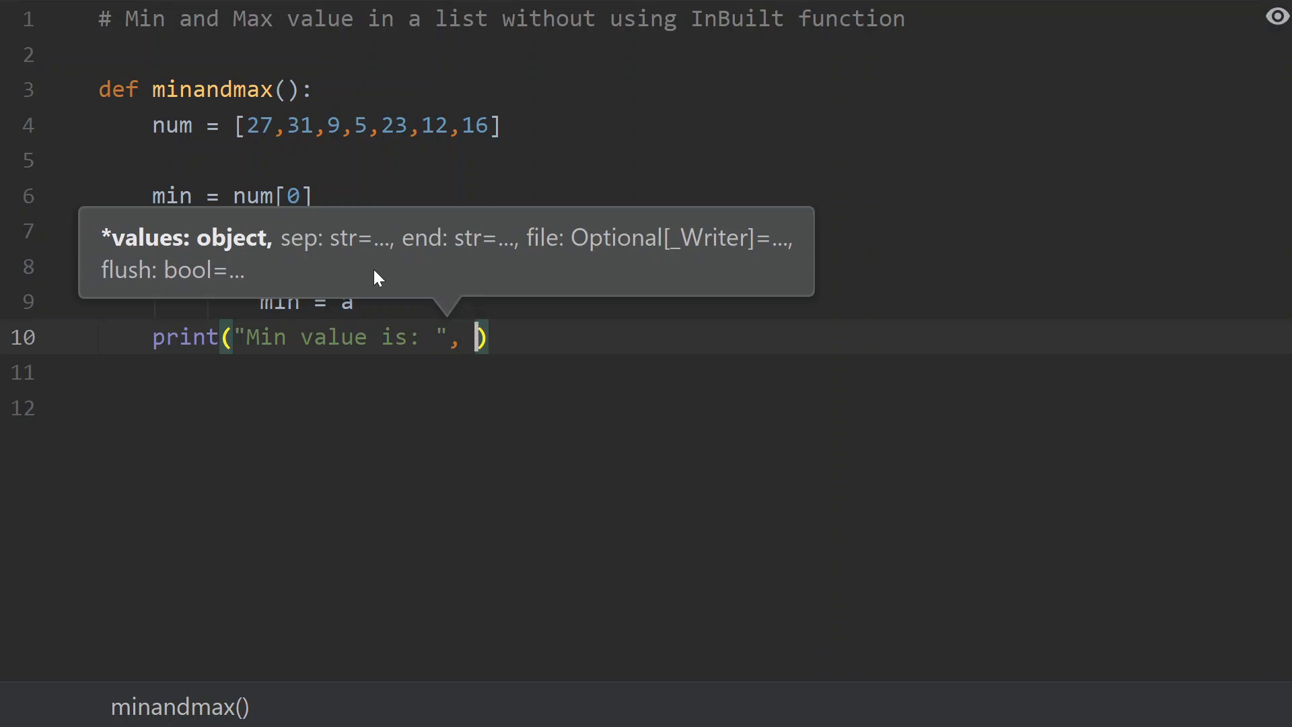
{"action": "type", "text": "min"}
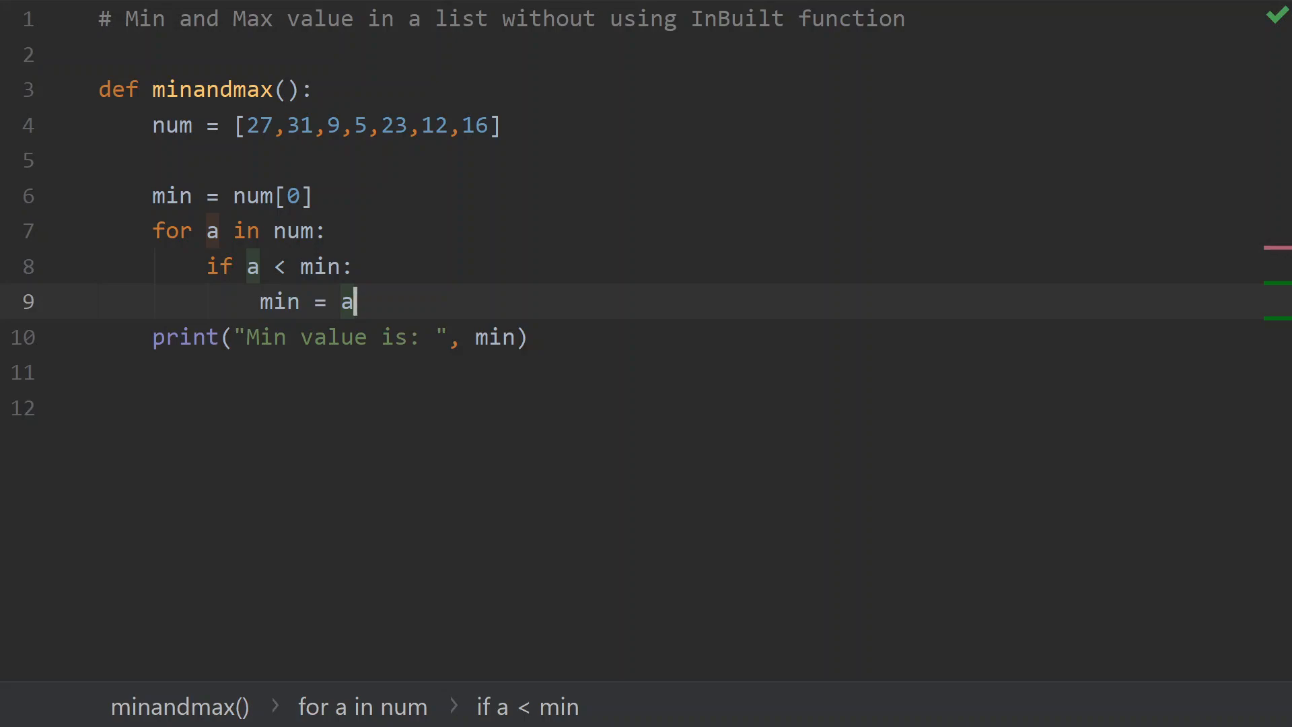
- Run the MinMaxInList script, which finishes with exit code 0 and no output
{"action": "right_click", "coordinate": [354, 301]}
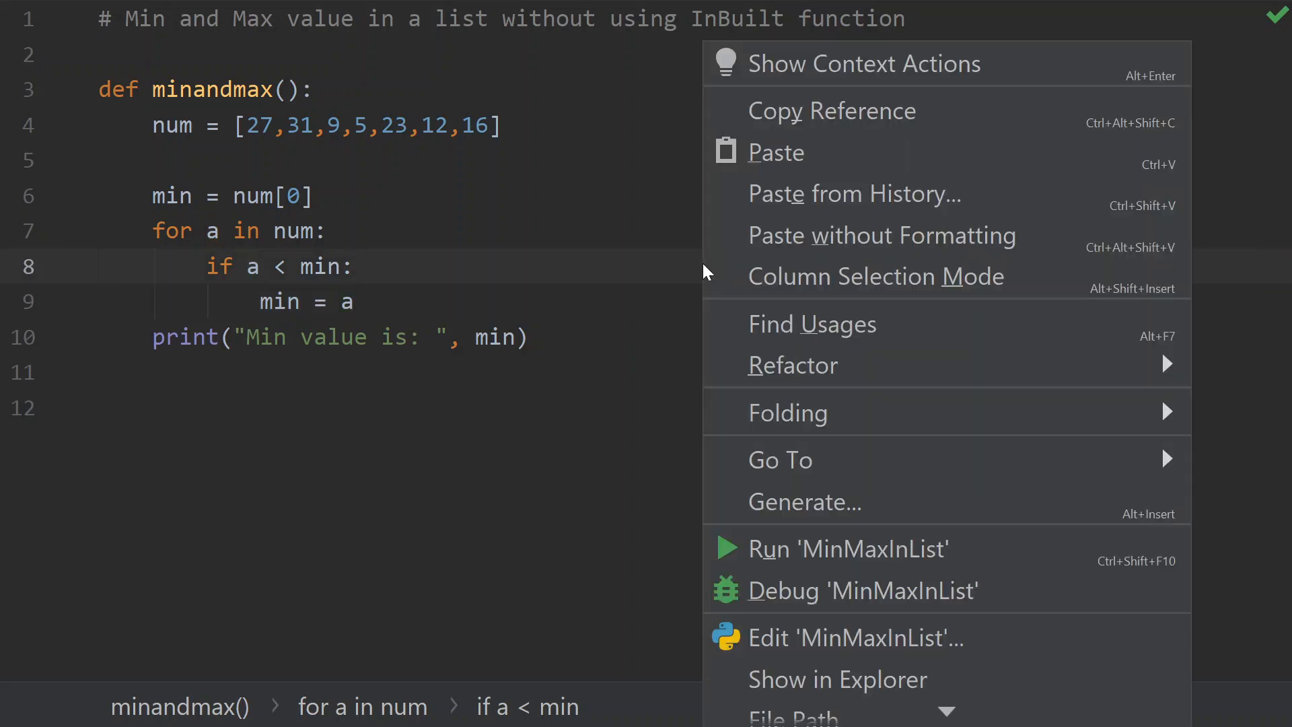
{"action": "left_click", "coordinate": [832, 549]}
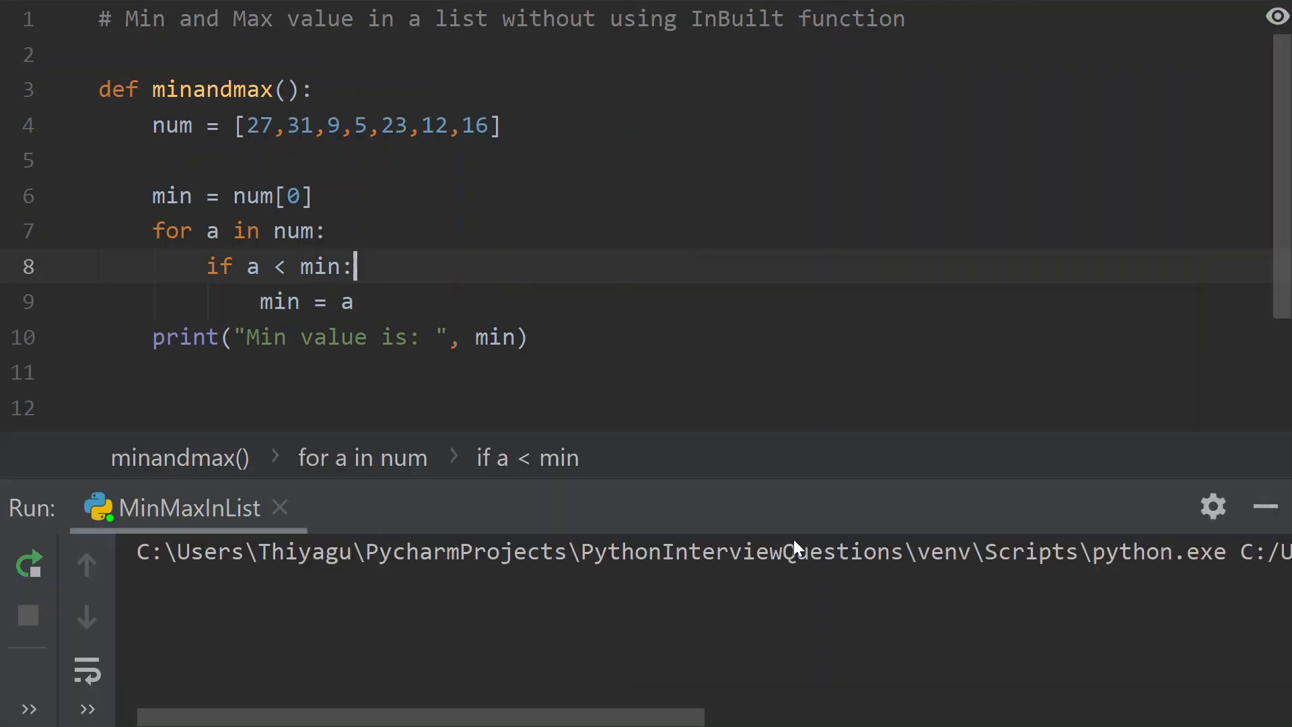
{"action": "left_click", "coordinate": [28, 563]}
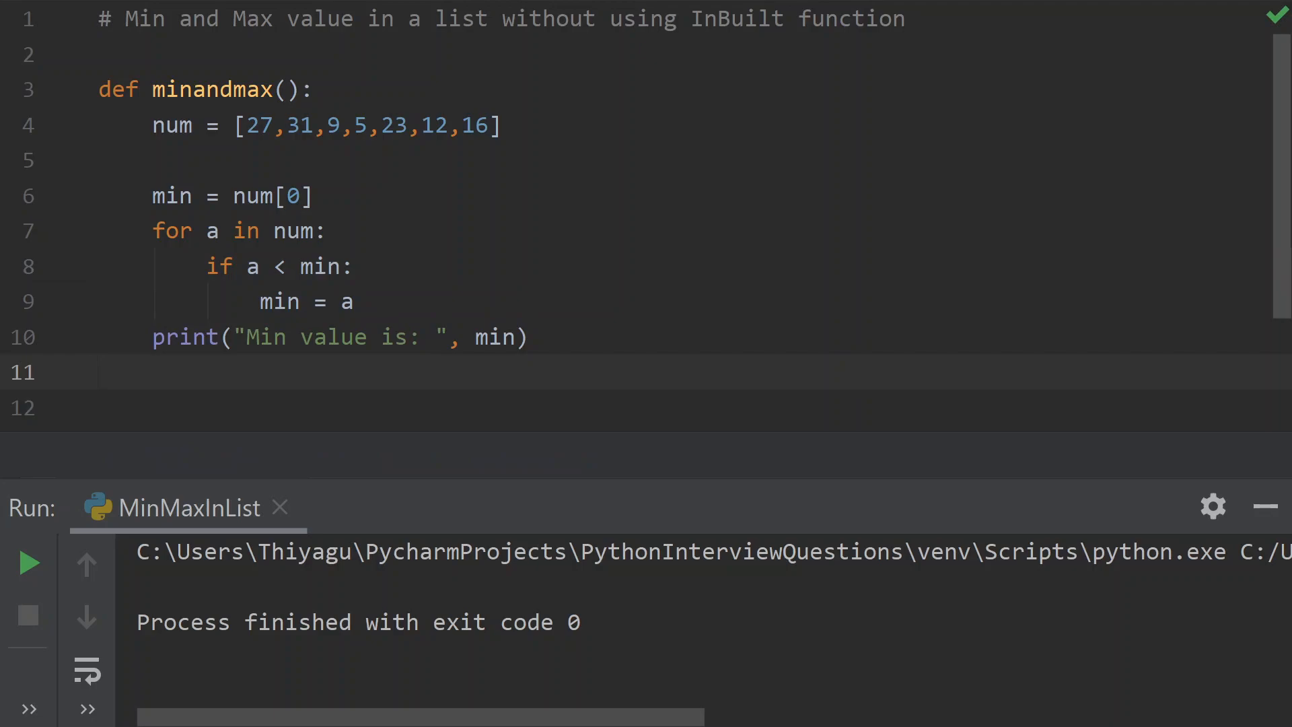
- Call minandmax() at the bottom, append 2 to num, and rerun to get Min value is: 2
{"action": "type", "text": "minandmax("}
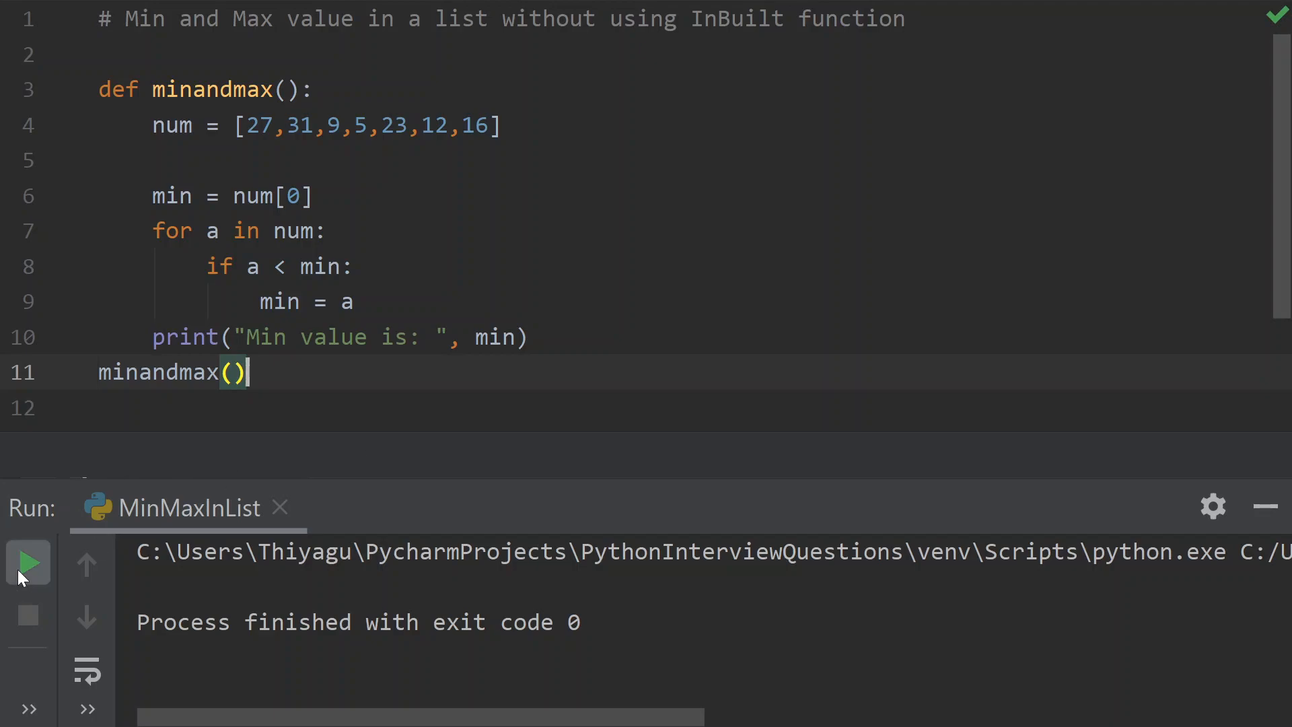
{"action": "left_click", "coordinate": [26, 563]}
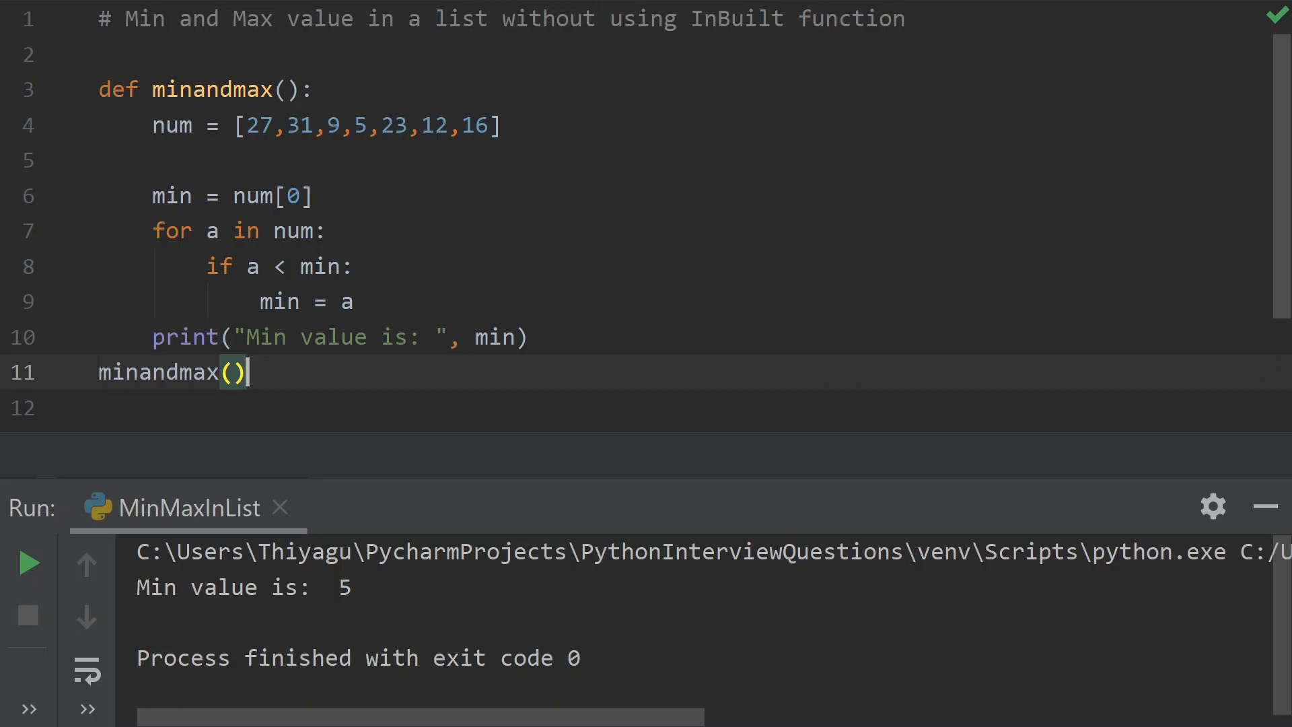
{"action": "type", "text": ","}
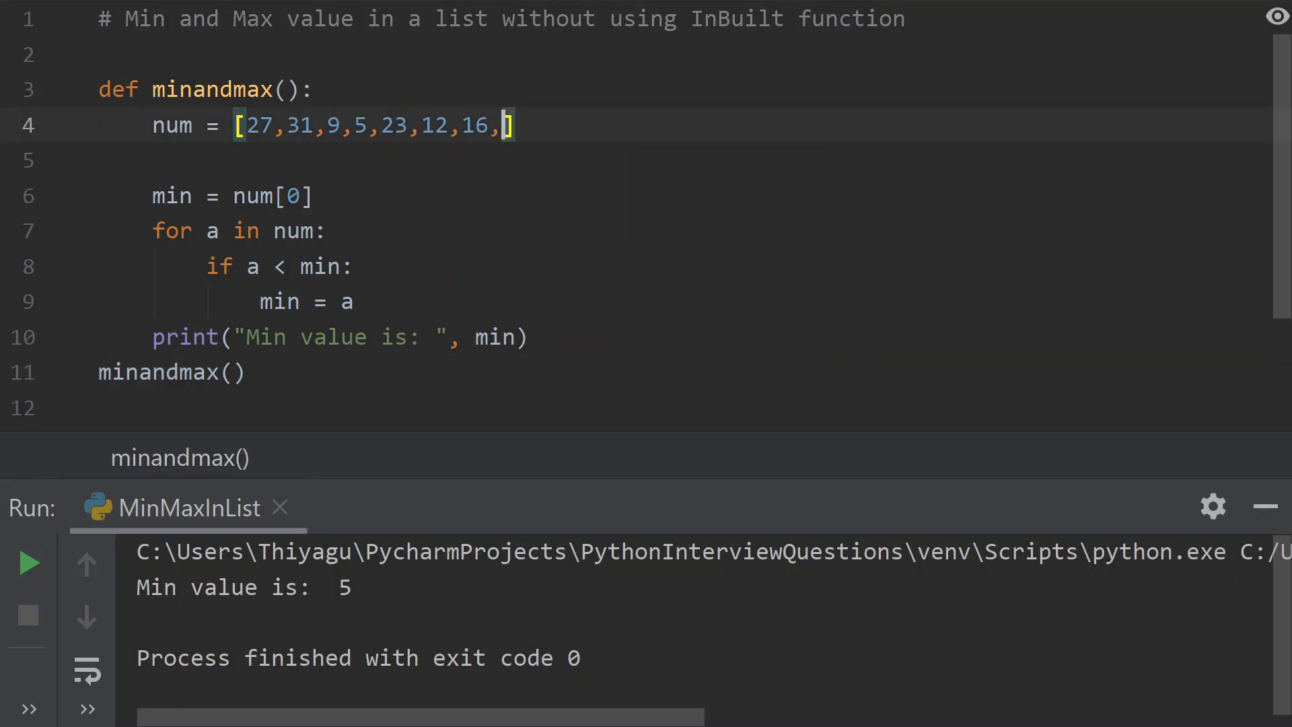
{"action": "type", "text": "2"}
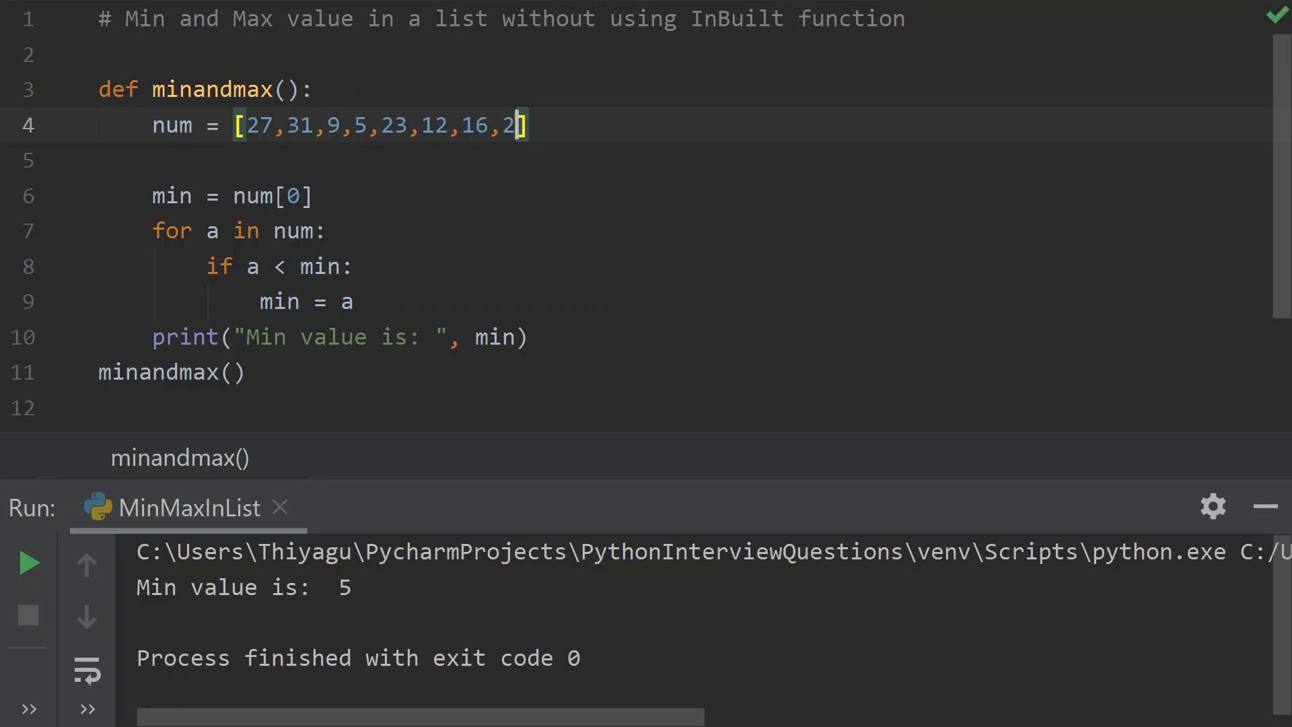
{"action": "left_click", "coordinate": [29, 562]}
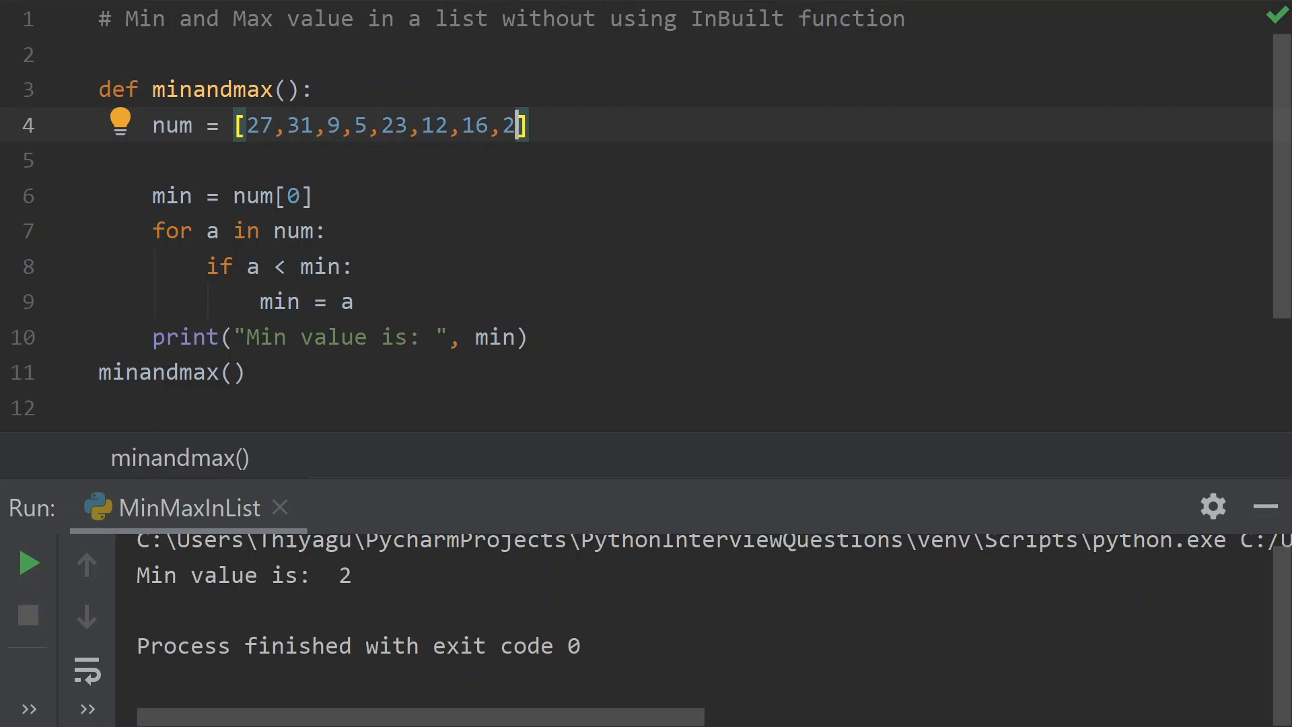
{"action": "mouse_move", "coordinate": [82, 243]}
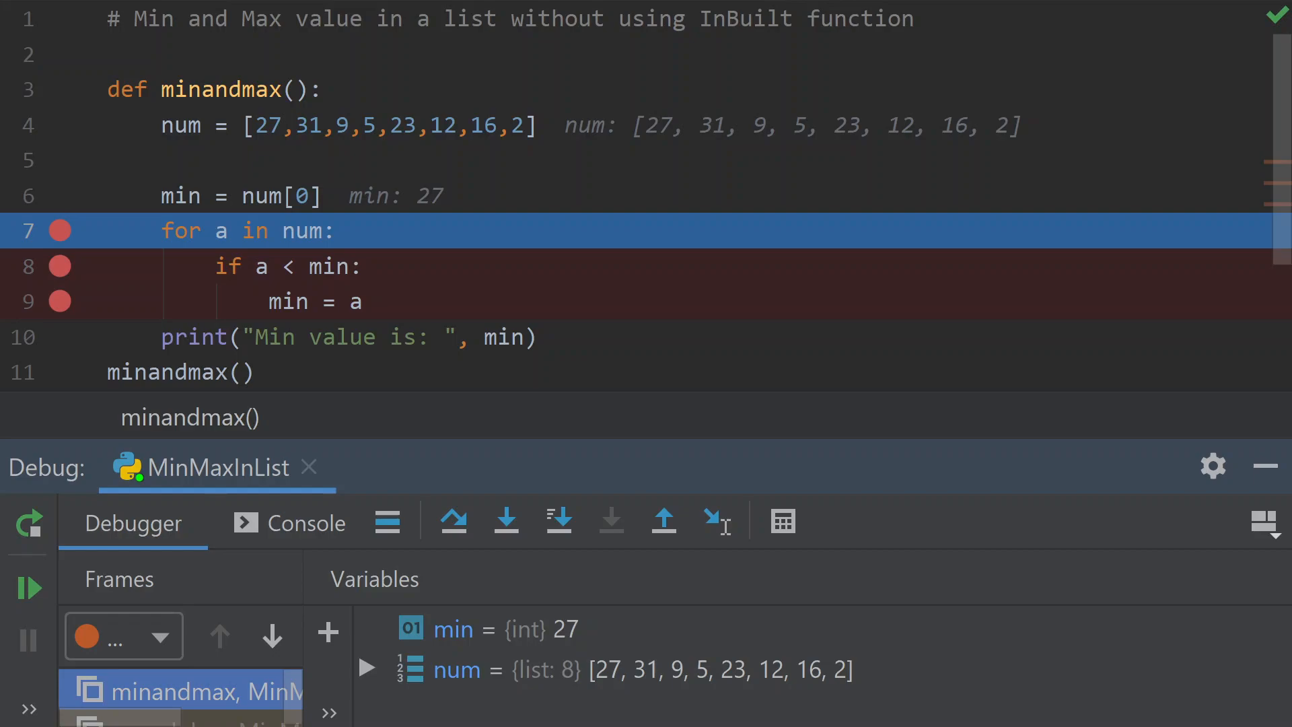
{"action": "mouse_move", "coordinate": [453, 520]}
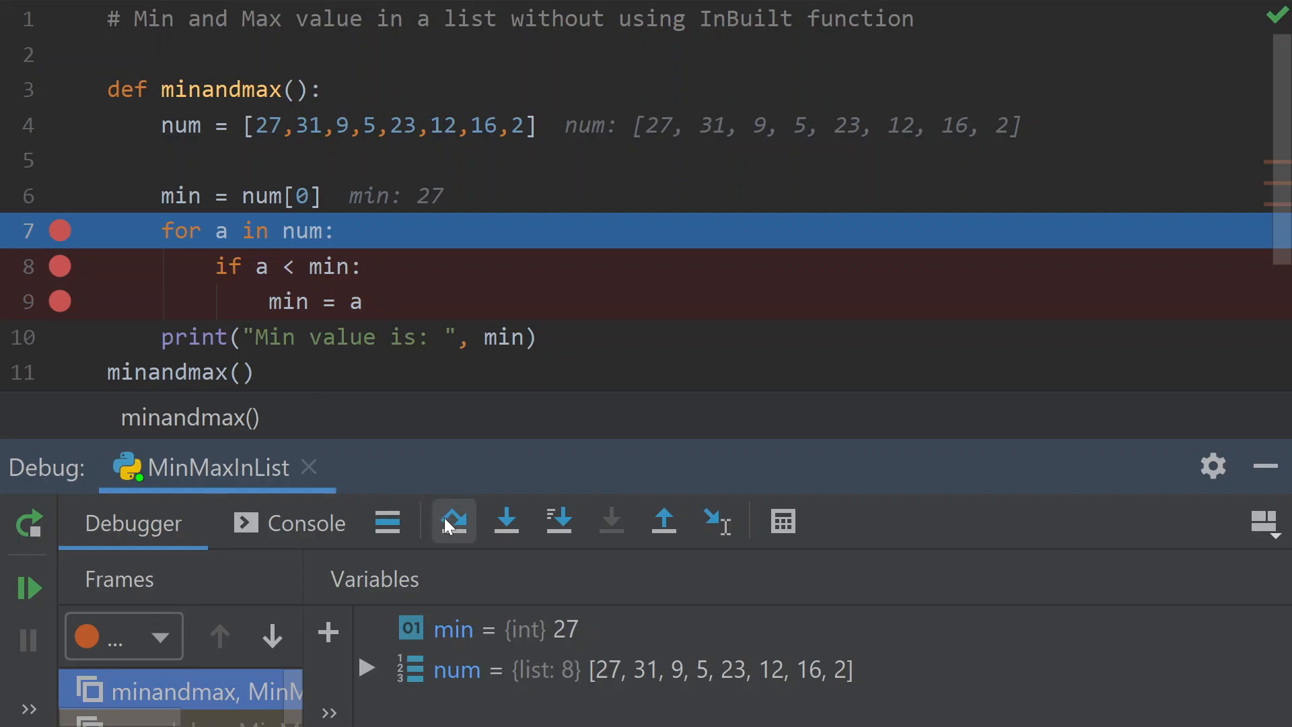
- Step over the first loop iterations, reaching the comparison with min still 27
{"action": "left_click", "coordinate": [454, 520]}
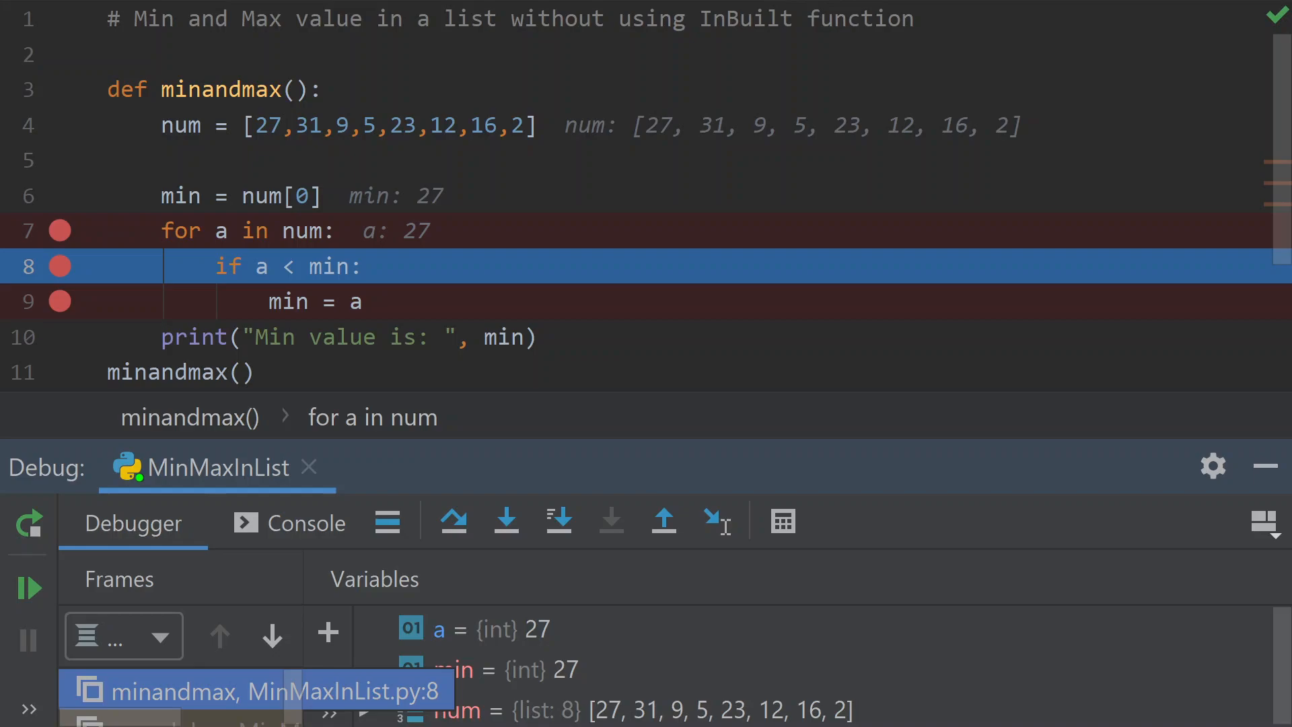
{"action": "mouse_move", "coordinate": [293, 265]}
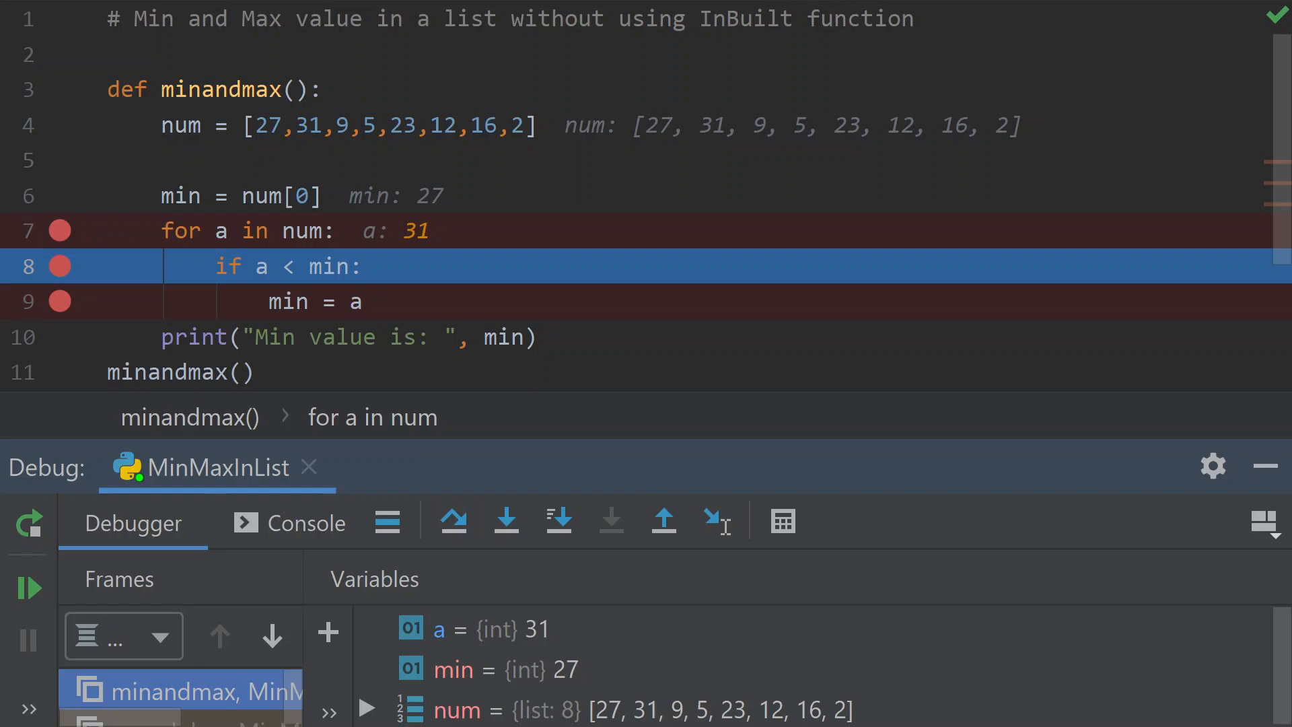
{"action": "mouse_move", "coordinate": [453, 521]}
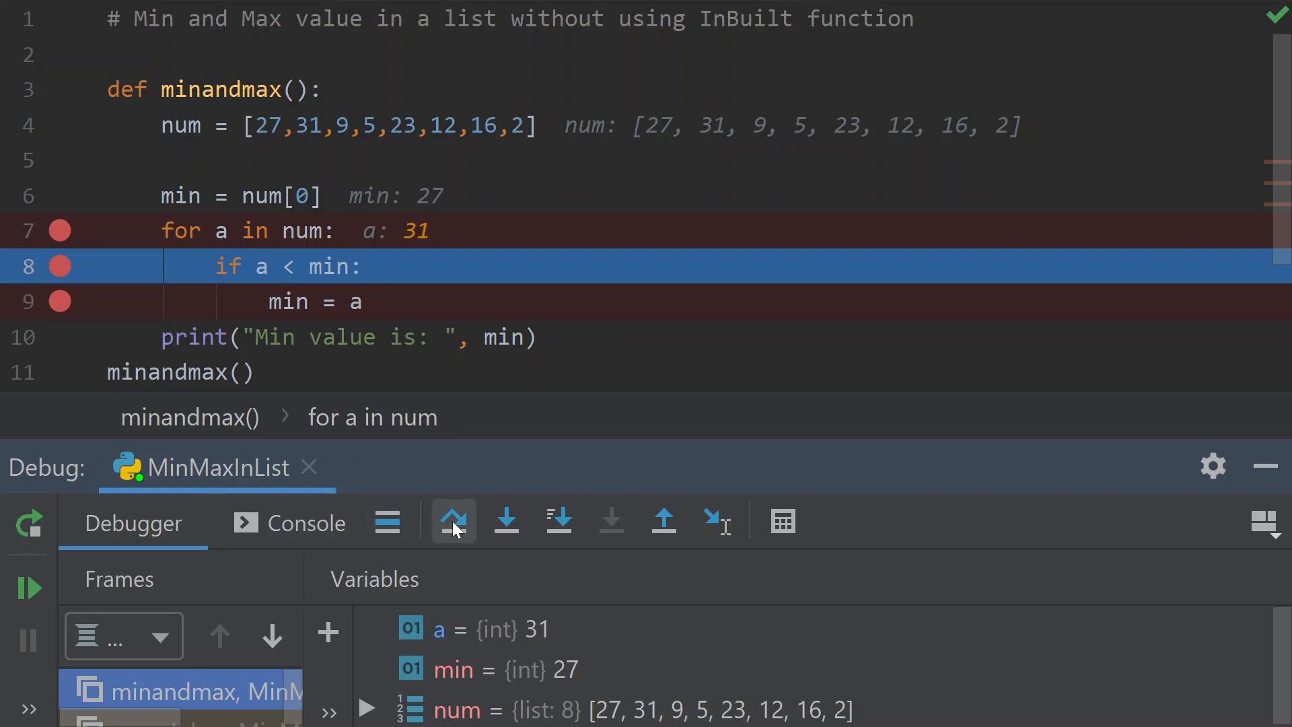
{"action": "left_click", "coordinate": [453, 520]}
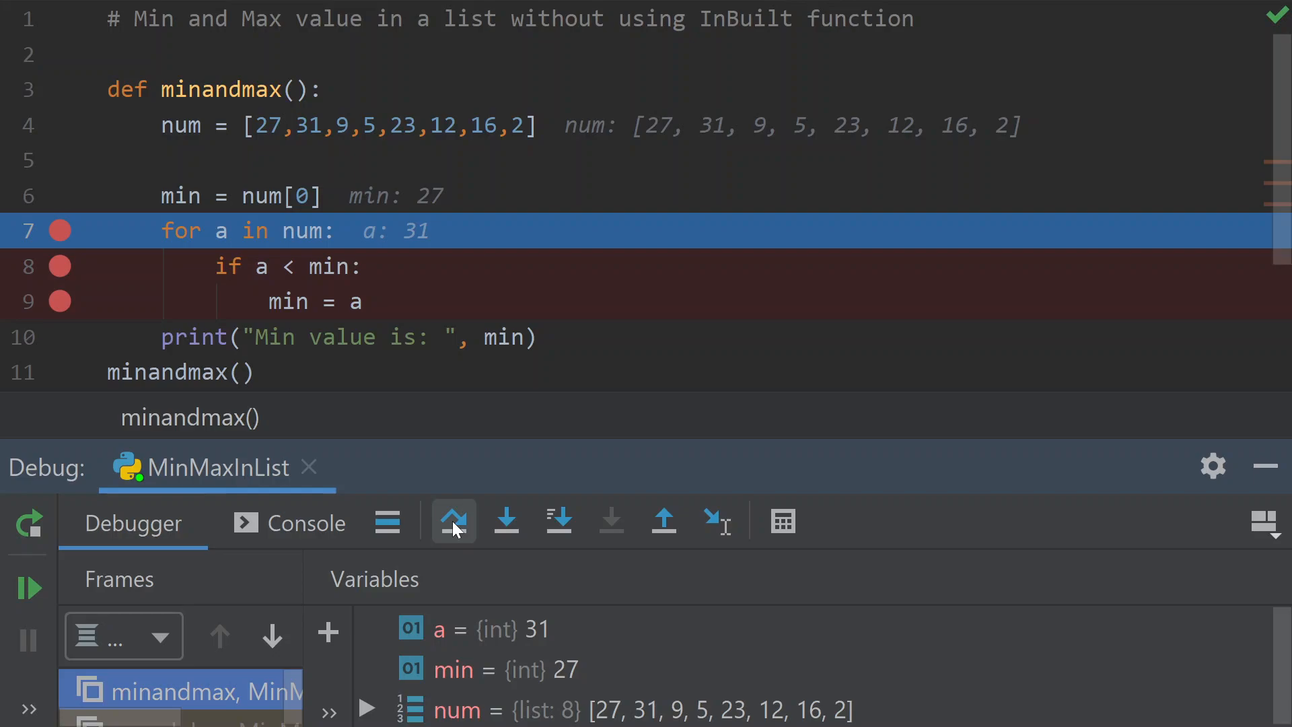
{"action": "left_click", "coordinate": [453, 520]}
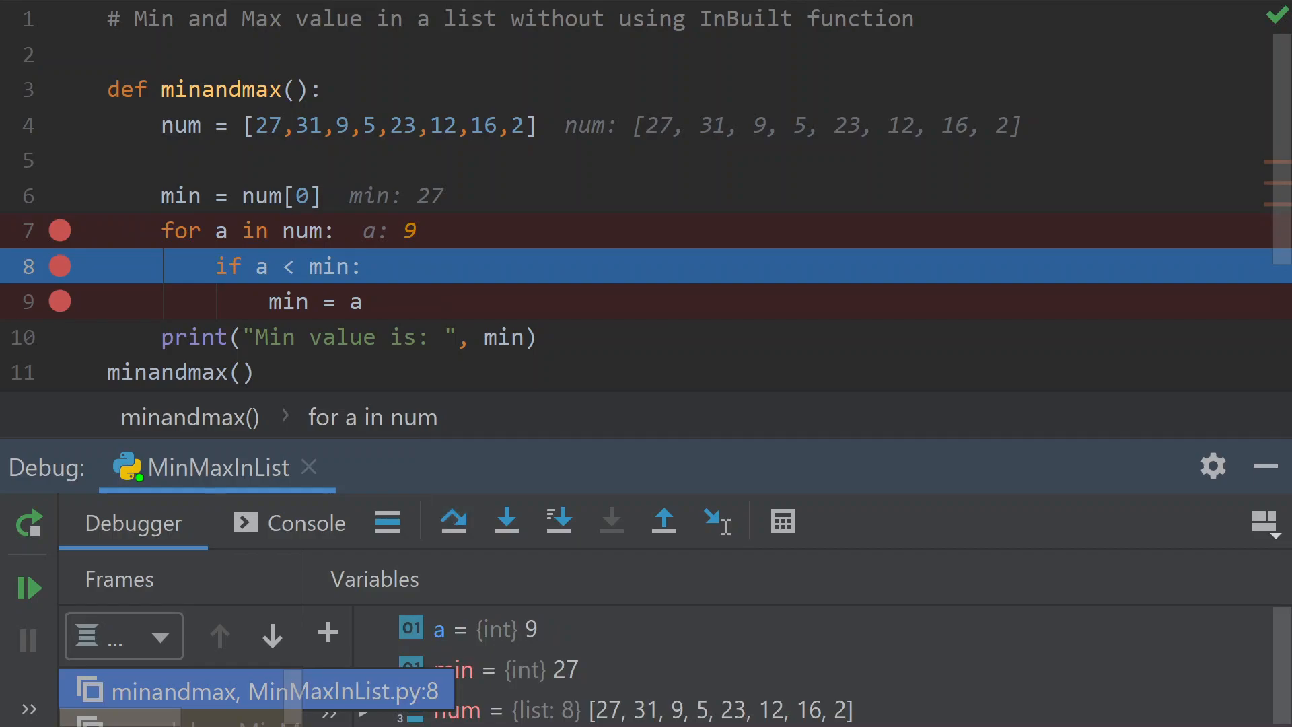
{"action": "mouse_move", "coordinate": [453, 521]}
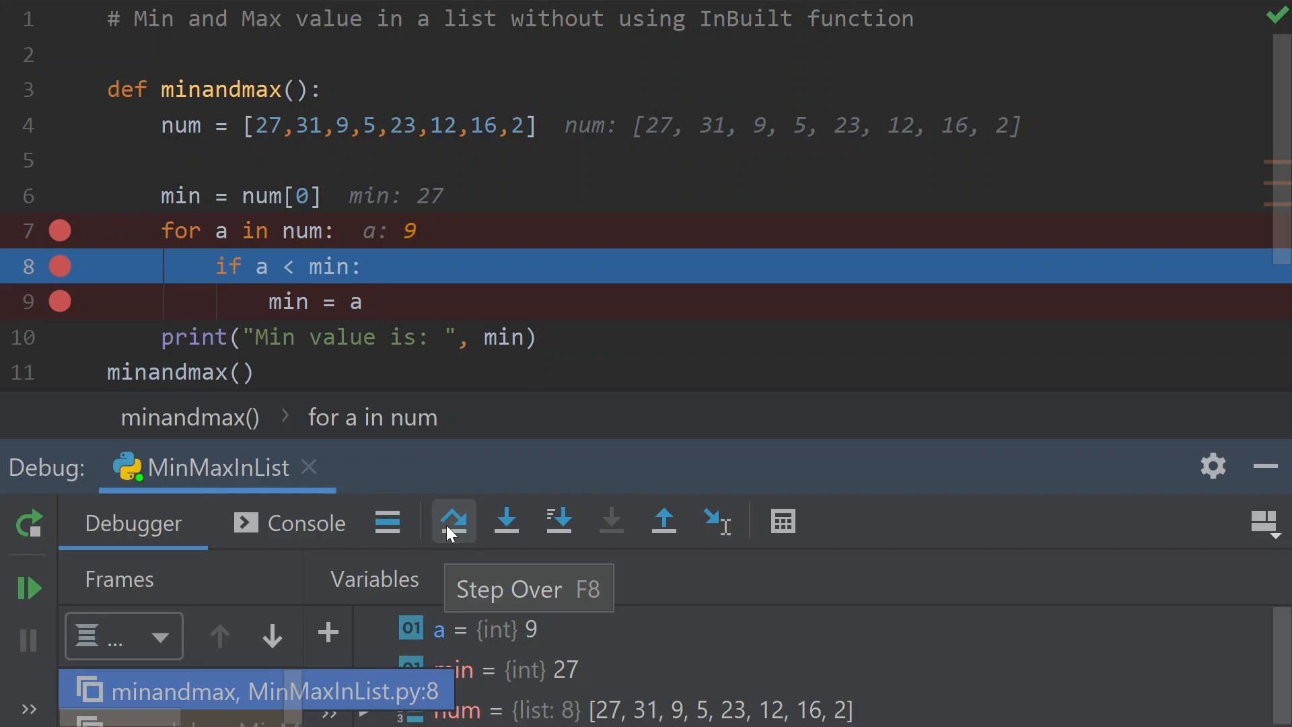
- Step through the loop so min updates to 9 and then 5
{"action": "left_click", "coordinate": [453, 520]}
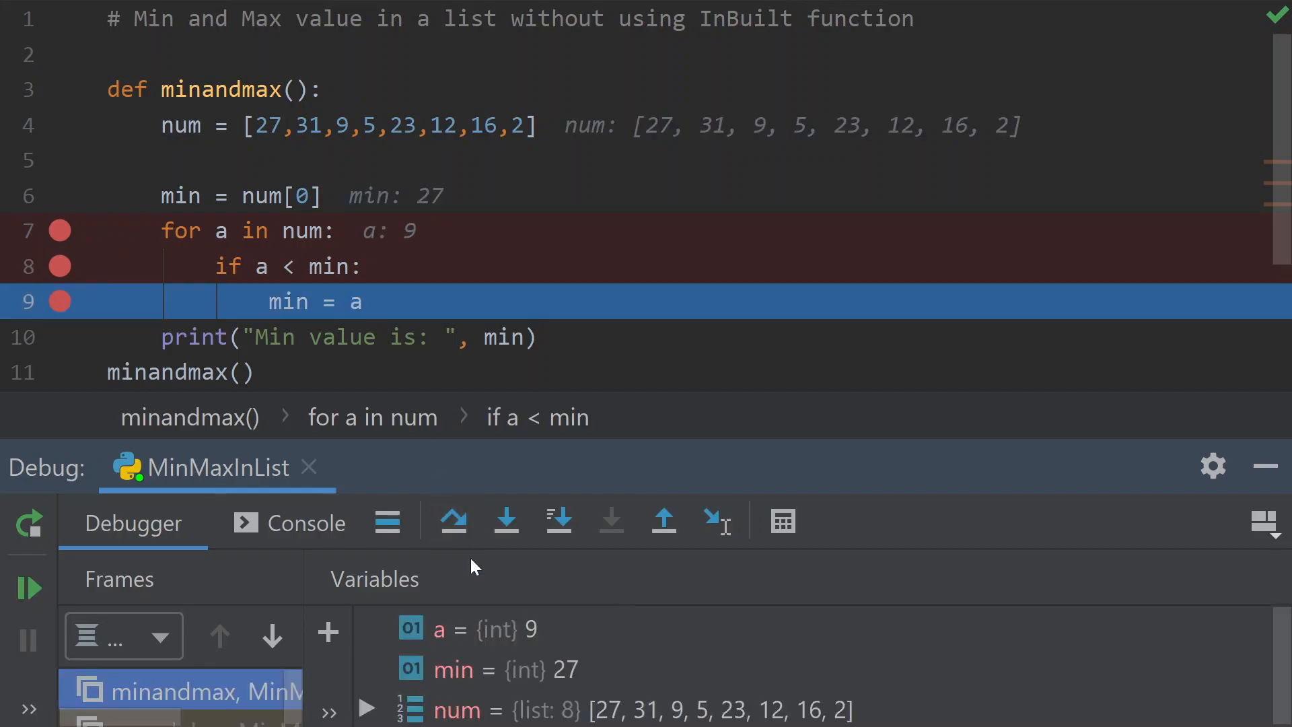
{"action": "left_click", "coordinate": [453, 520]}
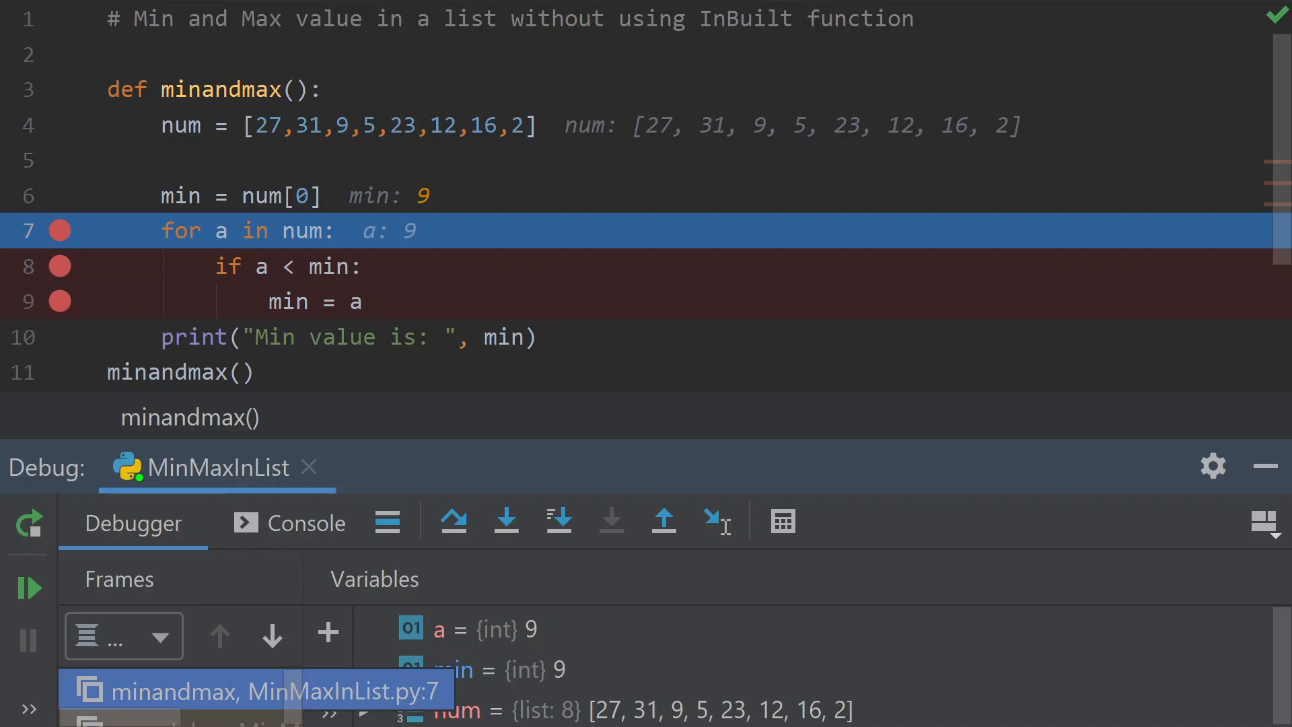
{"action": "mouse_move", "coordinate": [453, 521]}
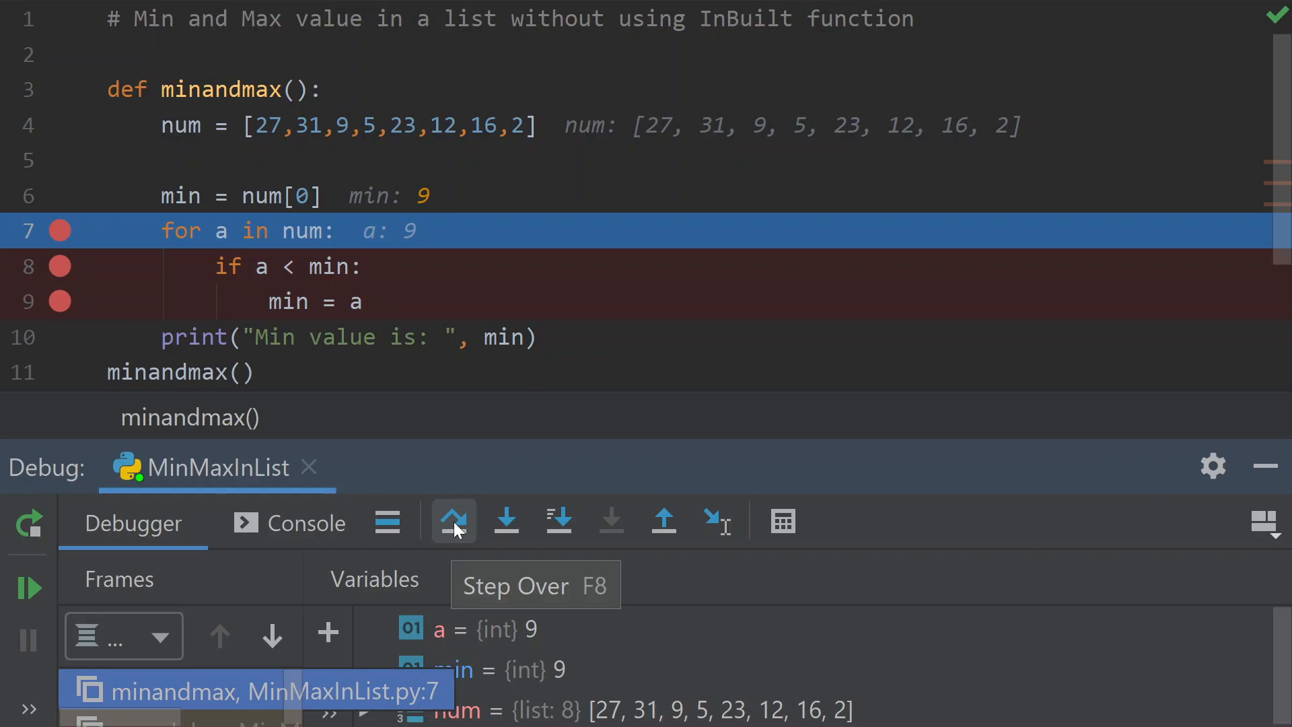
{"action": "left_click", "coordinate": [452, 520]}
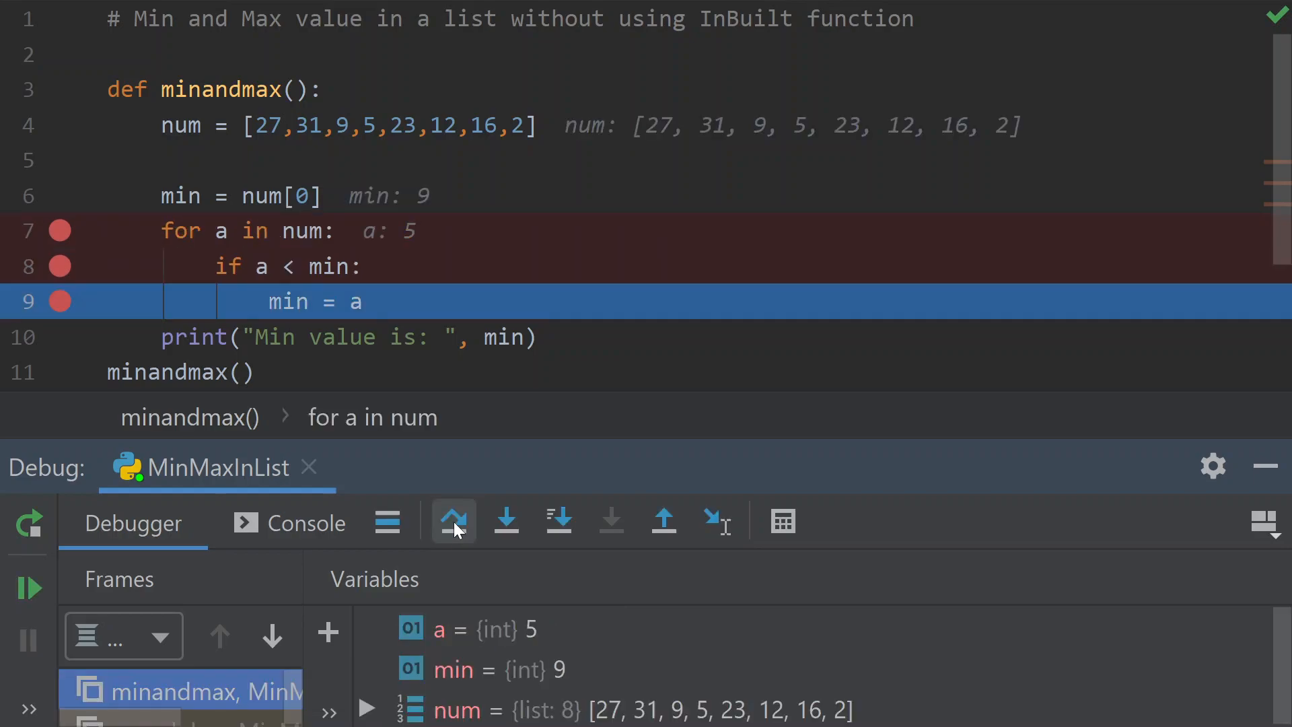
{"action": "left_click", "coordinate": [452, 520]}
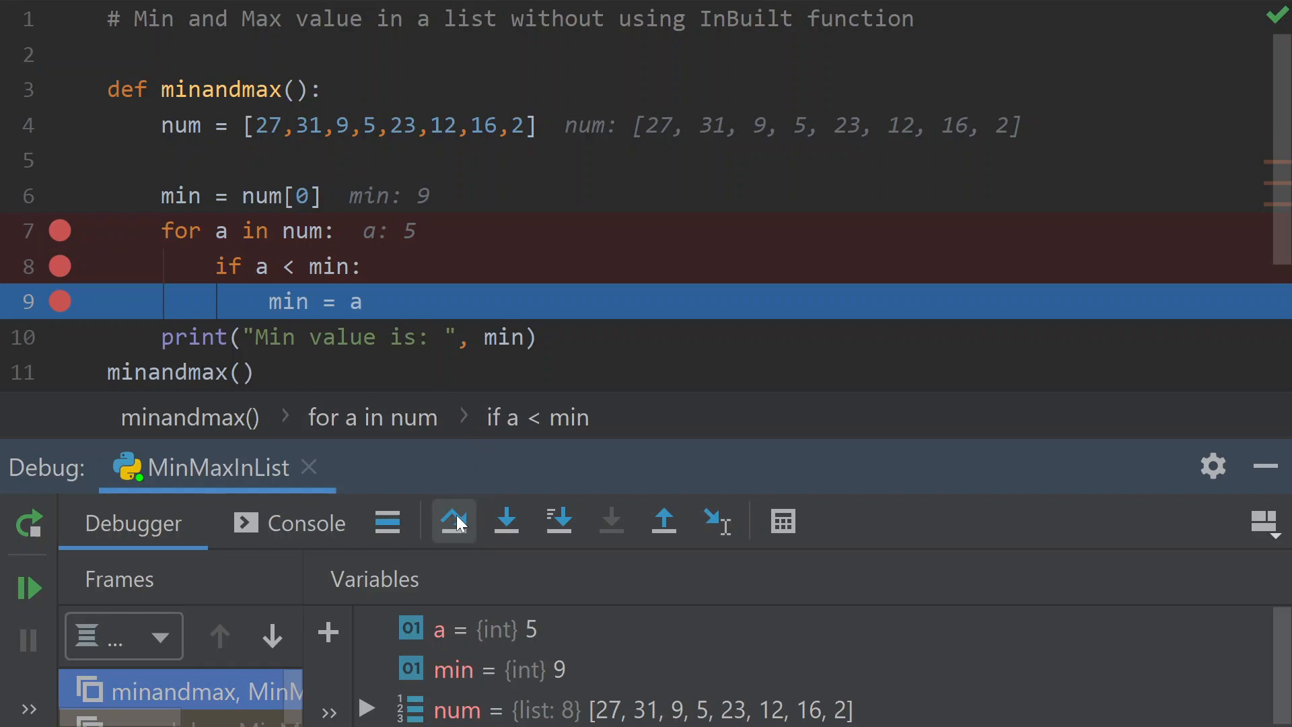
{"action": "left_click", "coordinate": [453, 520]}
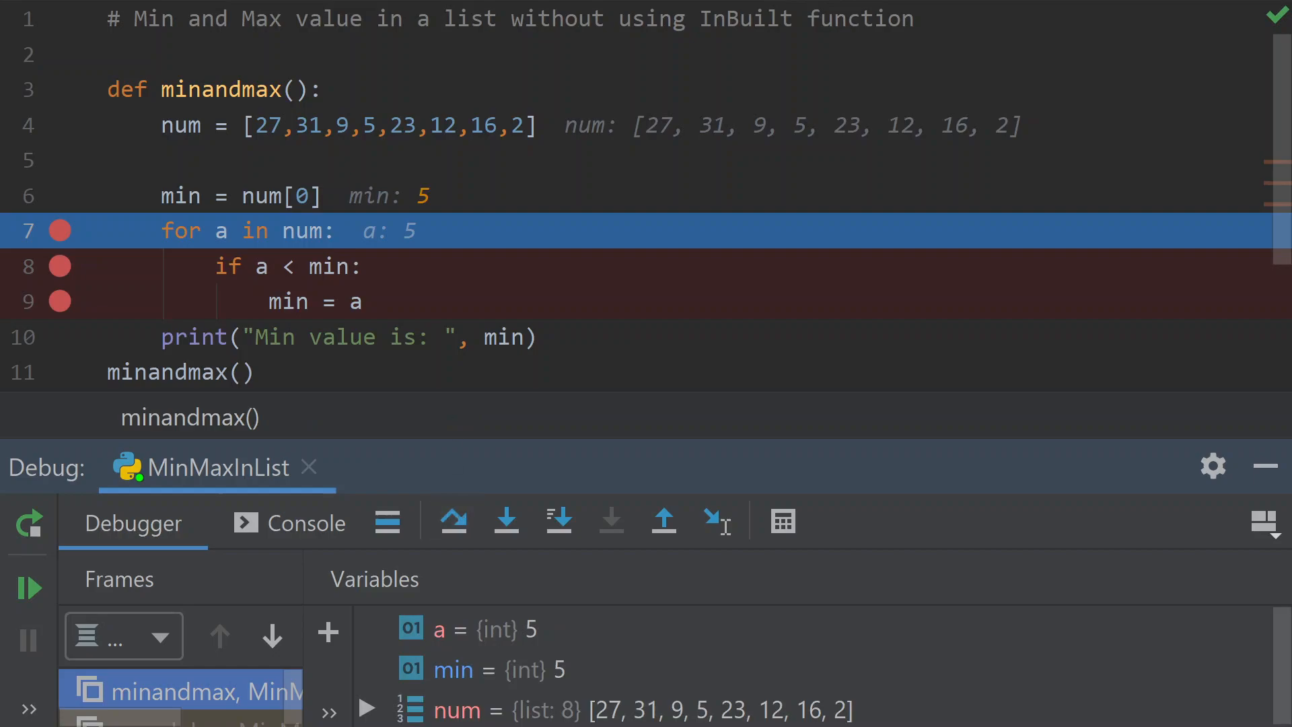
{"action": "mouse_move", "coordinate": [438, 433]}
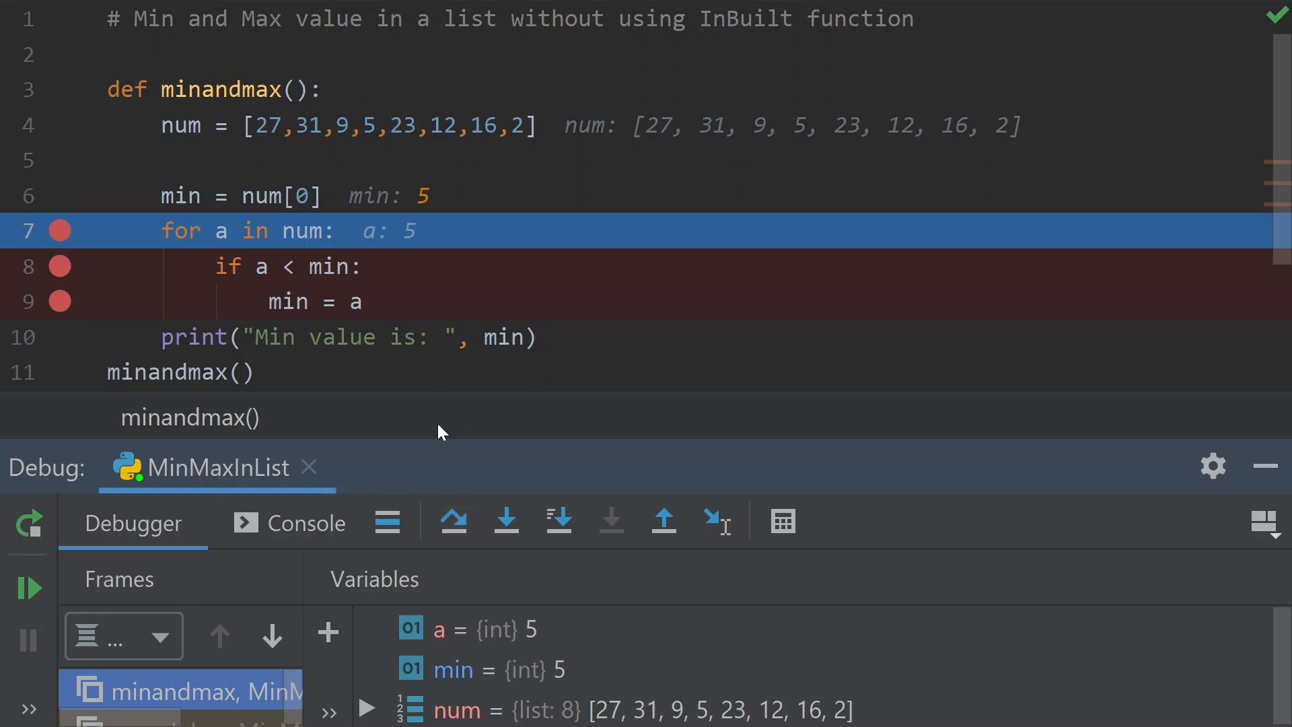
{"action": "left_click", "coordinate": [453, 520]}
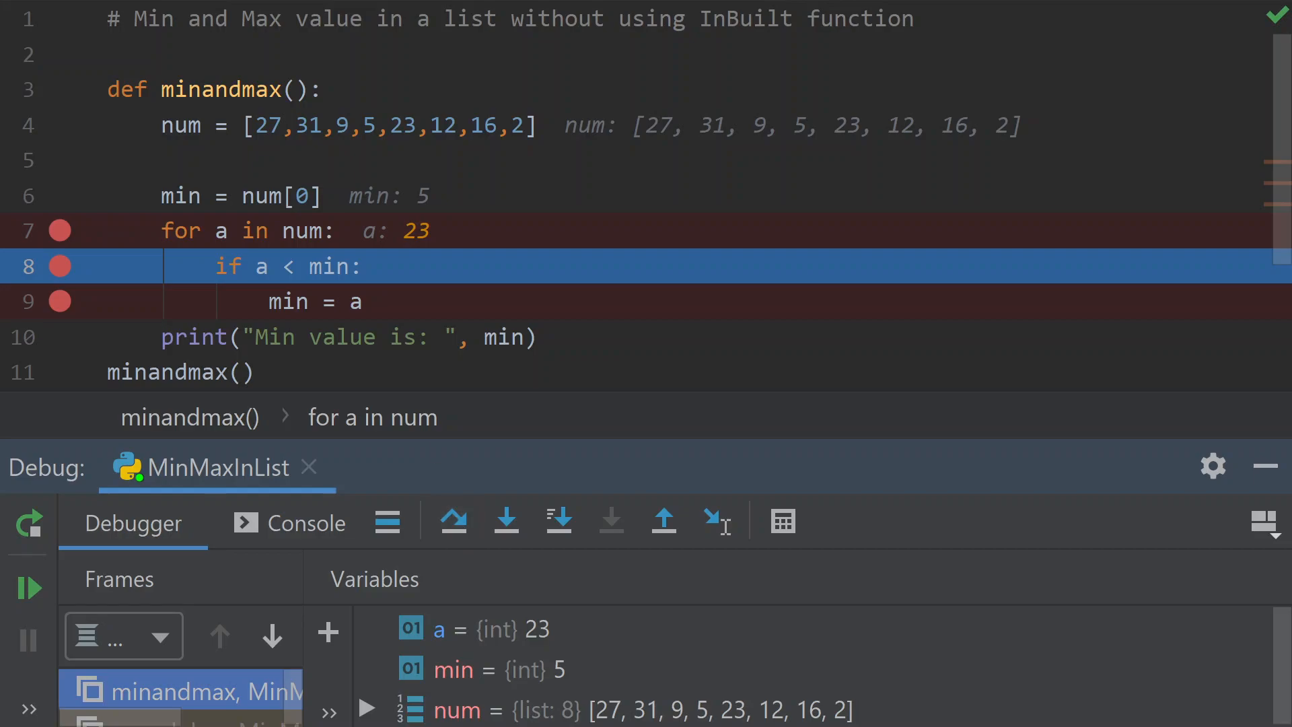
- Step through 23, 12, 16 and 2 until min becomes 2 and execution reaches the print line
{"action": "left_click", "coordinate": [453, 520]}
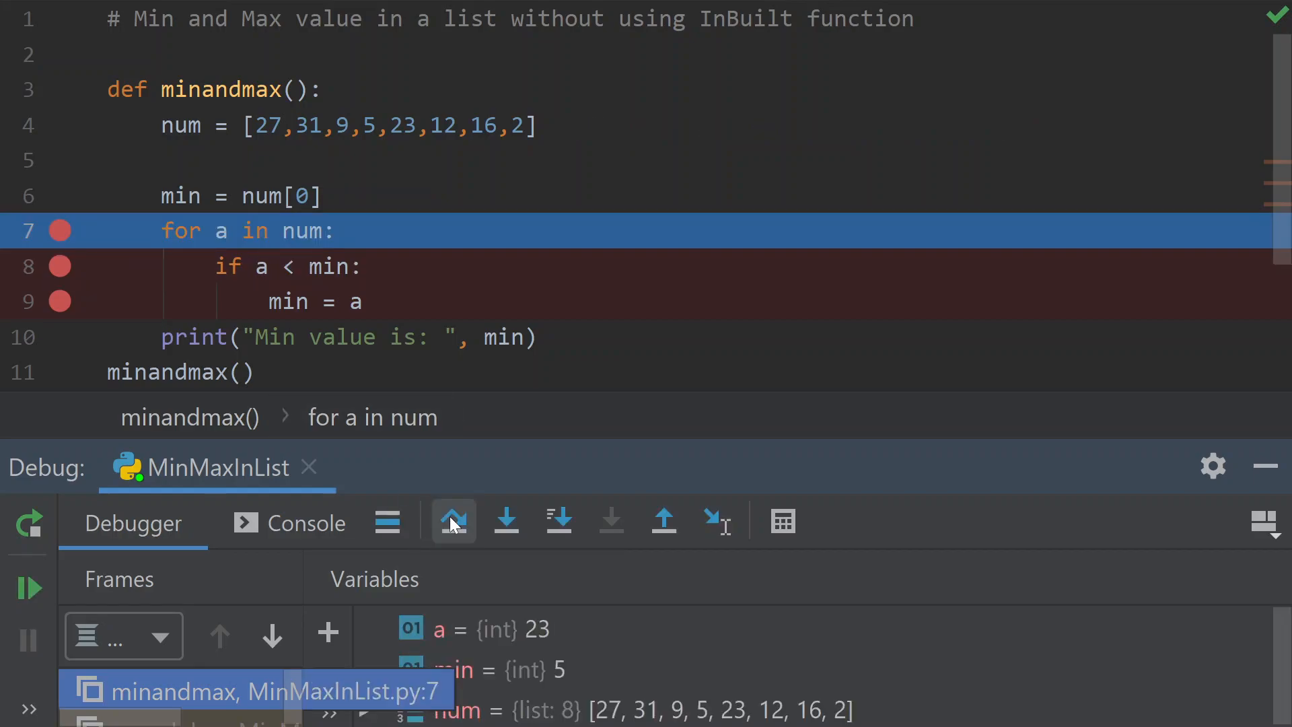
{"action": "left_click", "coordinate": [452, 520]}
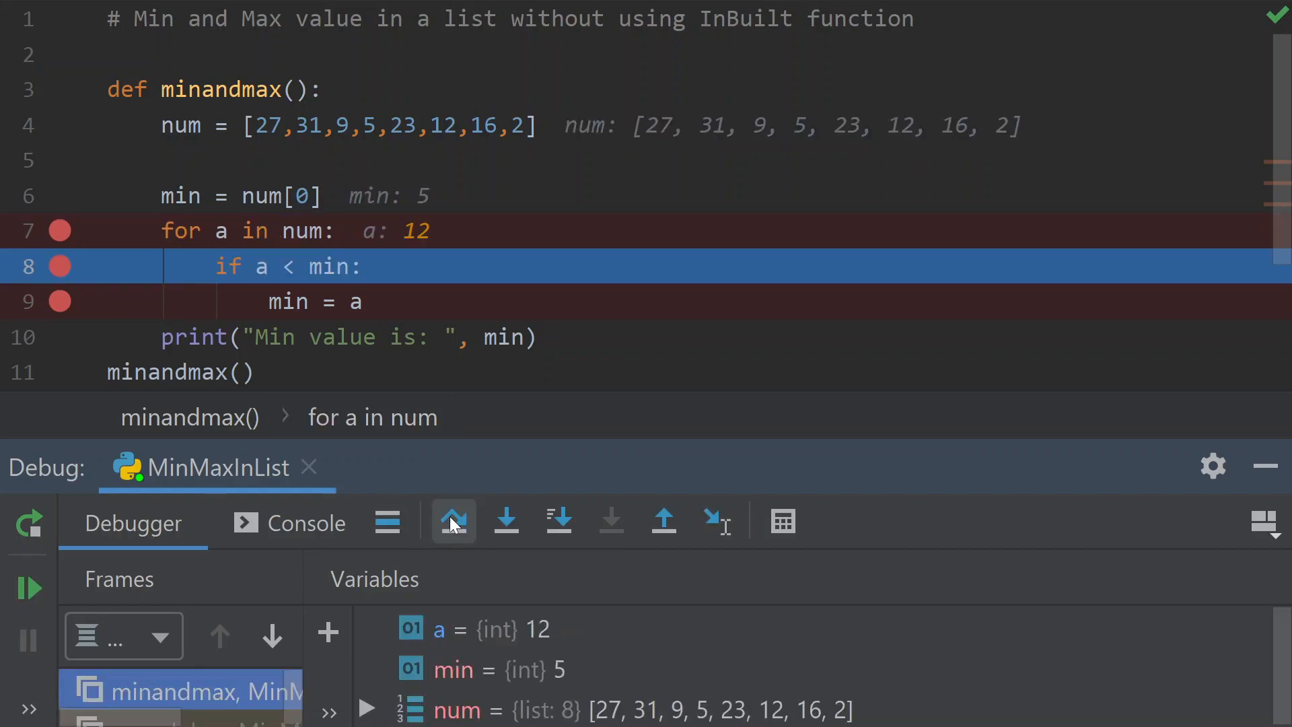
{"action": "left_click", "coordinate": [452, 520]}
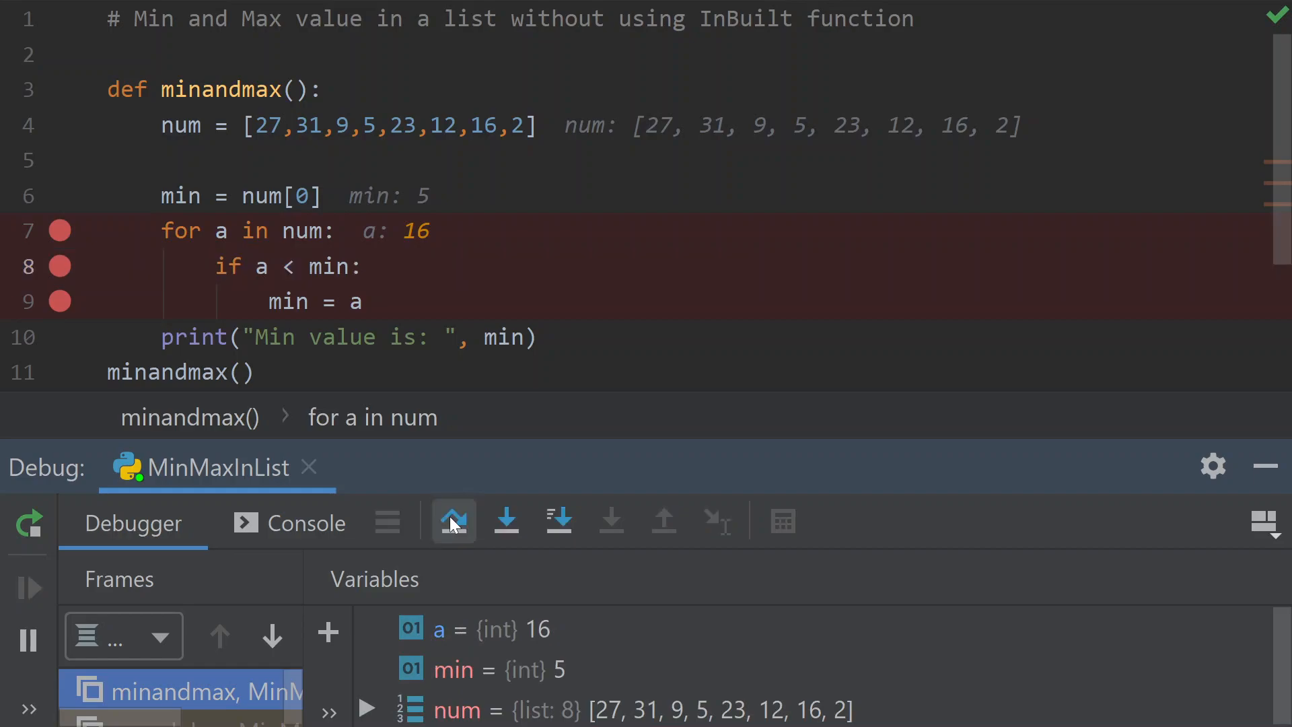
{"action": "left_click", "coordinate": [452, 520]}
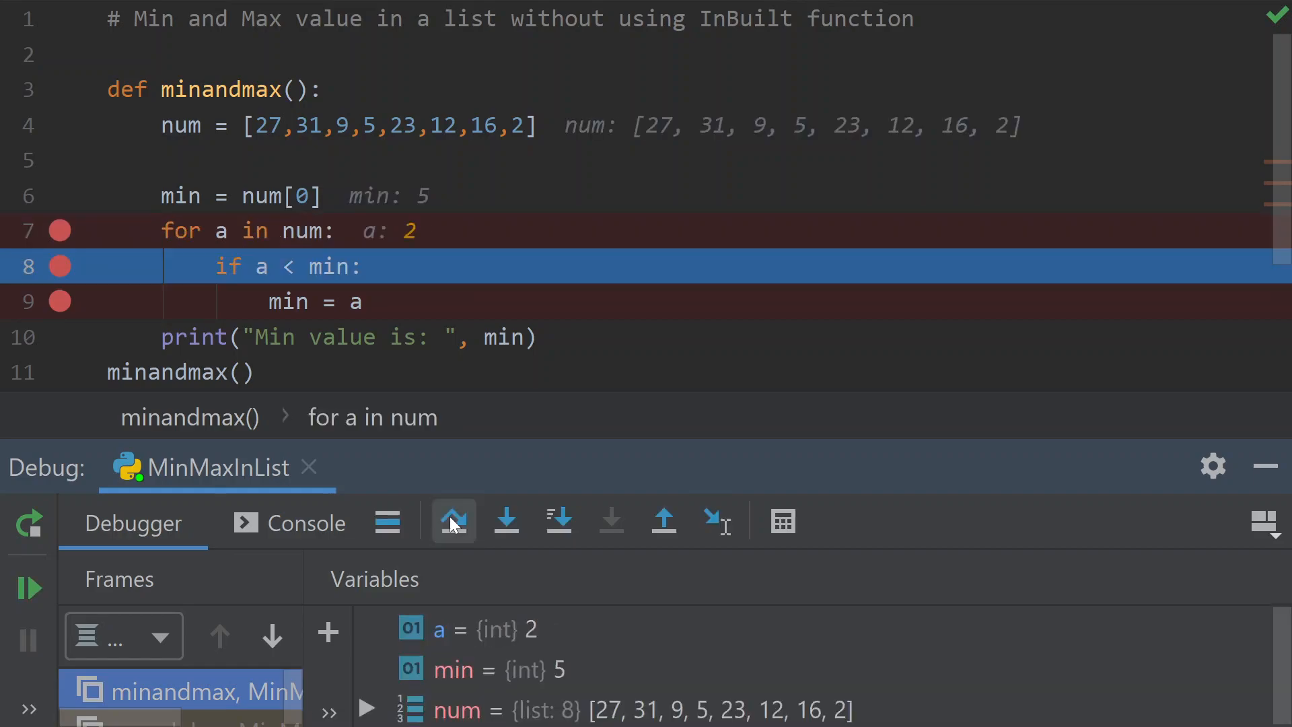
{"action": "left_click", "coordinate": [453, 518]}
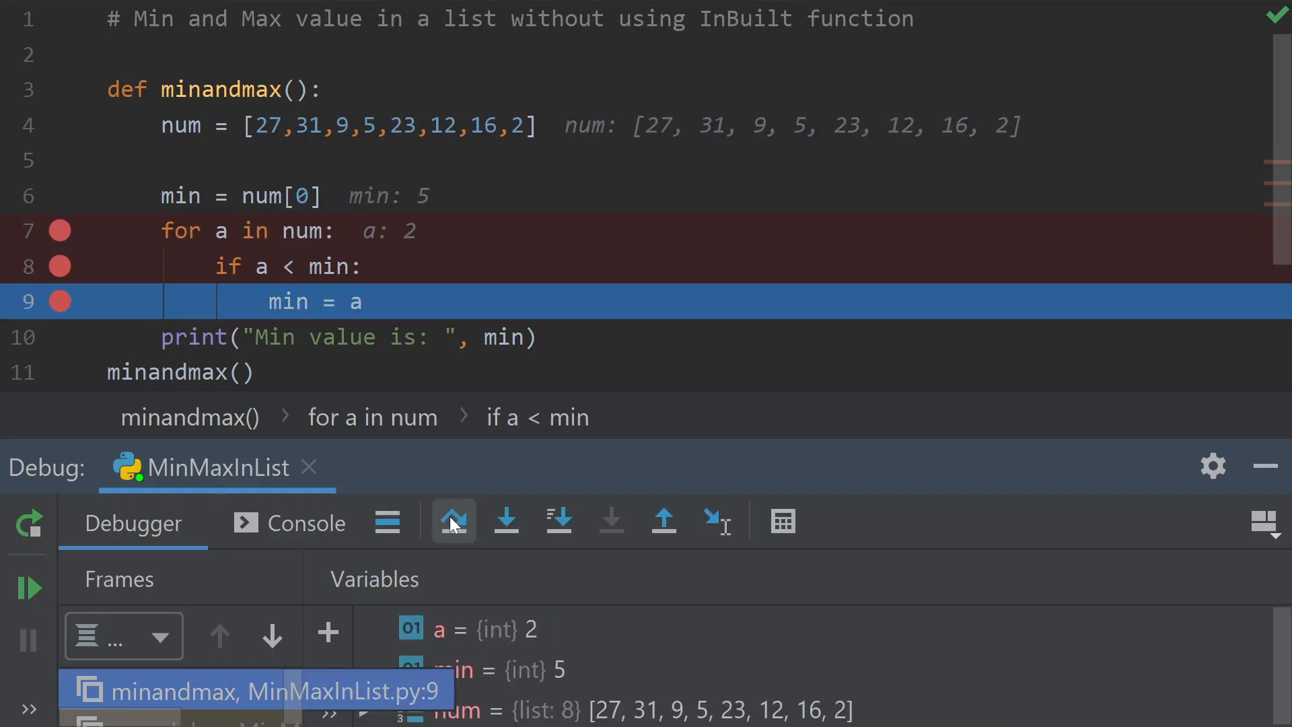
{"action": "left_click", "coordinate": [452, 520]}
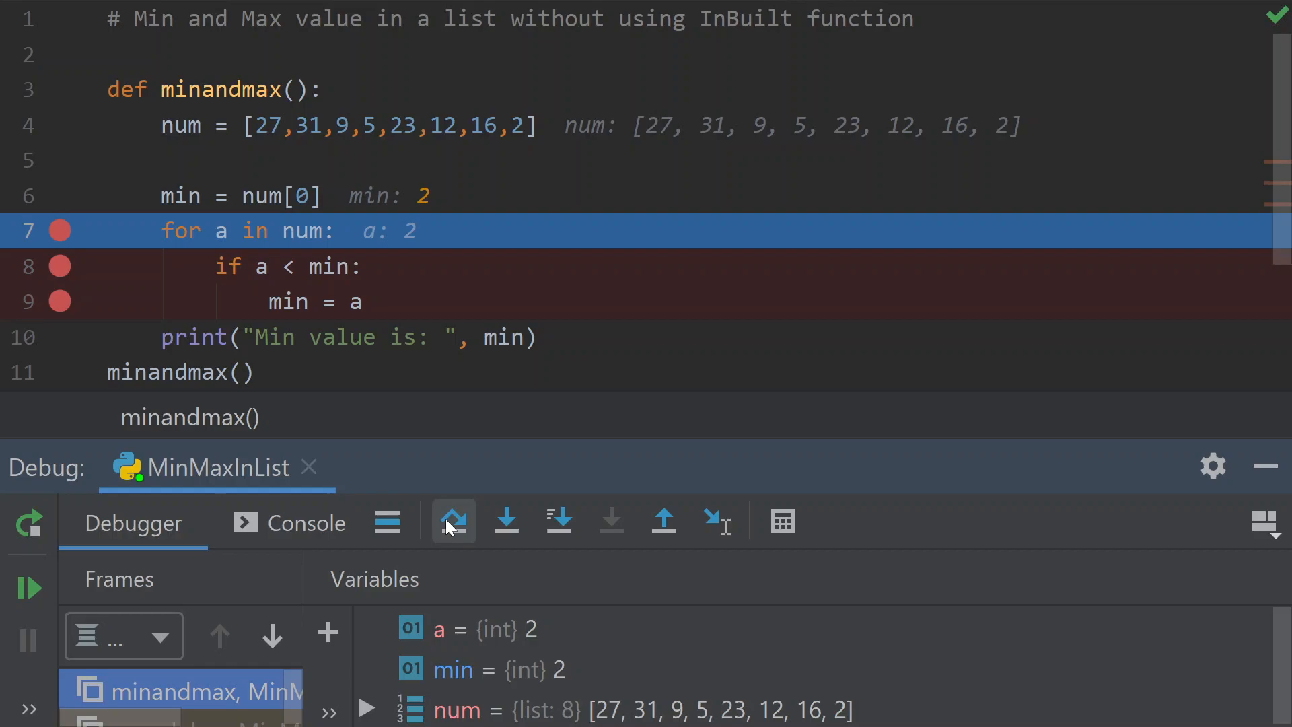
{"action": "left_click", "coordinate": [452, 520]}
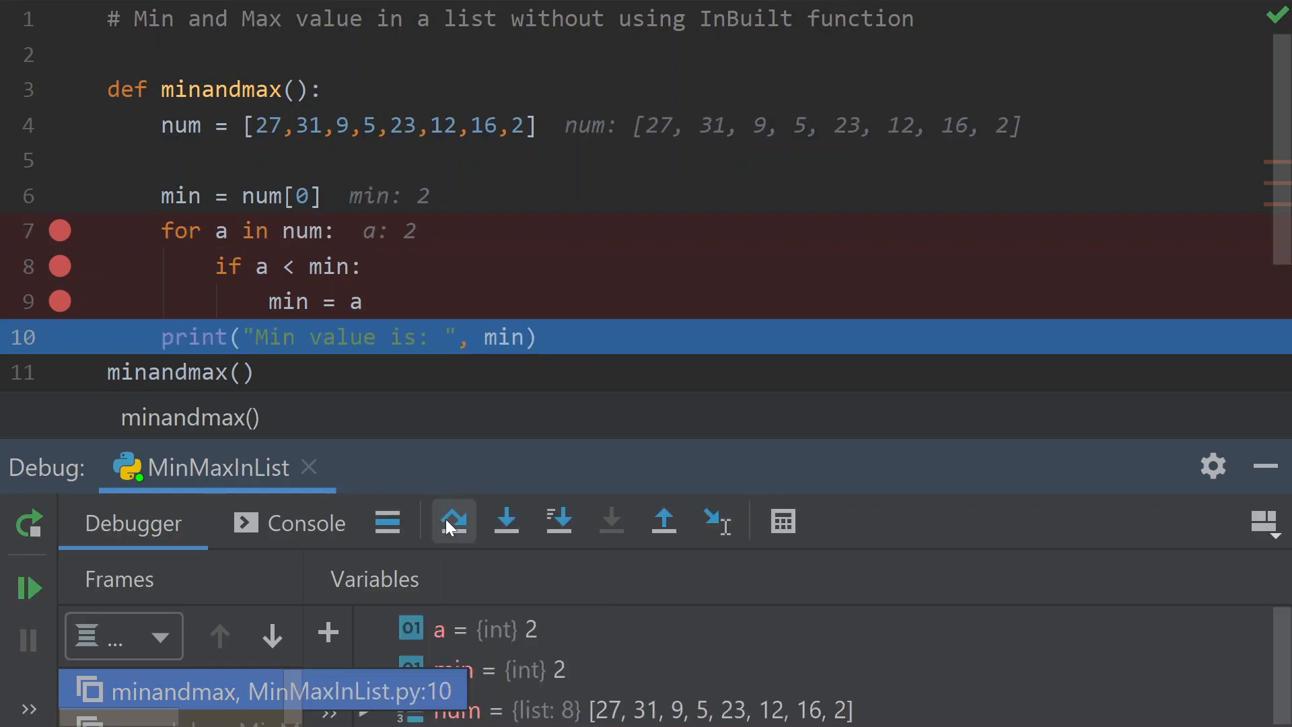
{"action": "mouse_move", "coordinate": [723, 521]}
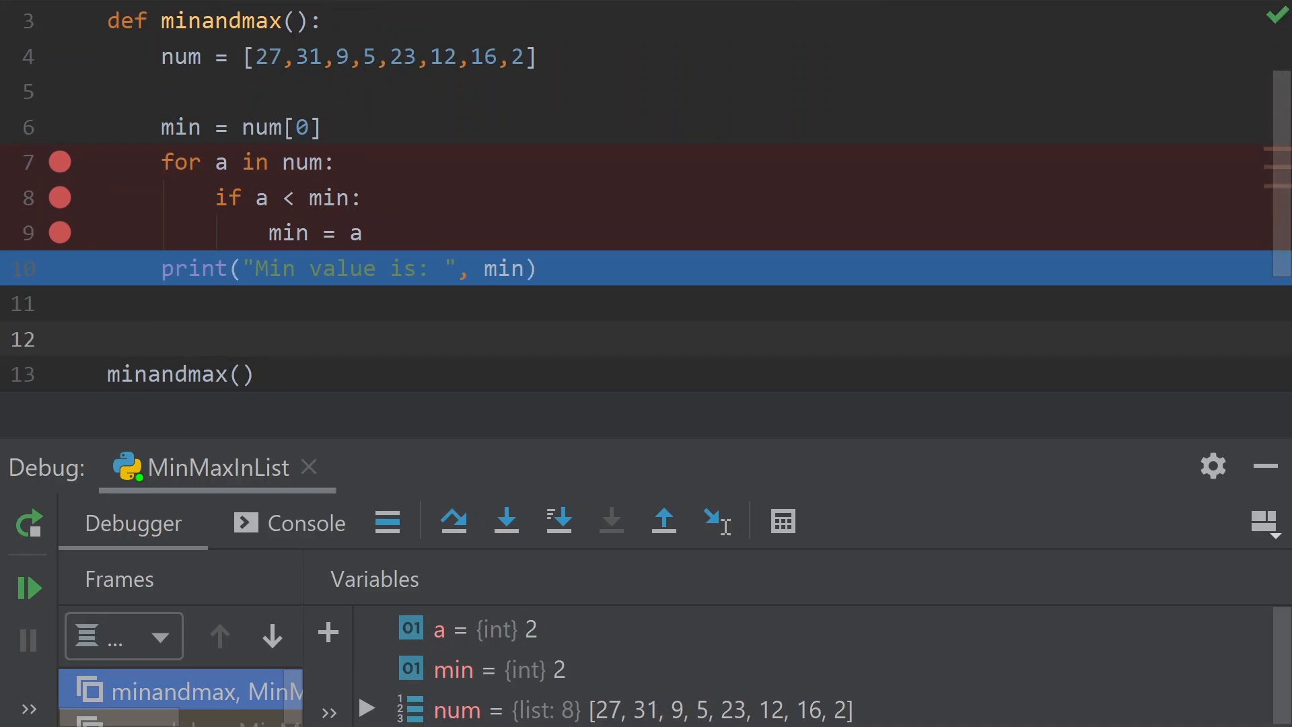
- Add max = num[0] and a loop with if a > max: max = a
{"action": "type", "text": "max ="}
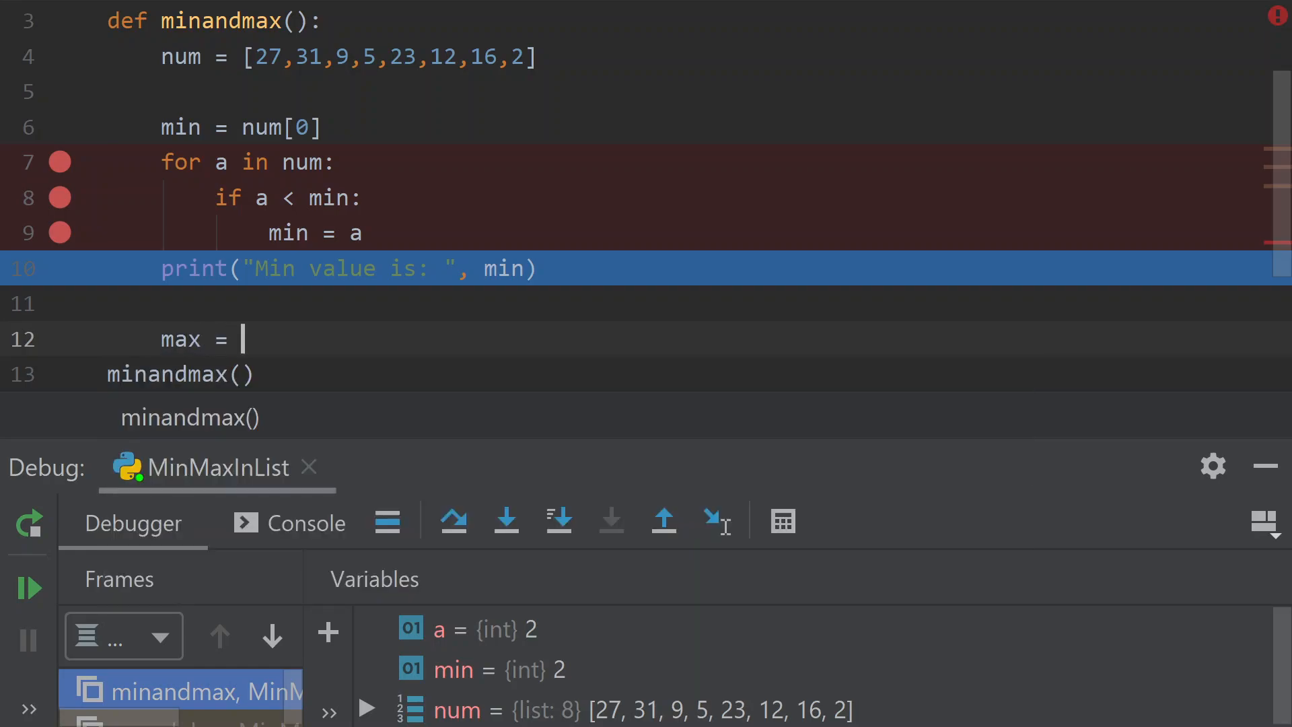
{"action": "type", "text": "num[]"}
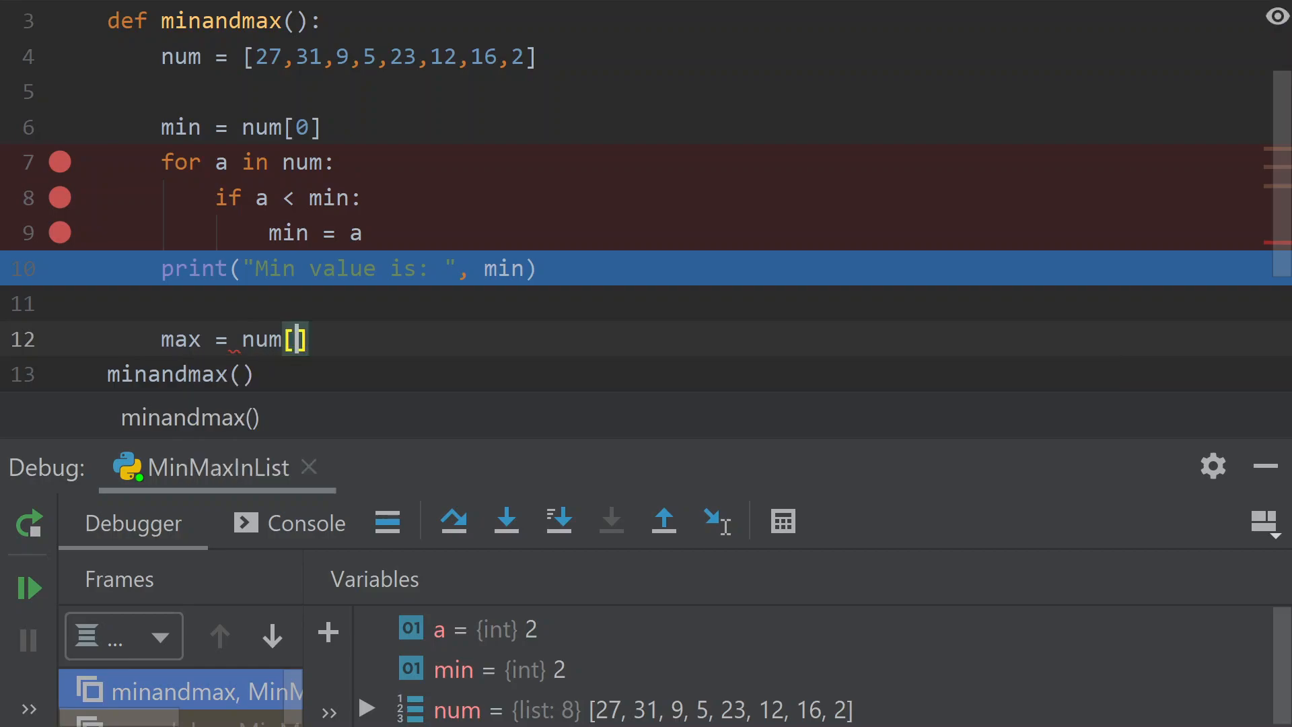
{"action": "type", "text": "0"}
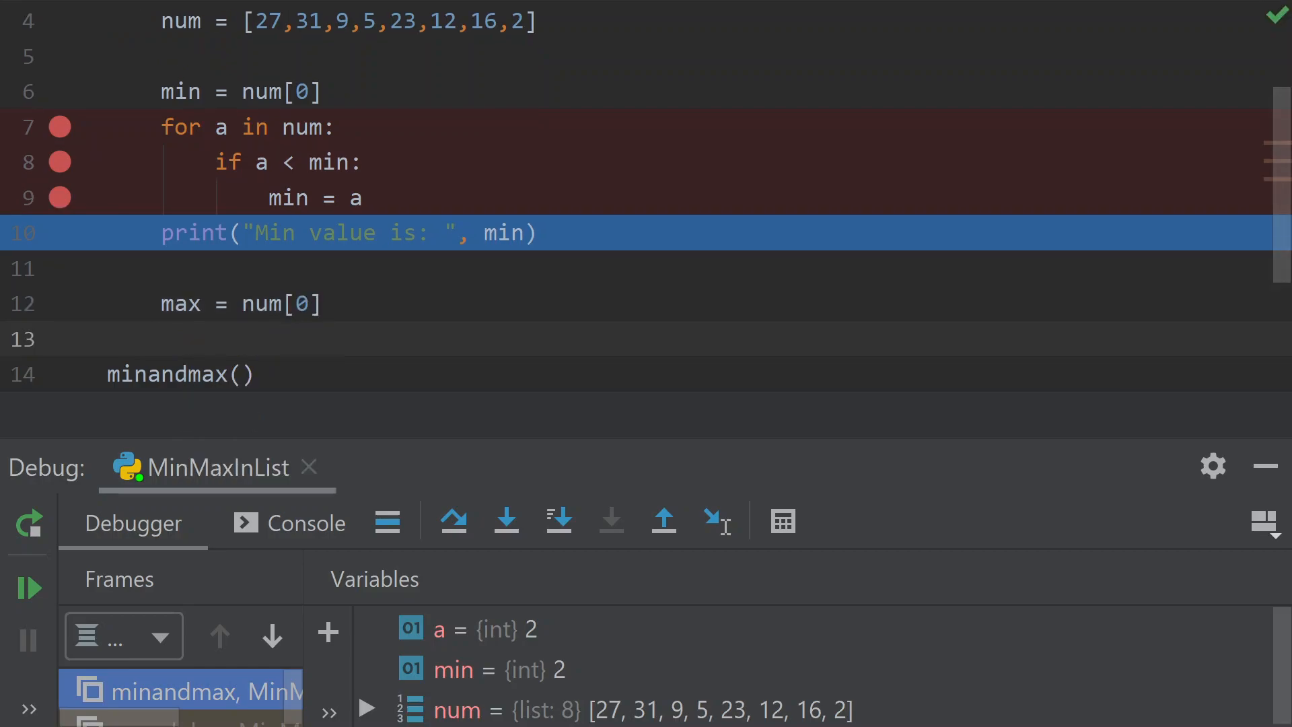
{"action": "type", "text": "for a in num:"}
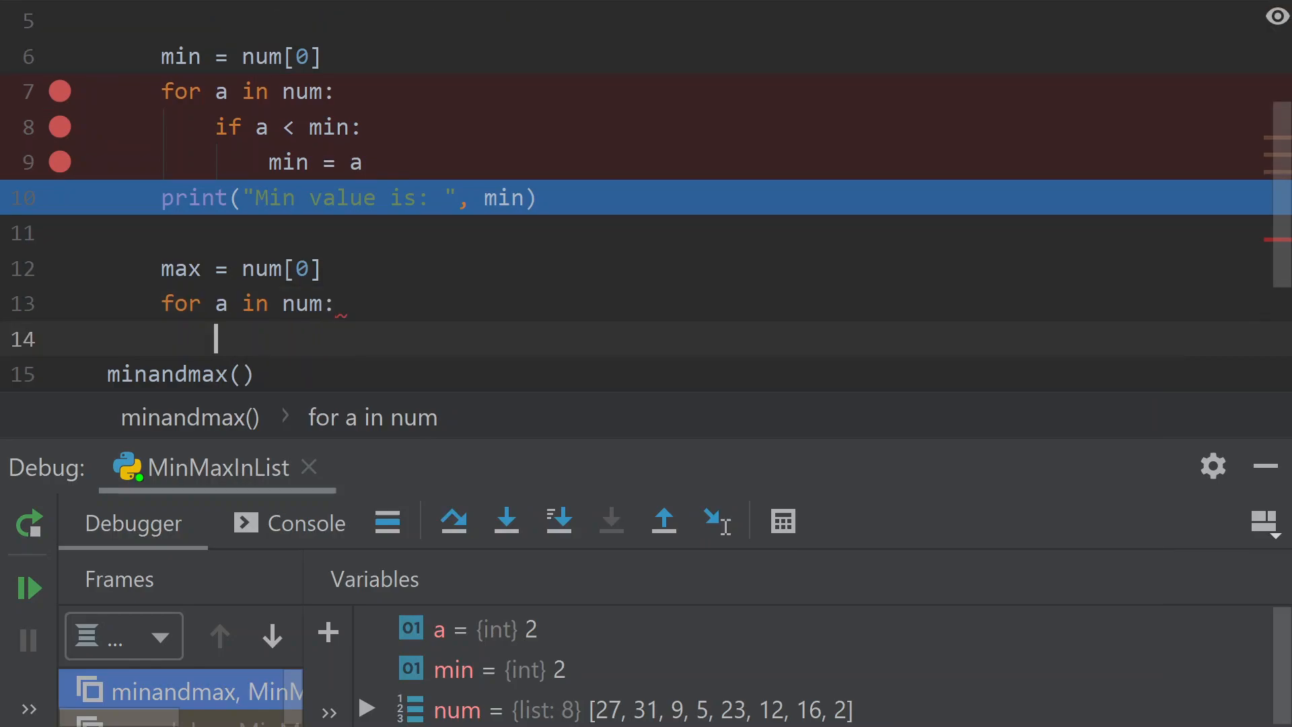
{"action": "type", "text": "if a"}
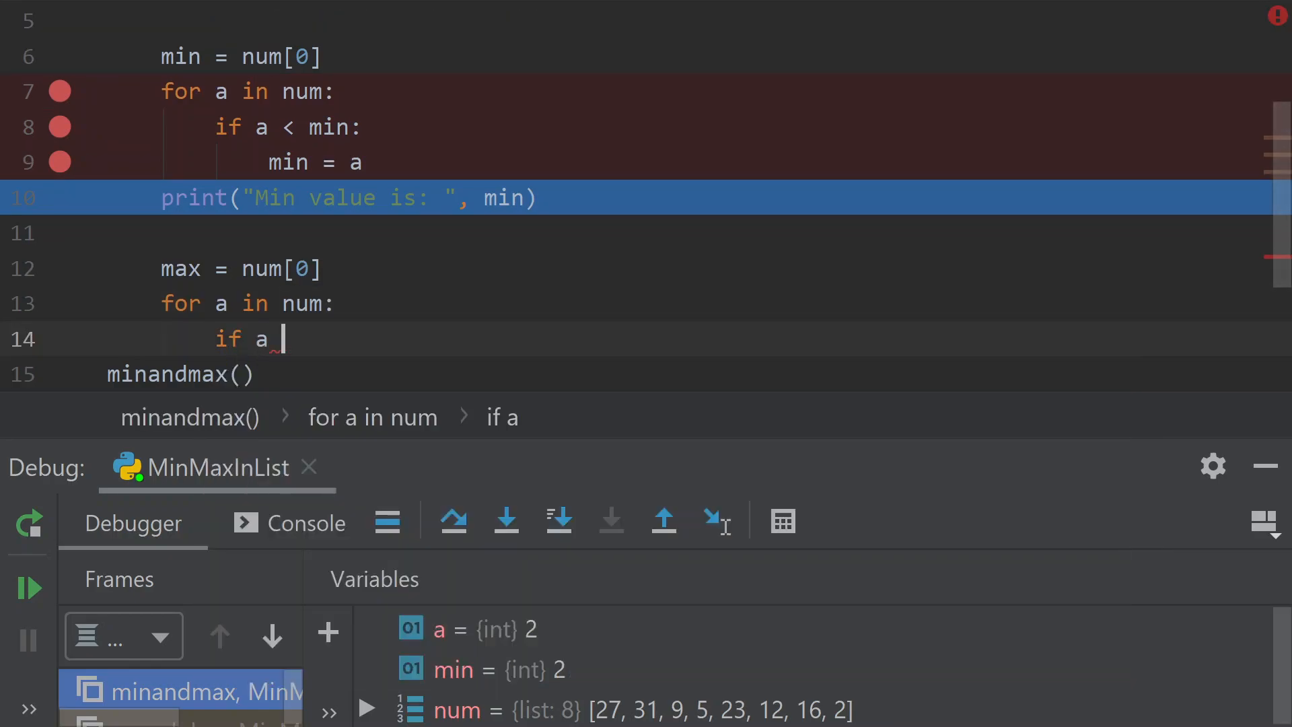
{"action": "type", "text": "> max:"}
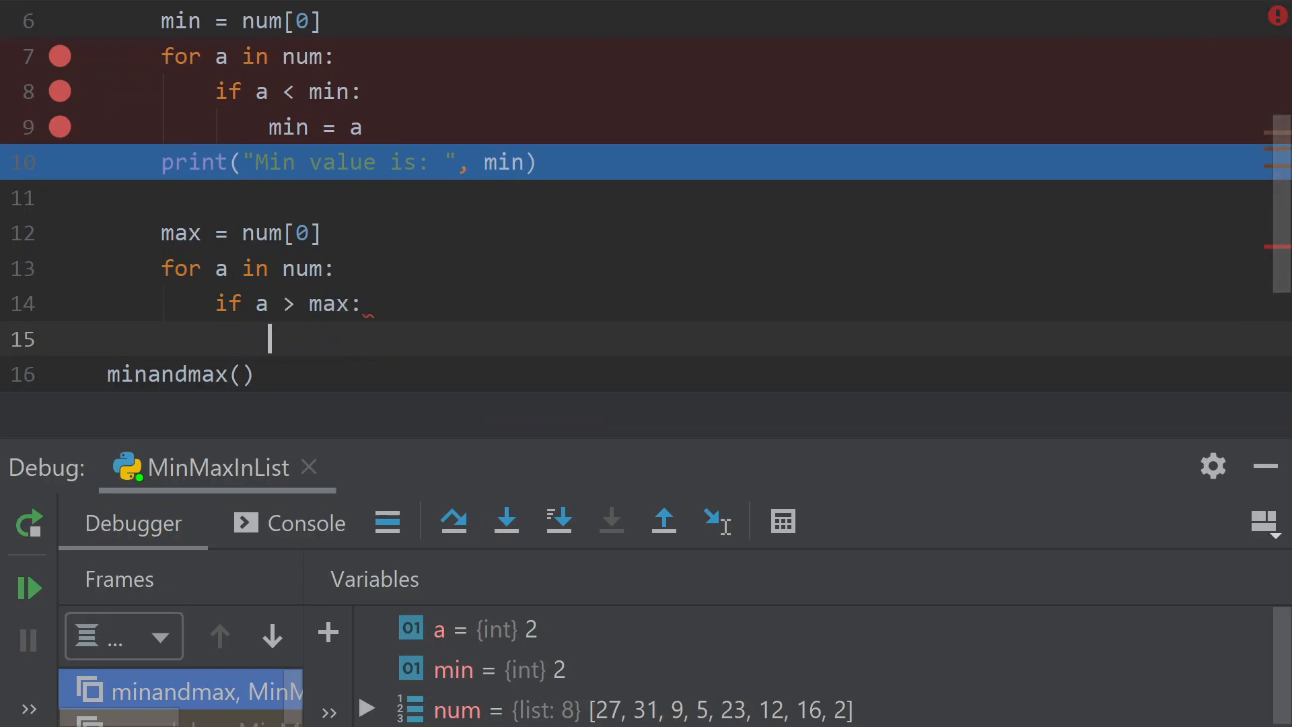
{"action": "type", "text": "max ="}
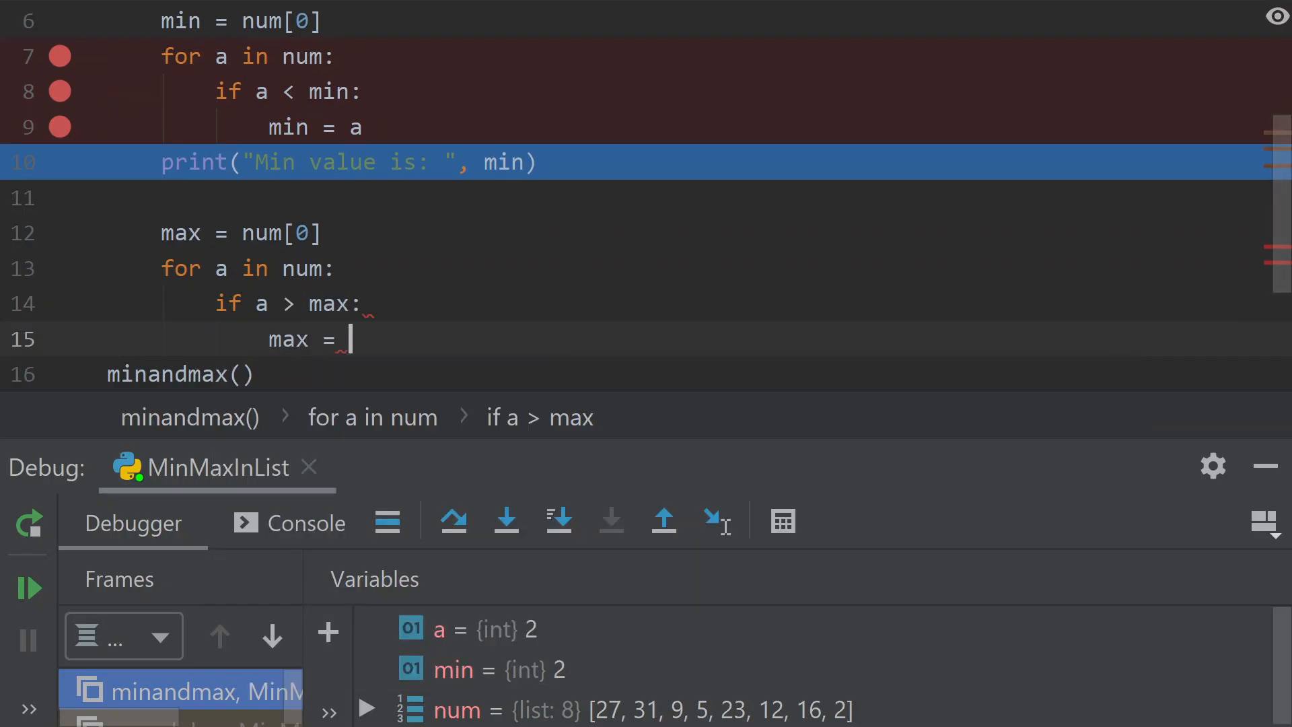
{"action": "type", "text": "a"}
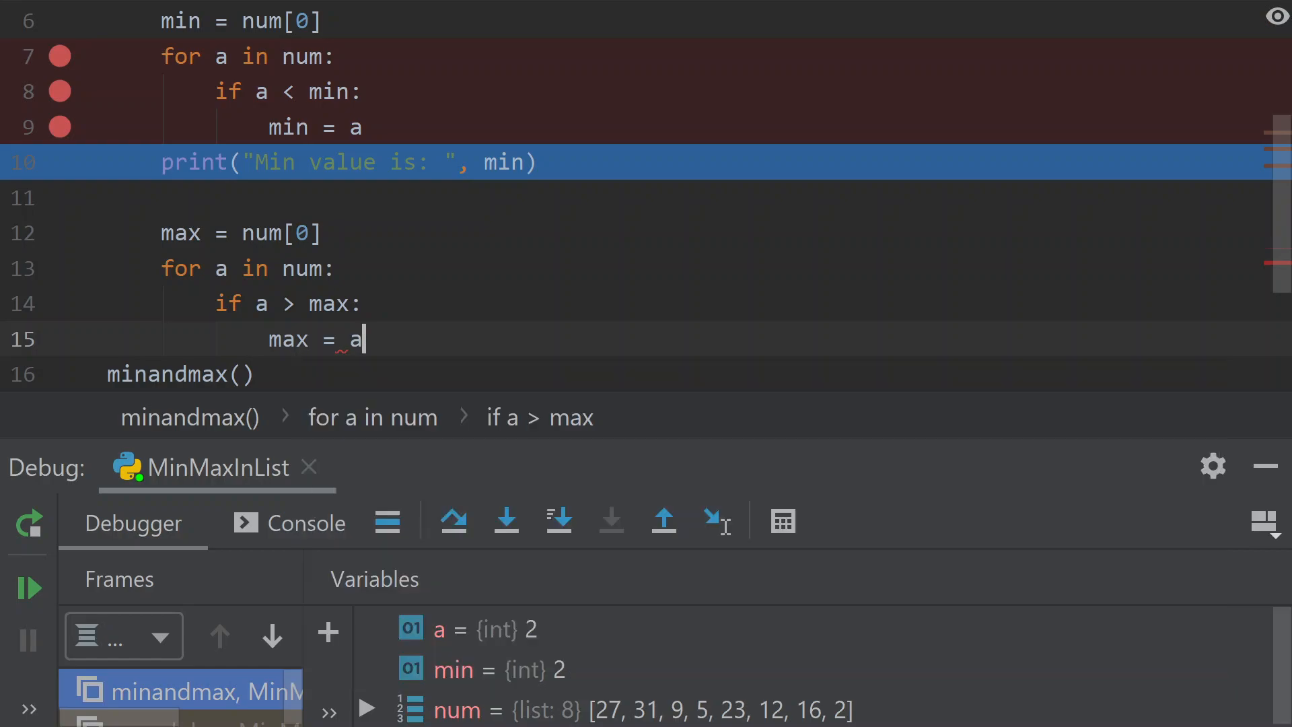
{"action": "key", "text": "enter"}
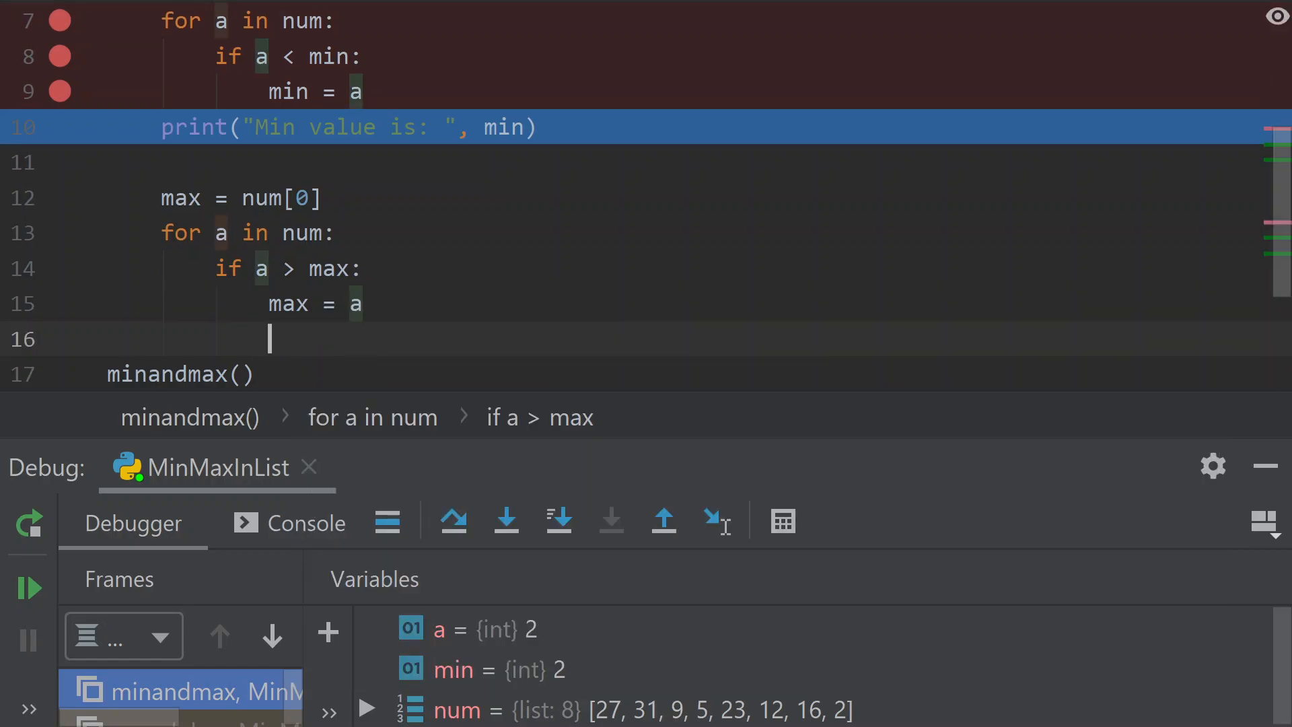
- Write print("Max value is: ", max) after the max loop
{"action": "type", "text": "print("}
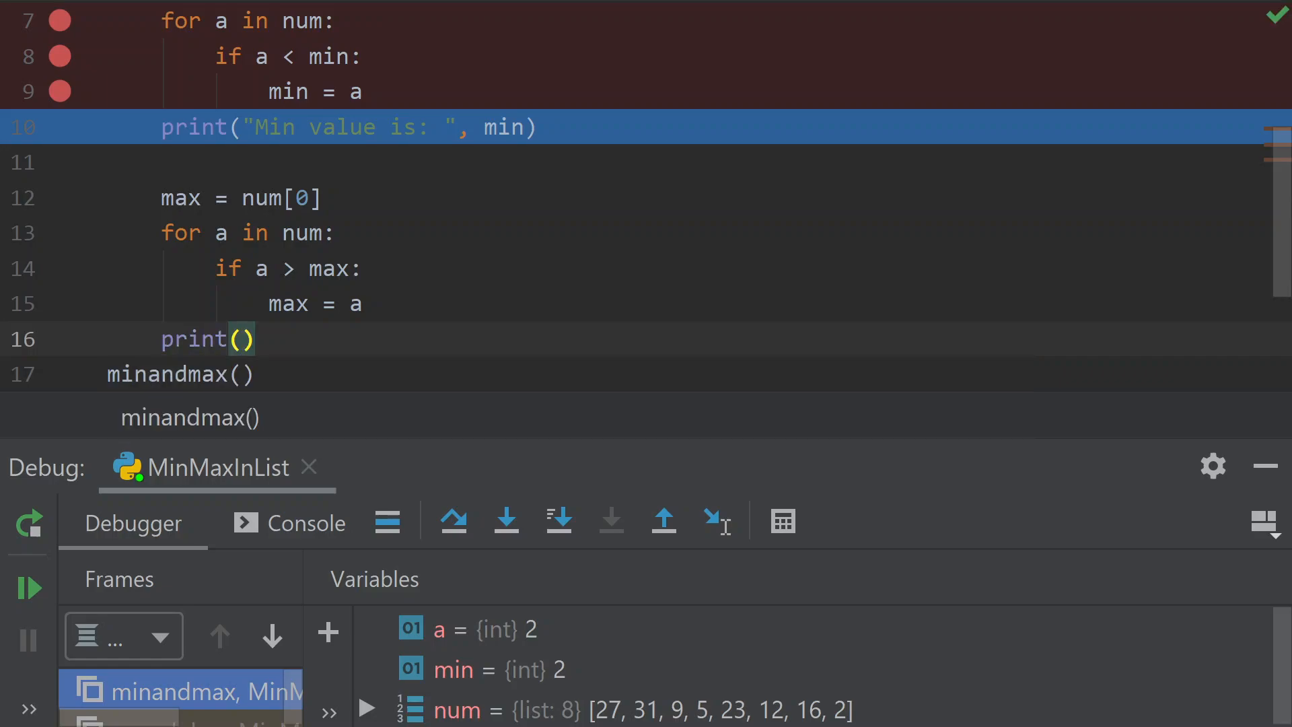
{"action": "type", "text": "\"Max value"}
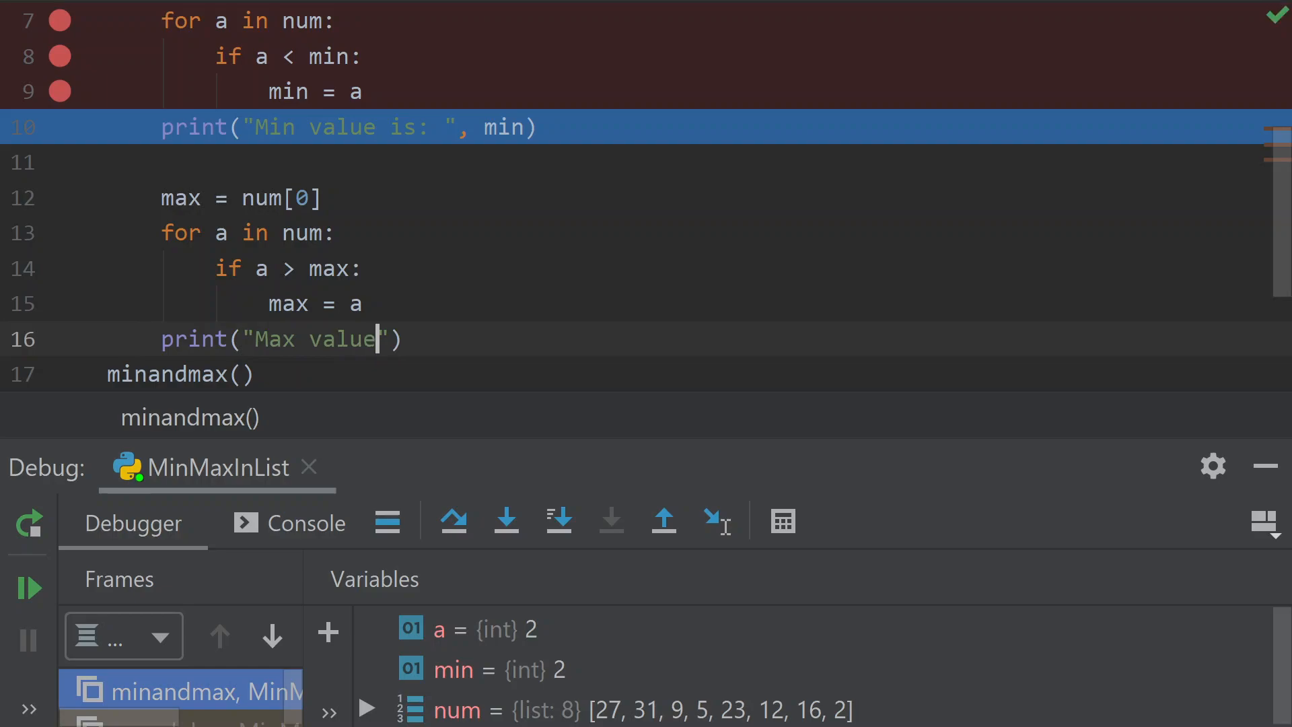
{"action": "type", "text": "is"}
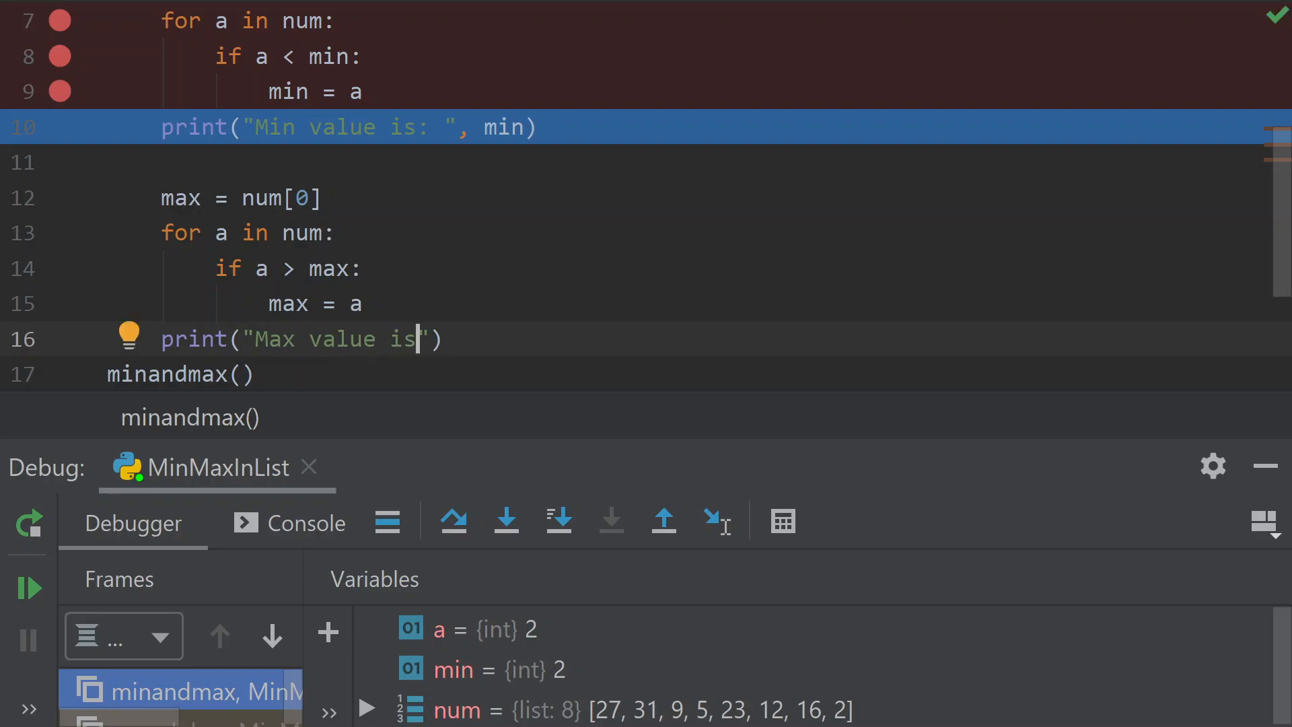
{"action": "type", "text": ":"}
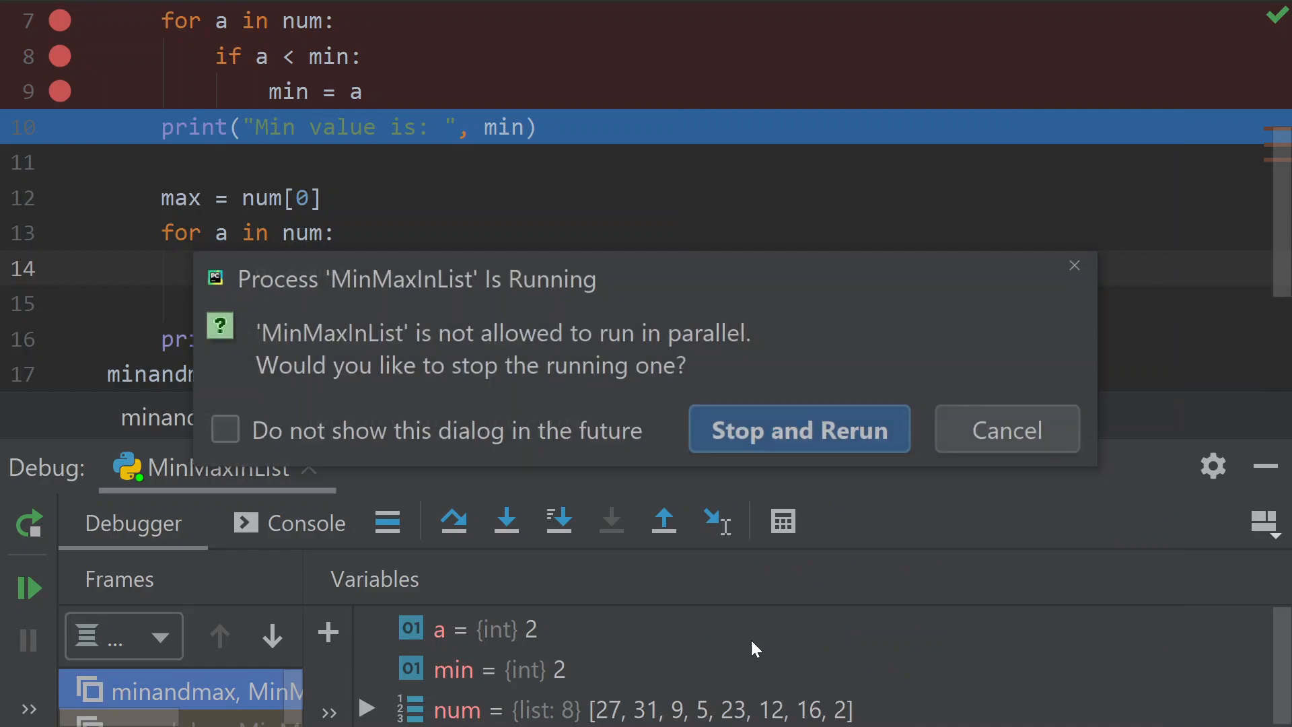
- Stop and rerun, add 74 to the num list, and run again to print Min 2 and Max 74
{"action": "left_click", "coordinate": [797, 429]}
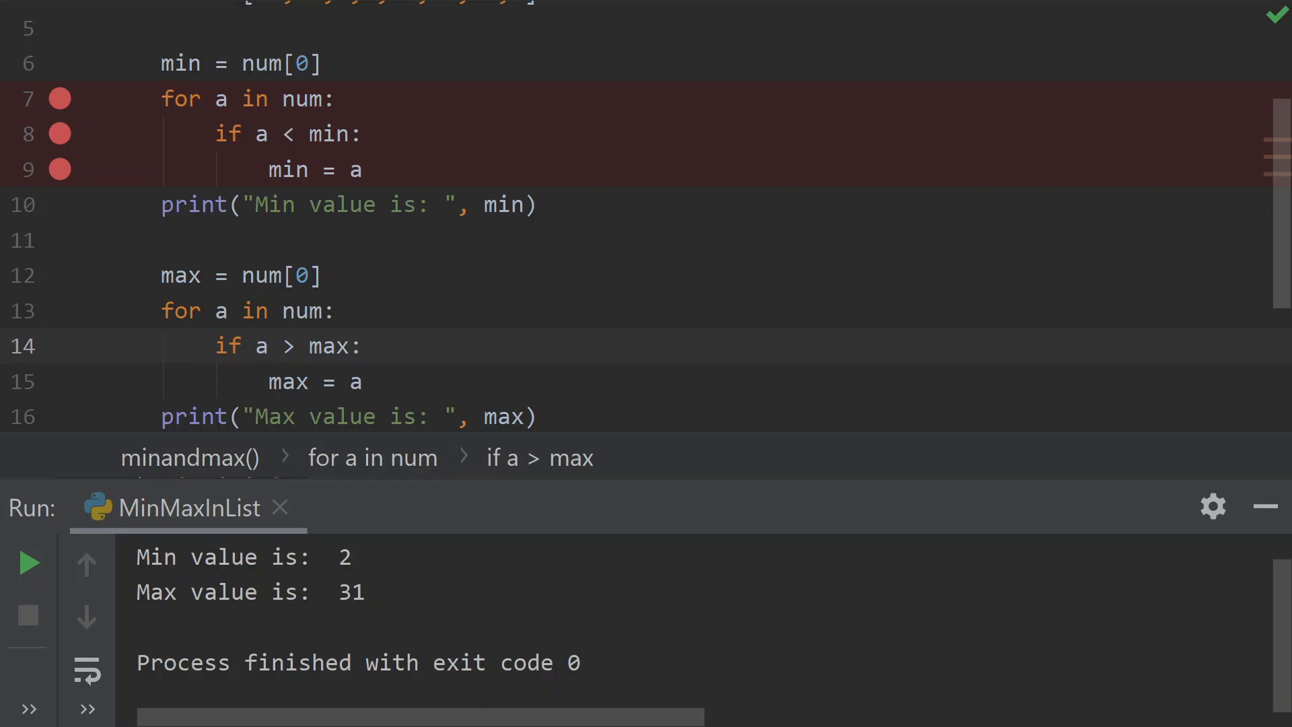
{"action": "scroll", "scroll_direction": "up", "scroll_amount": 3}
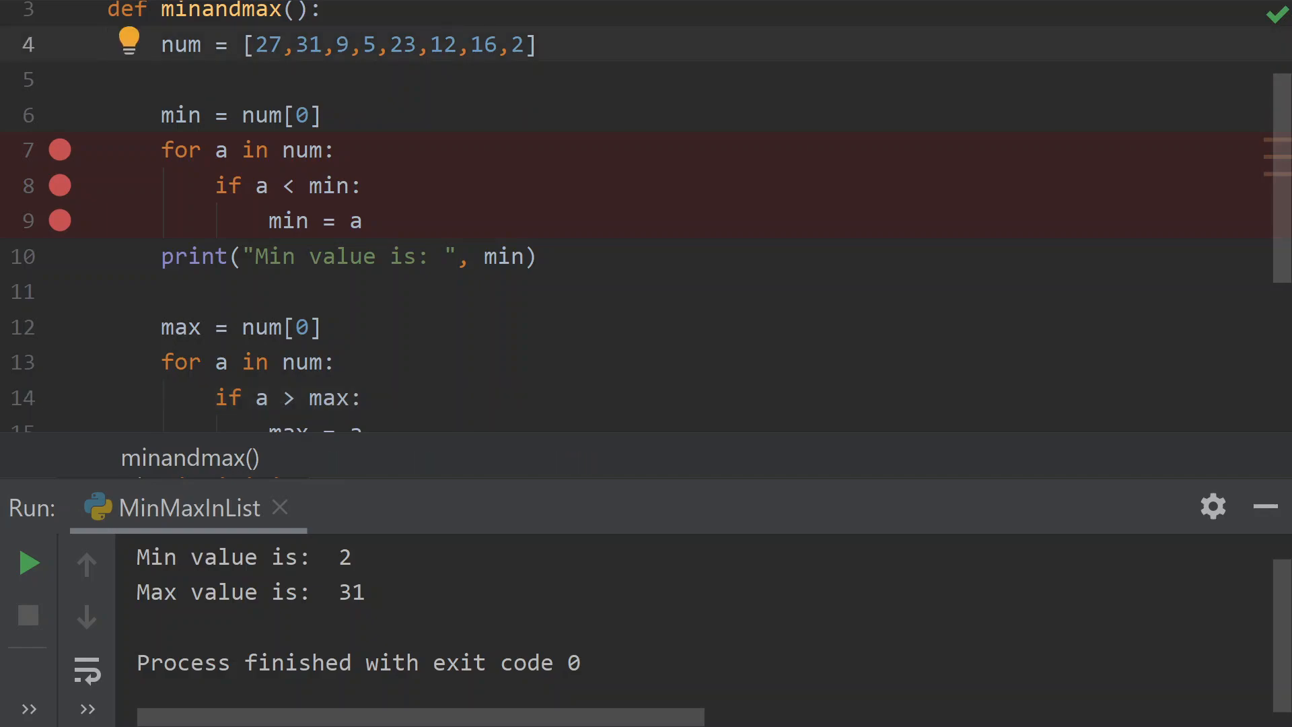
{"action": "type", "text": "74,"}
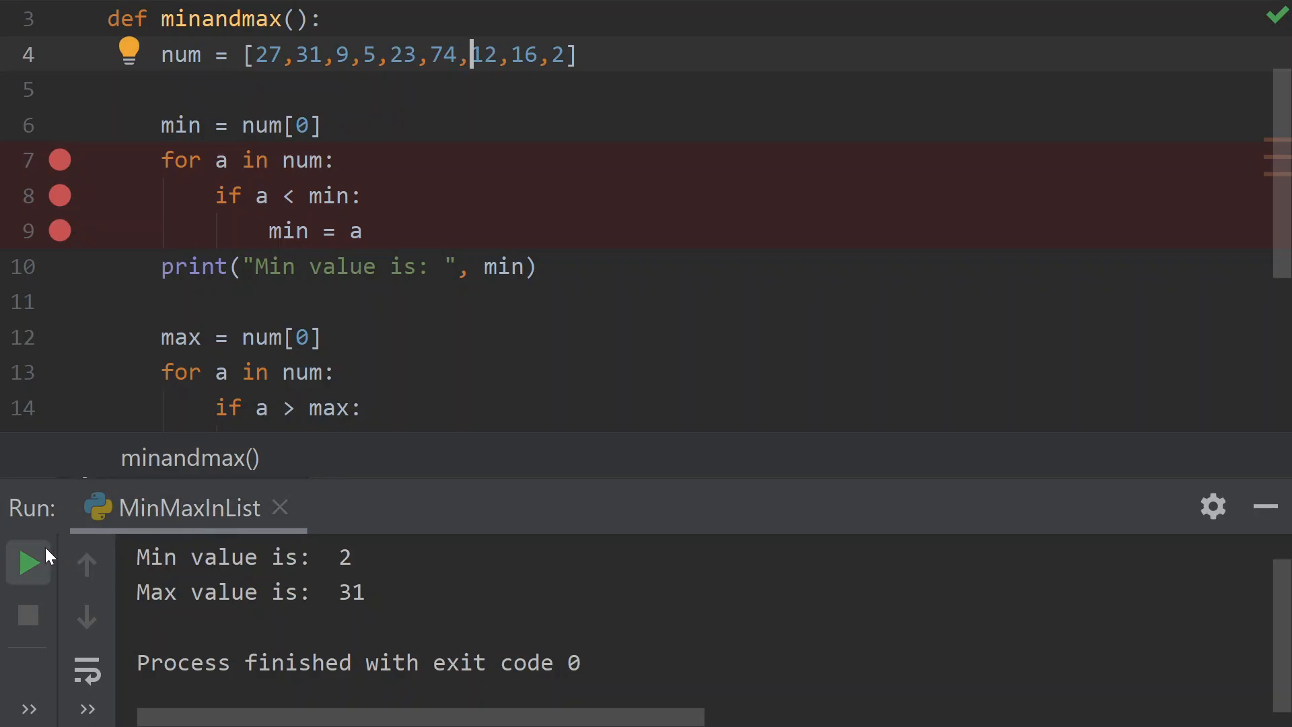
{"action": "left_click", "coordinate": [27, 562]}
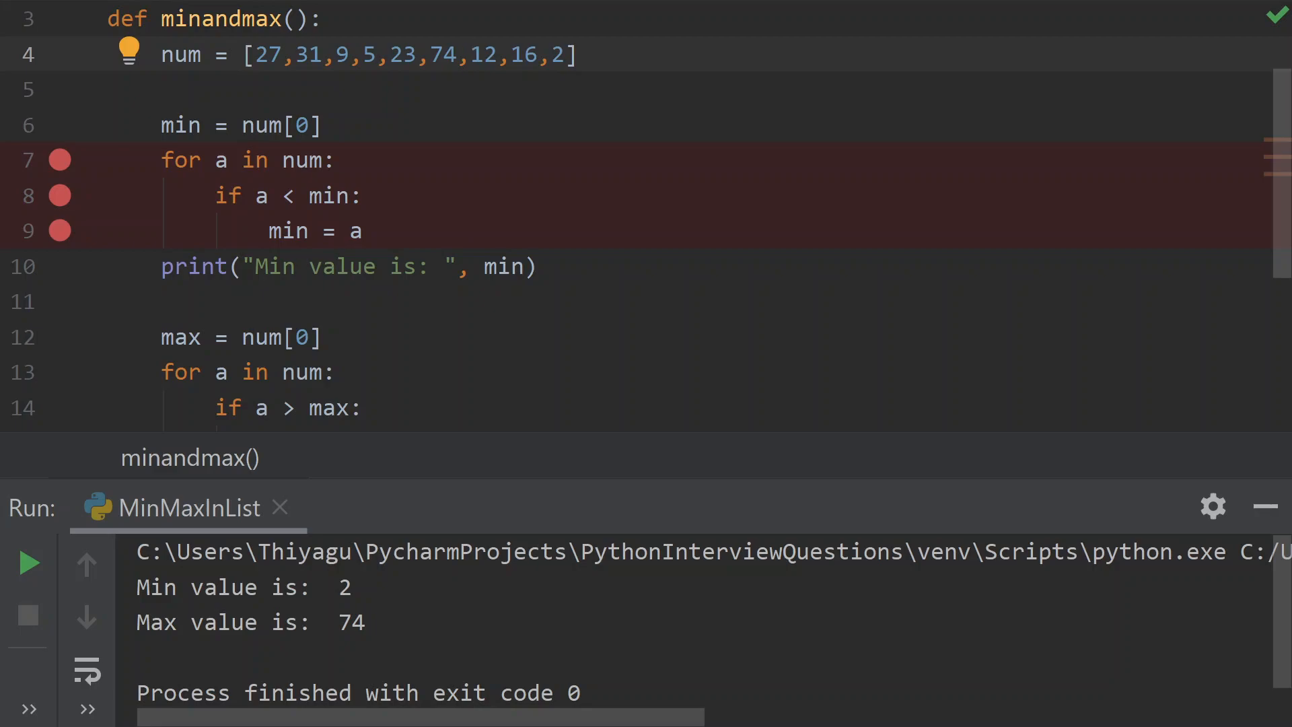
{"action": "left_click", "coordinate": [472, 54]}
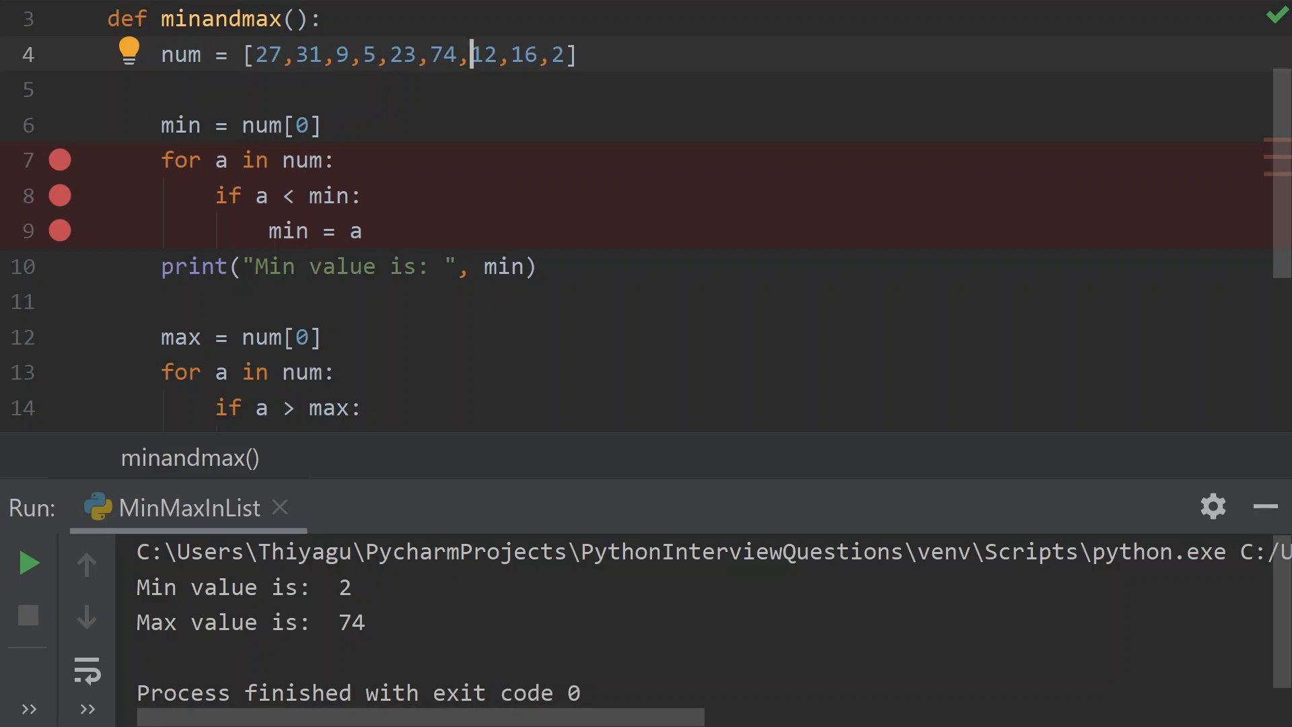